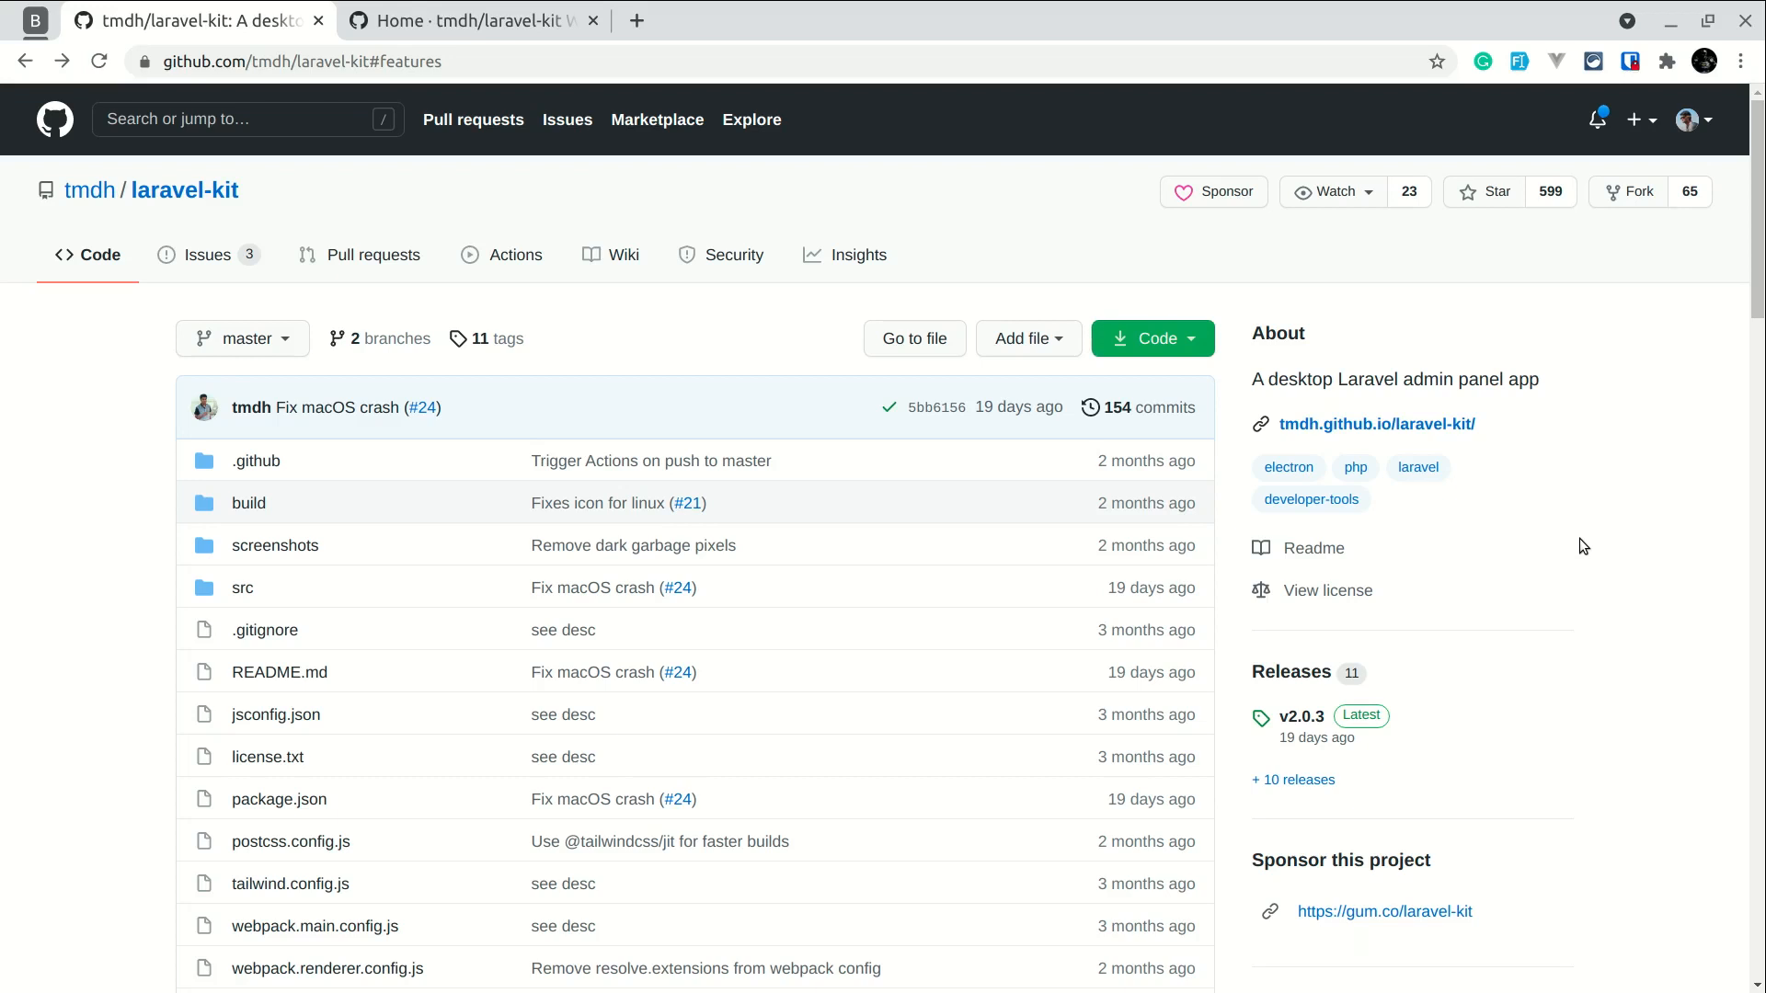
pyautogui.moveTo(63, 444)
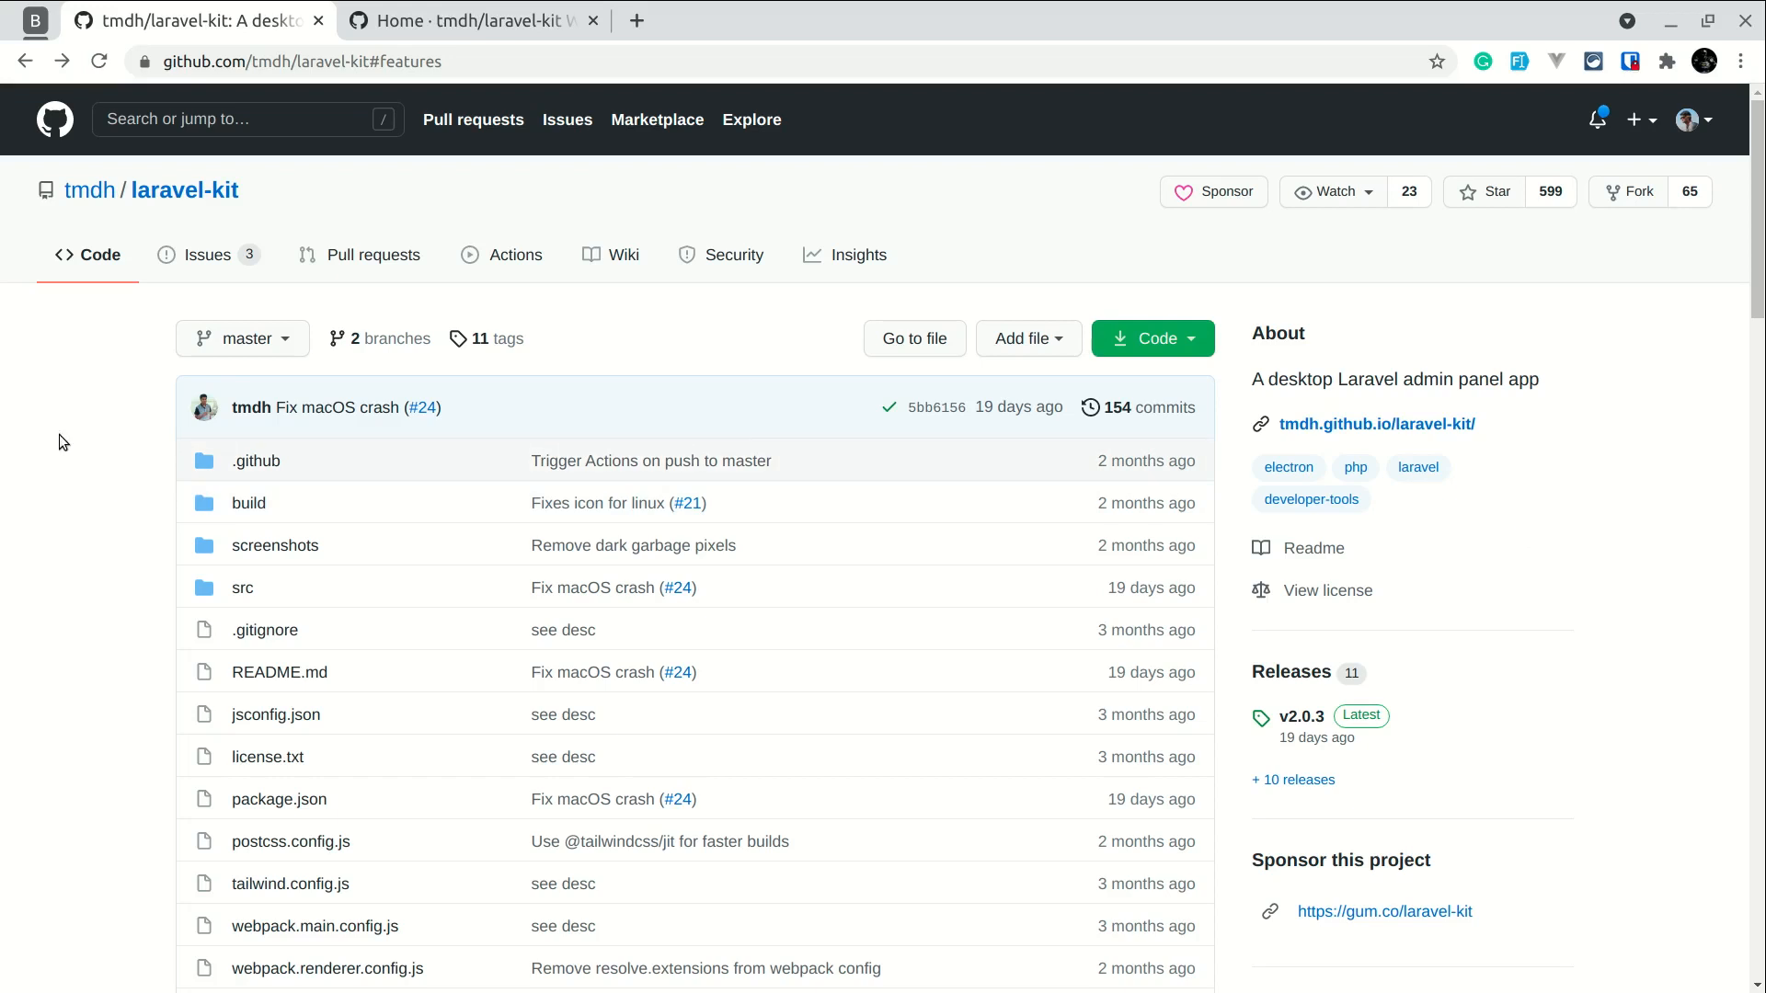
pyautogui.moveTo(335, 217)
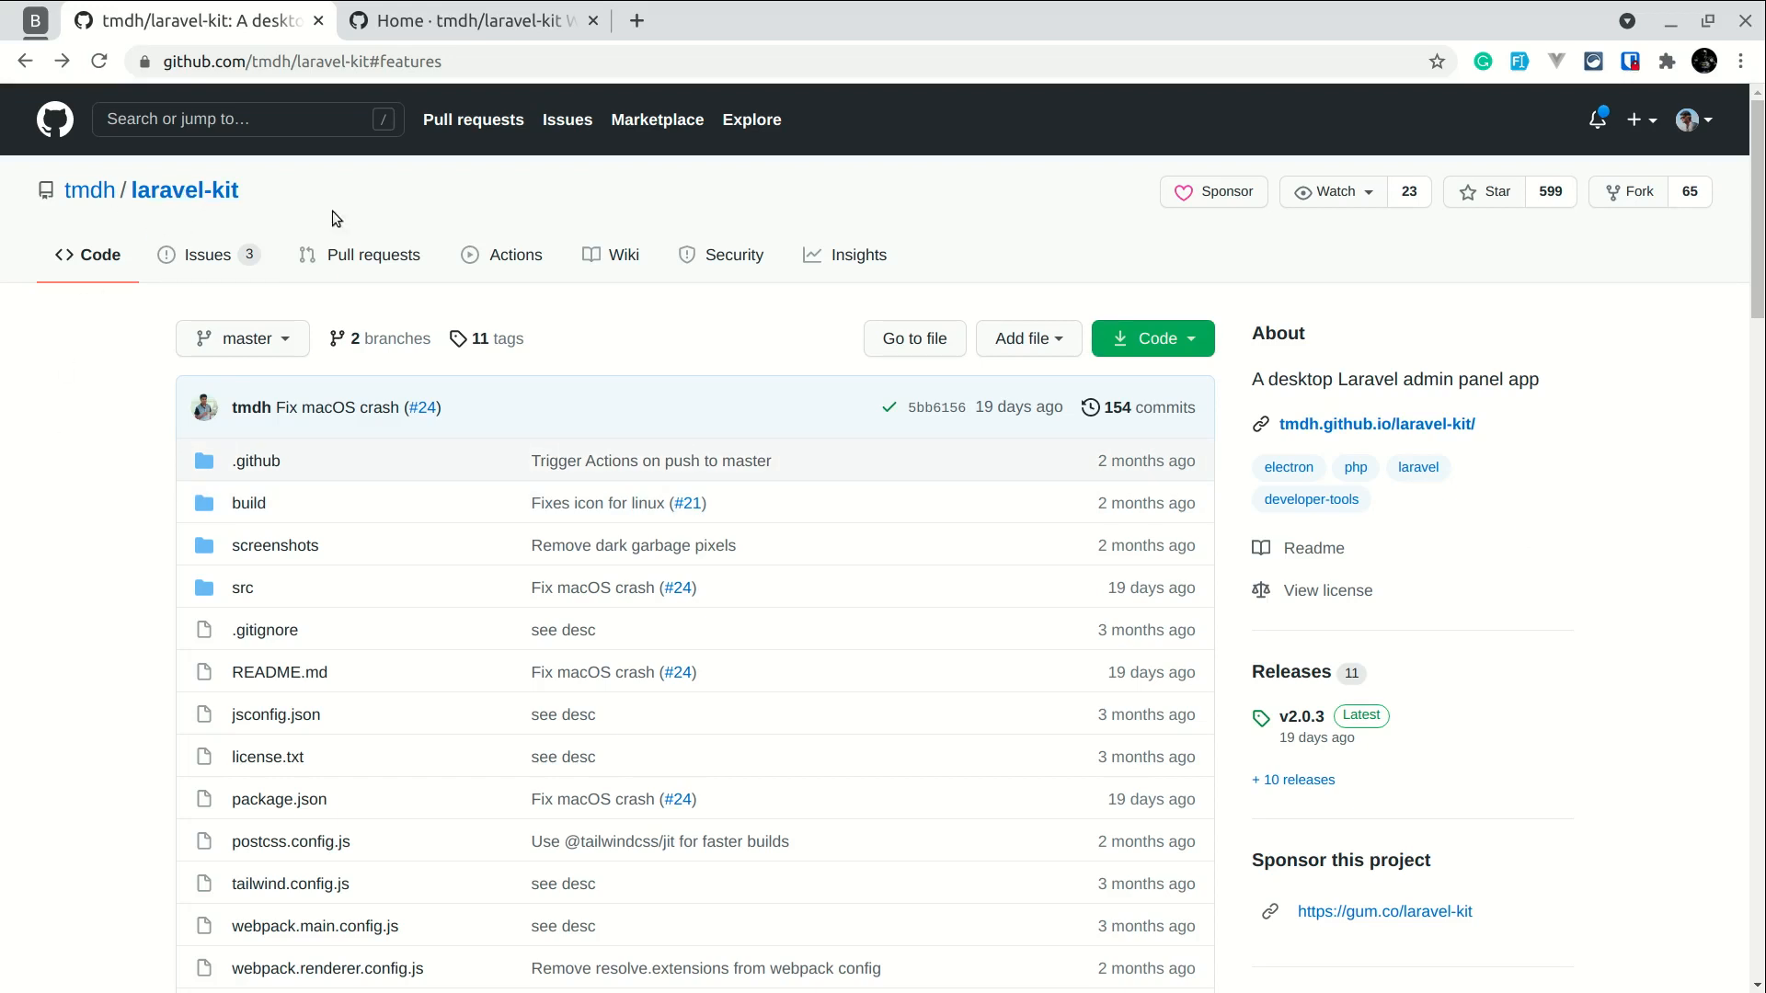
pyautogui.moveTo(120, 386)
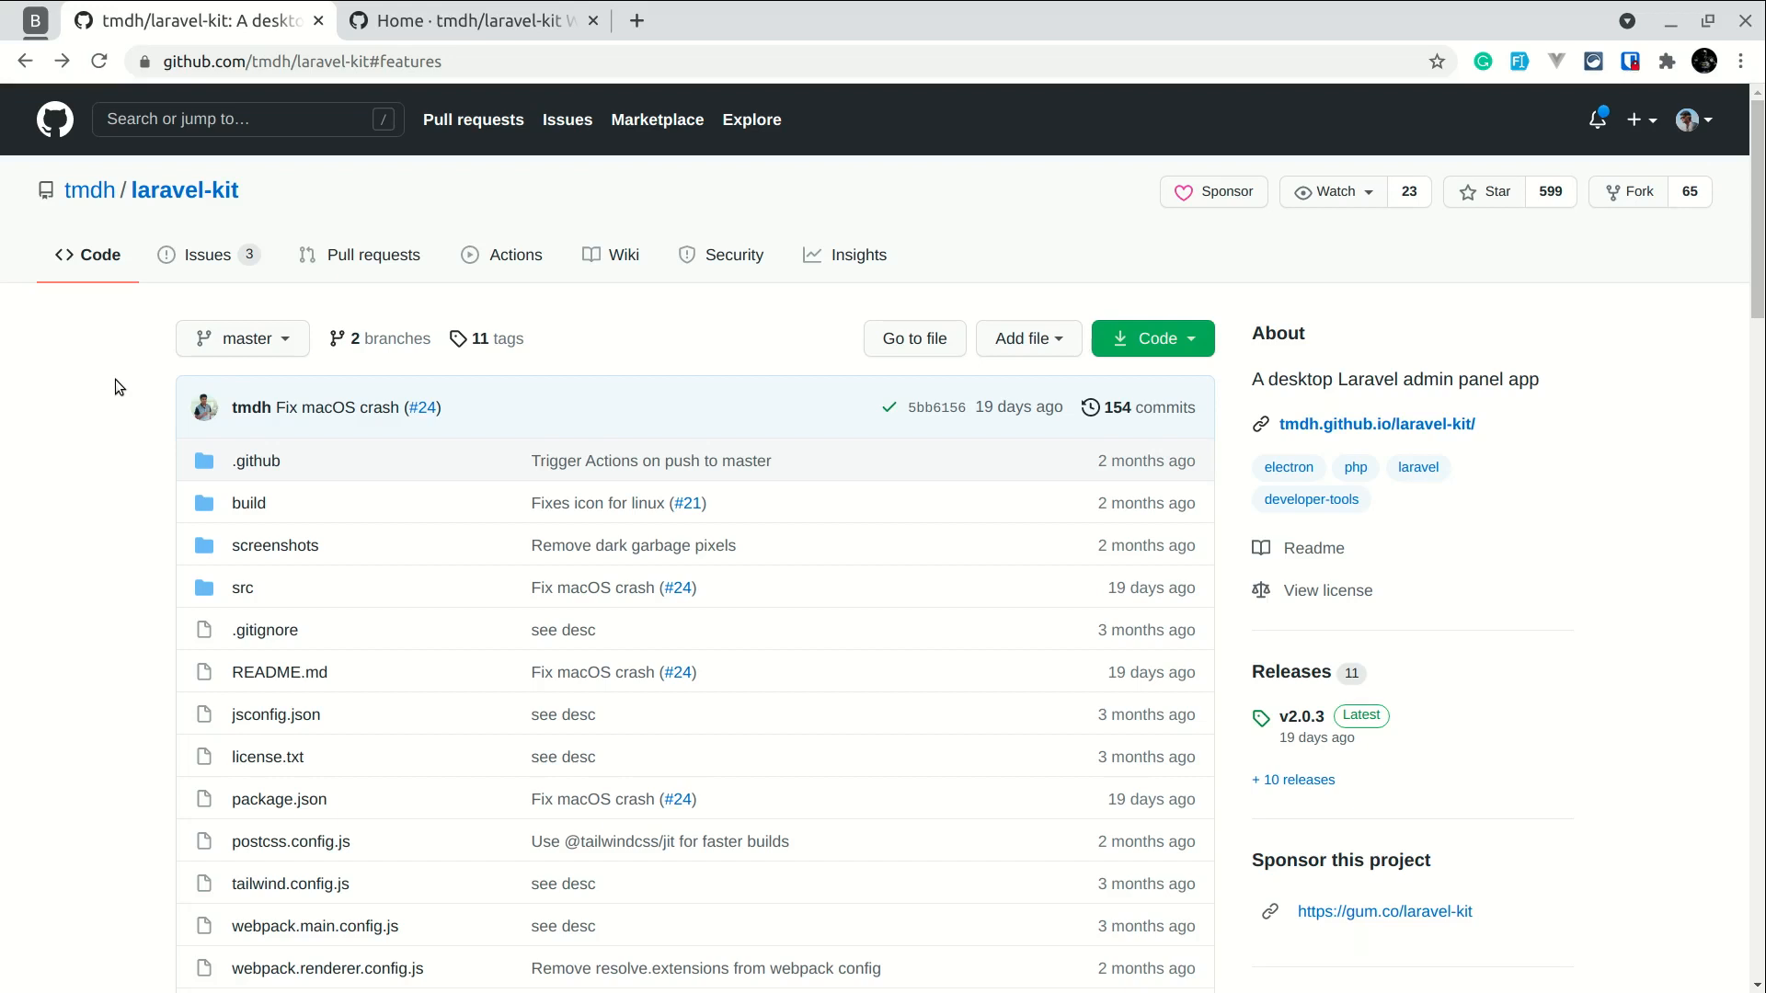
# Step: Scroll the laravel-kit README down past the Download options to the Screenshots section
pyautogui.scroll(-3)
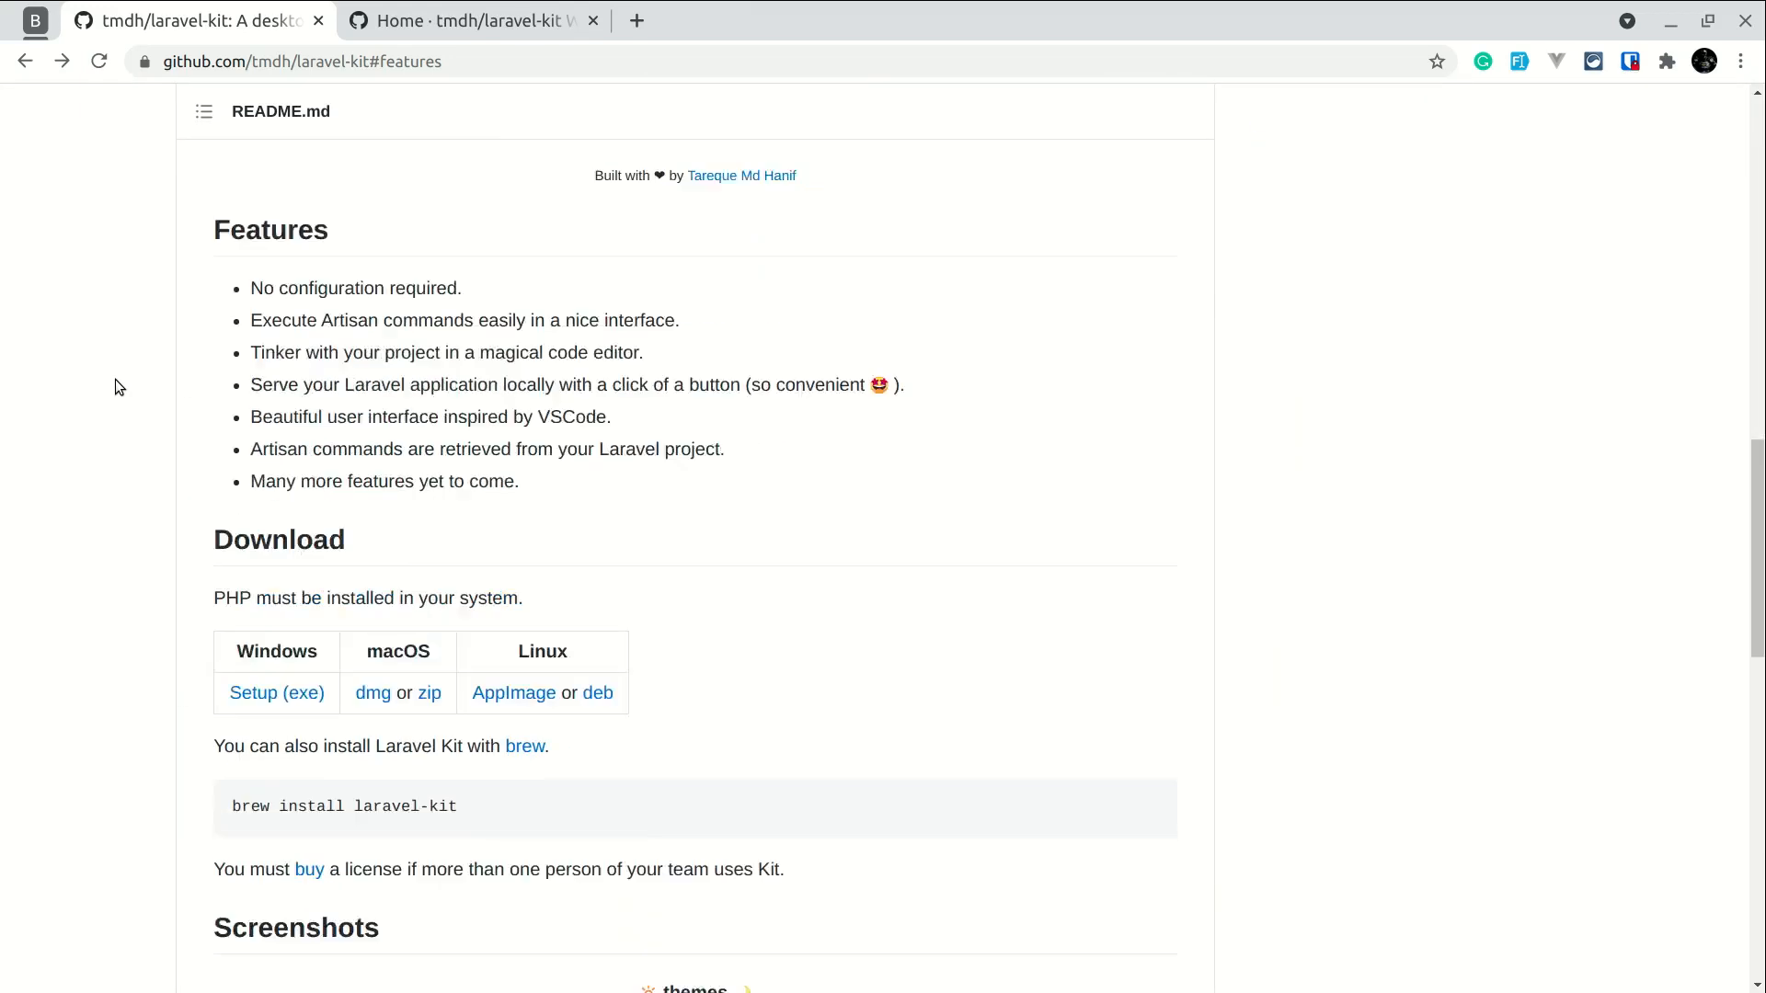
pyautogui.scroll(-3)
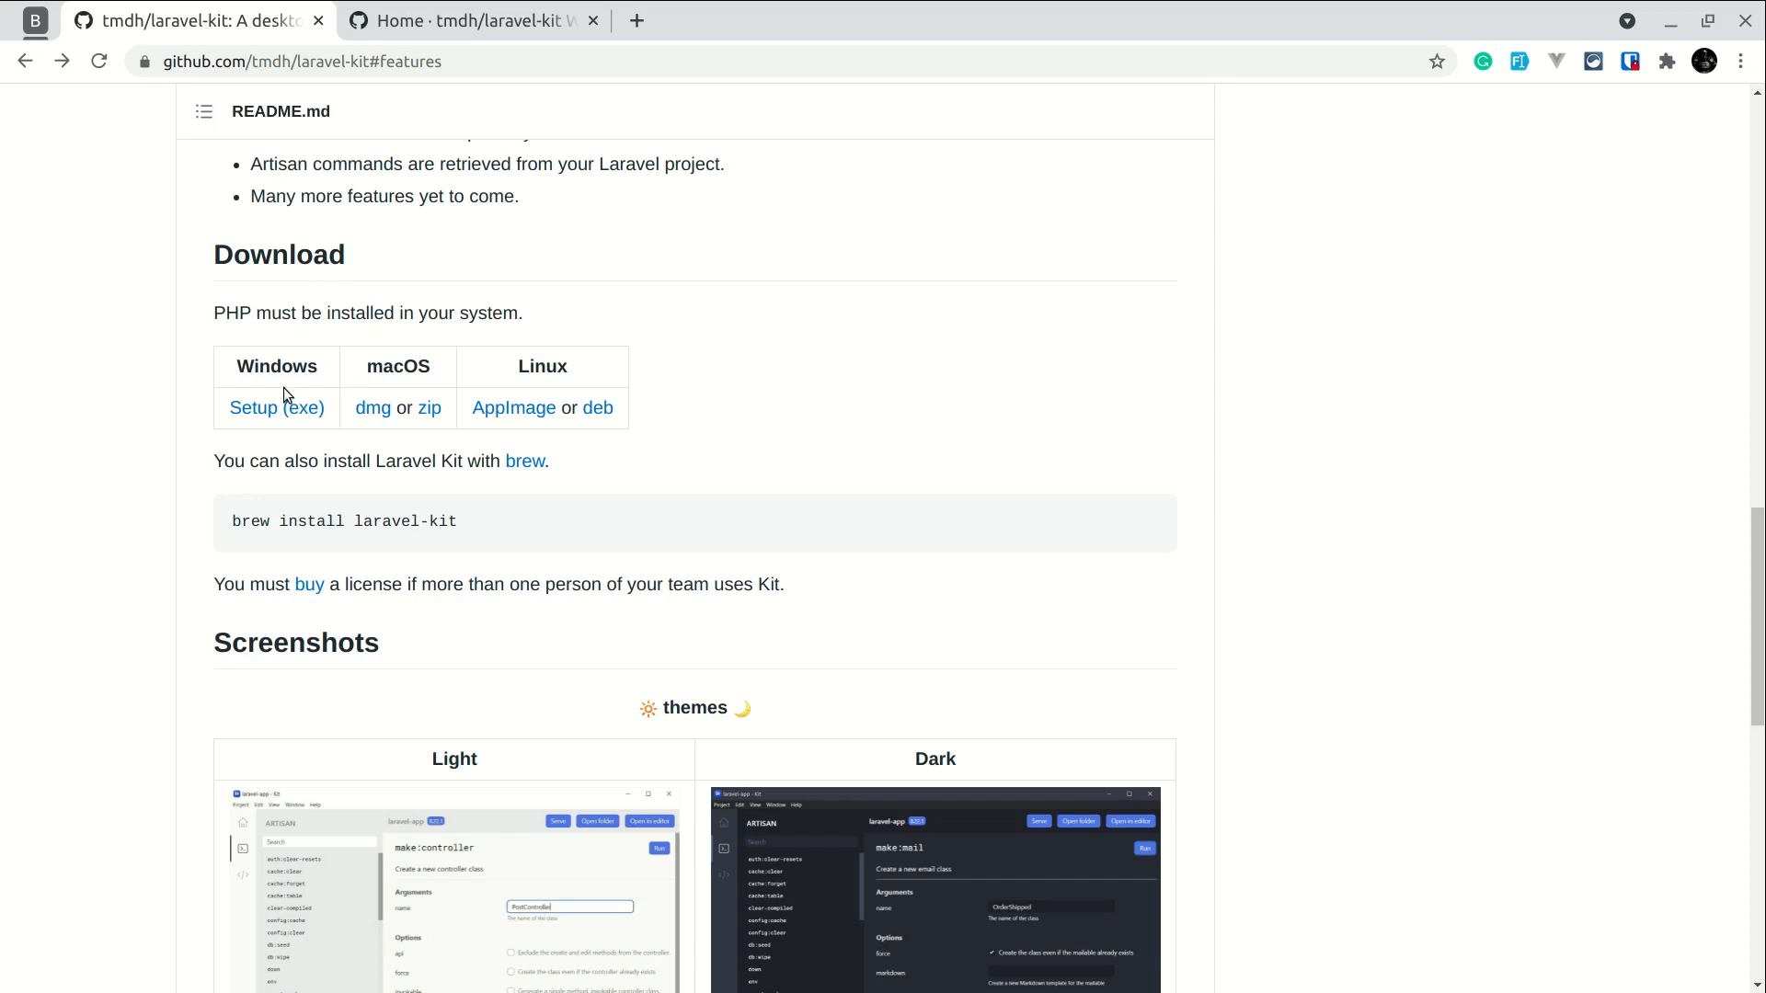
pyautogui.moveTo(551, 384)
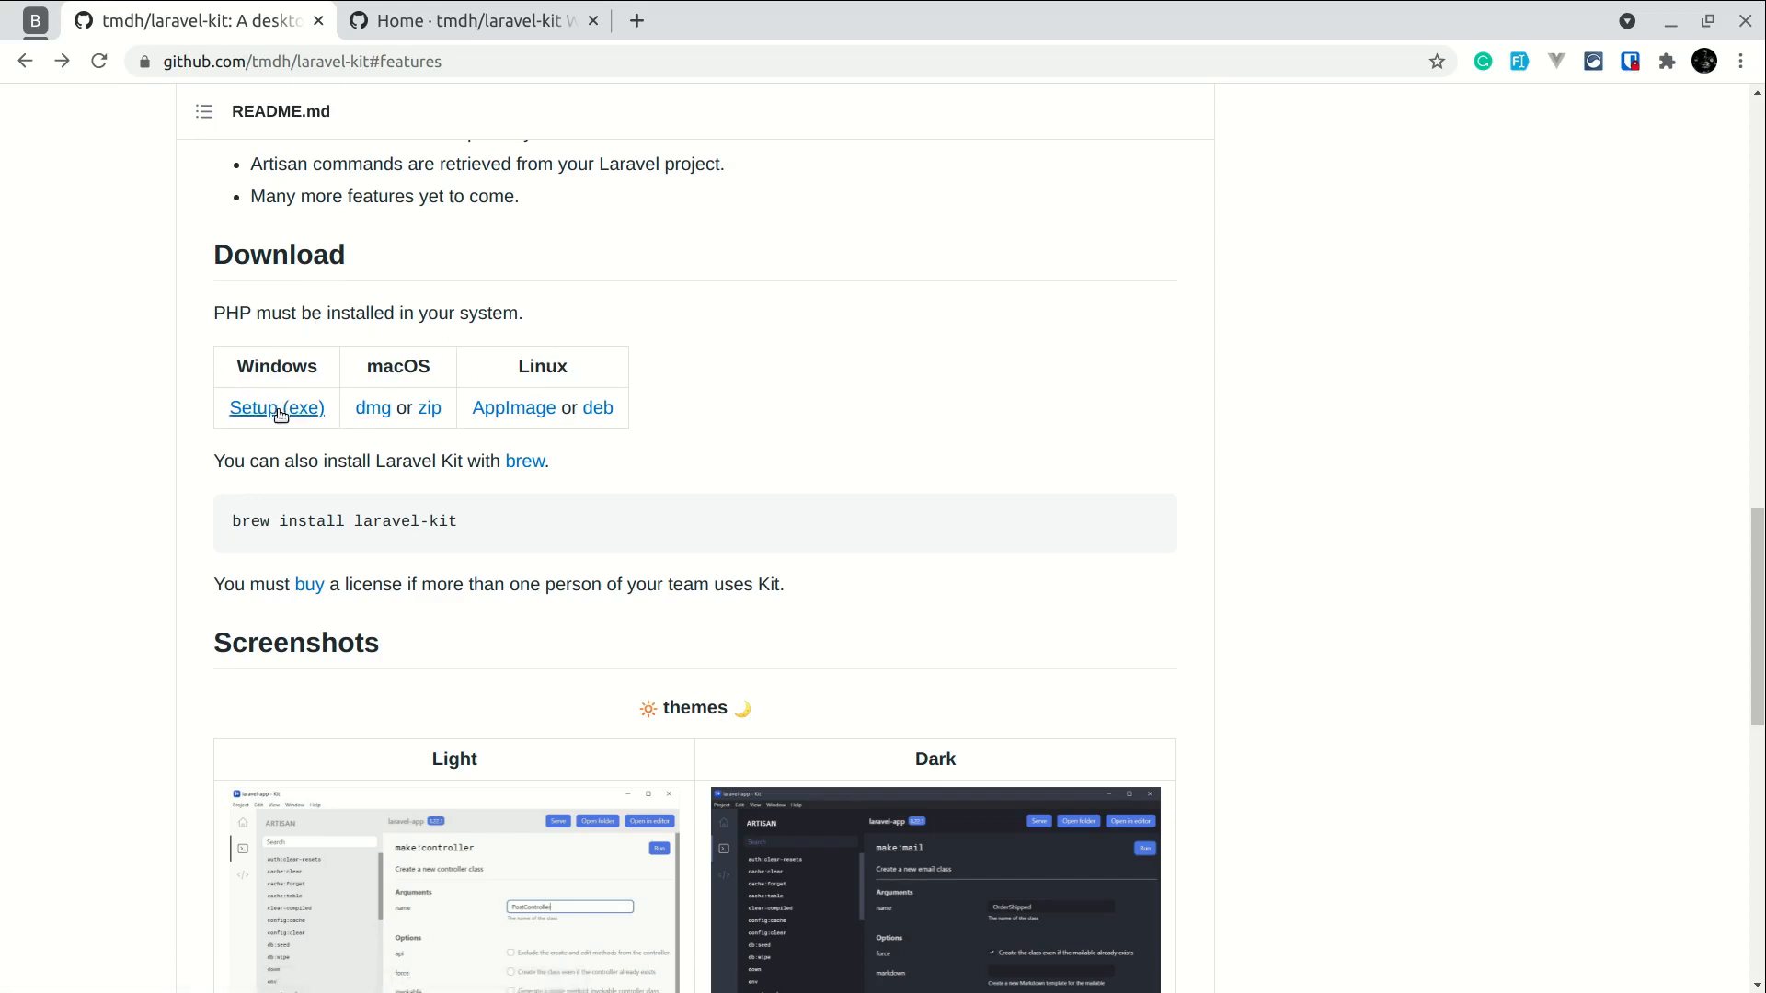
pyautogui.moveTo(393, 368)
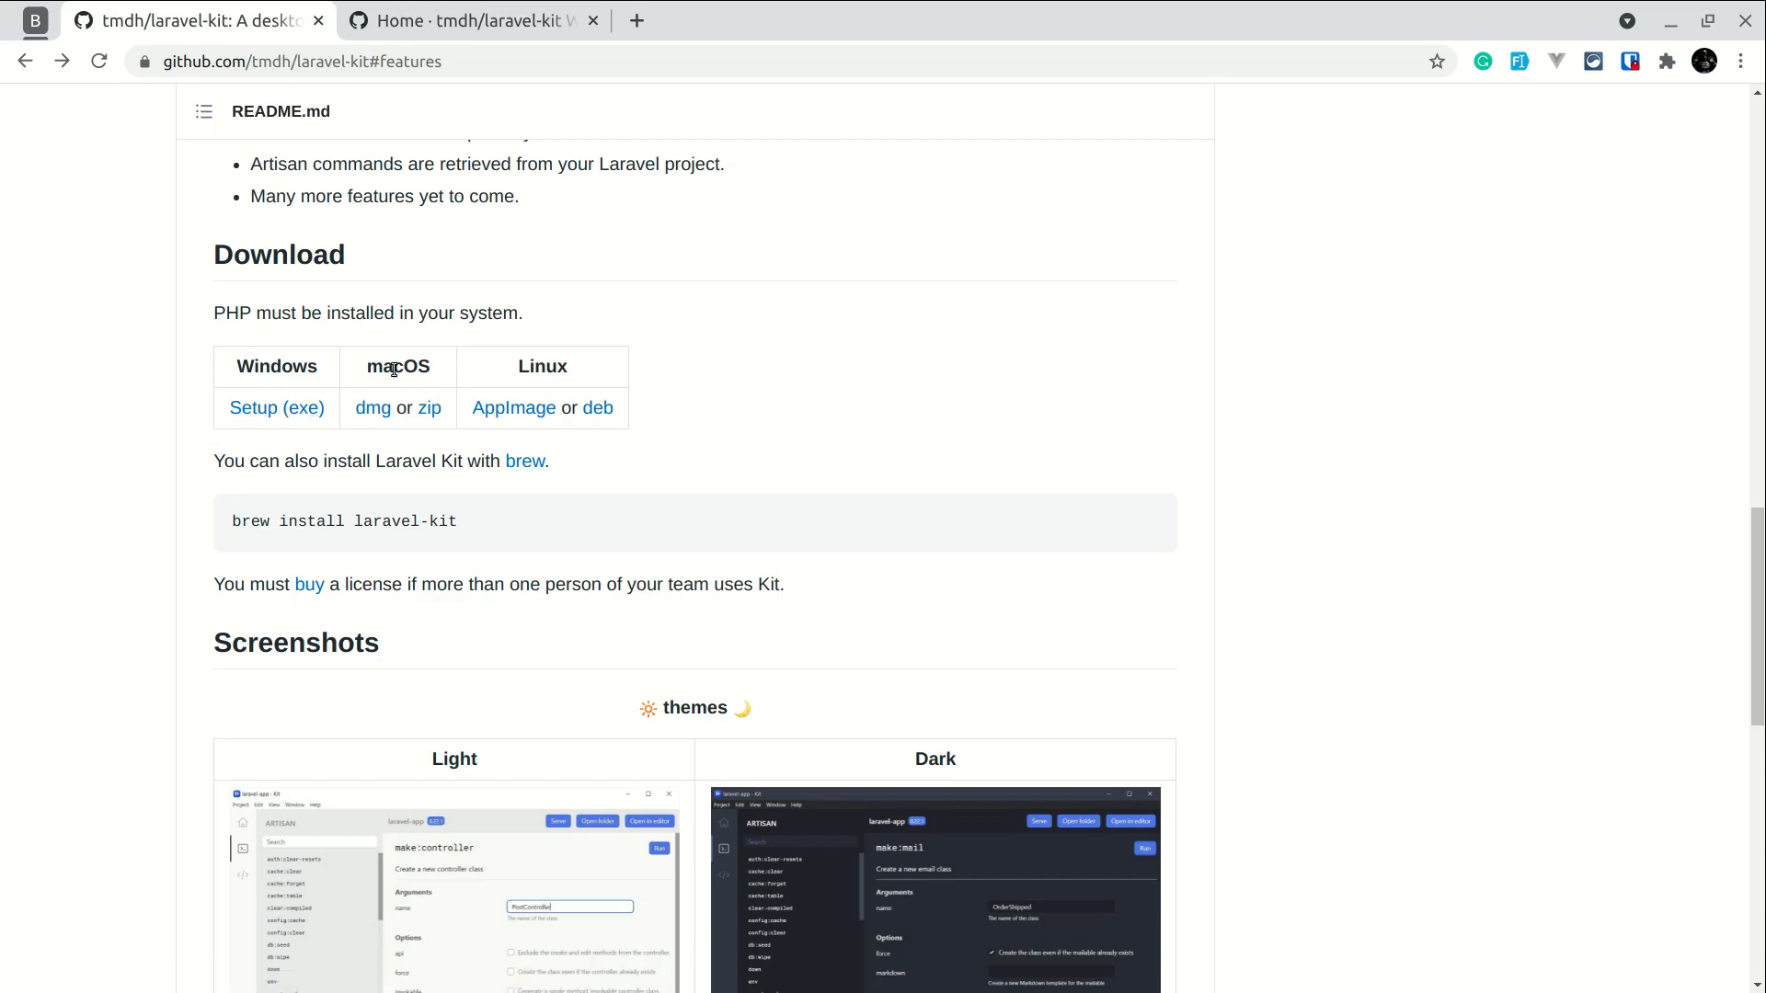
pyautogui.moveTo(371, 408)
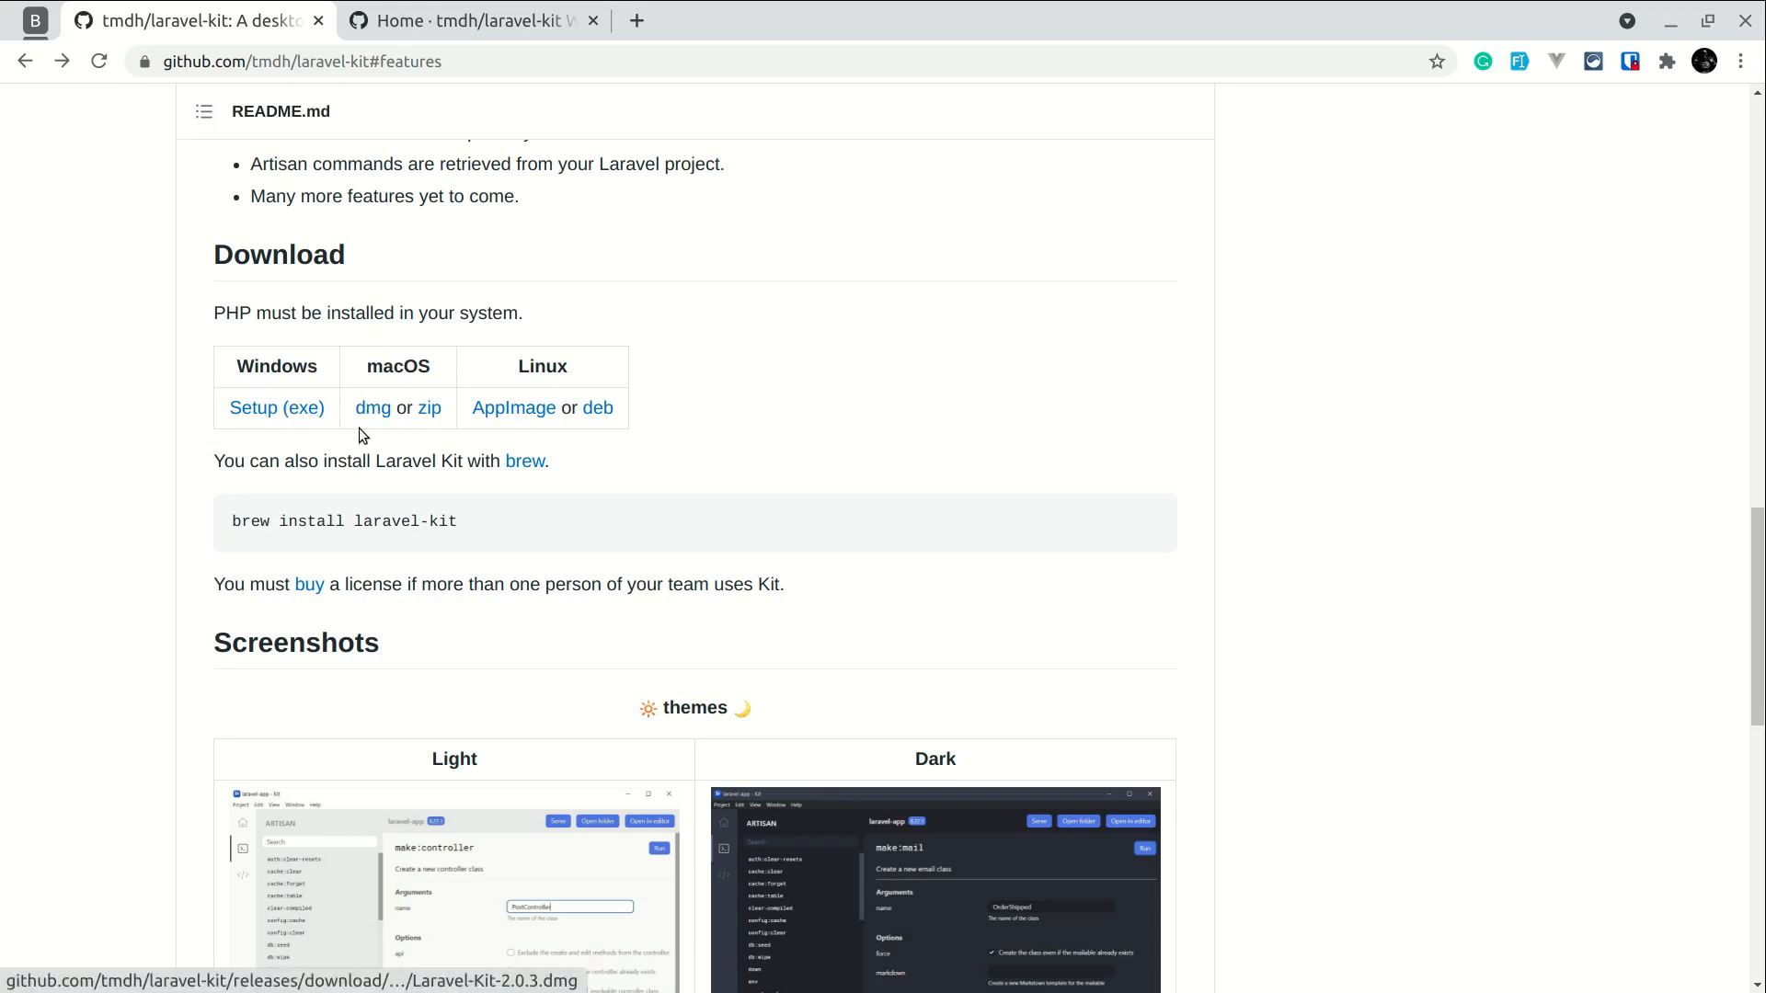
pyautogui.moveTo(593, 359)
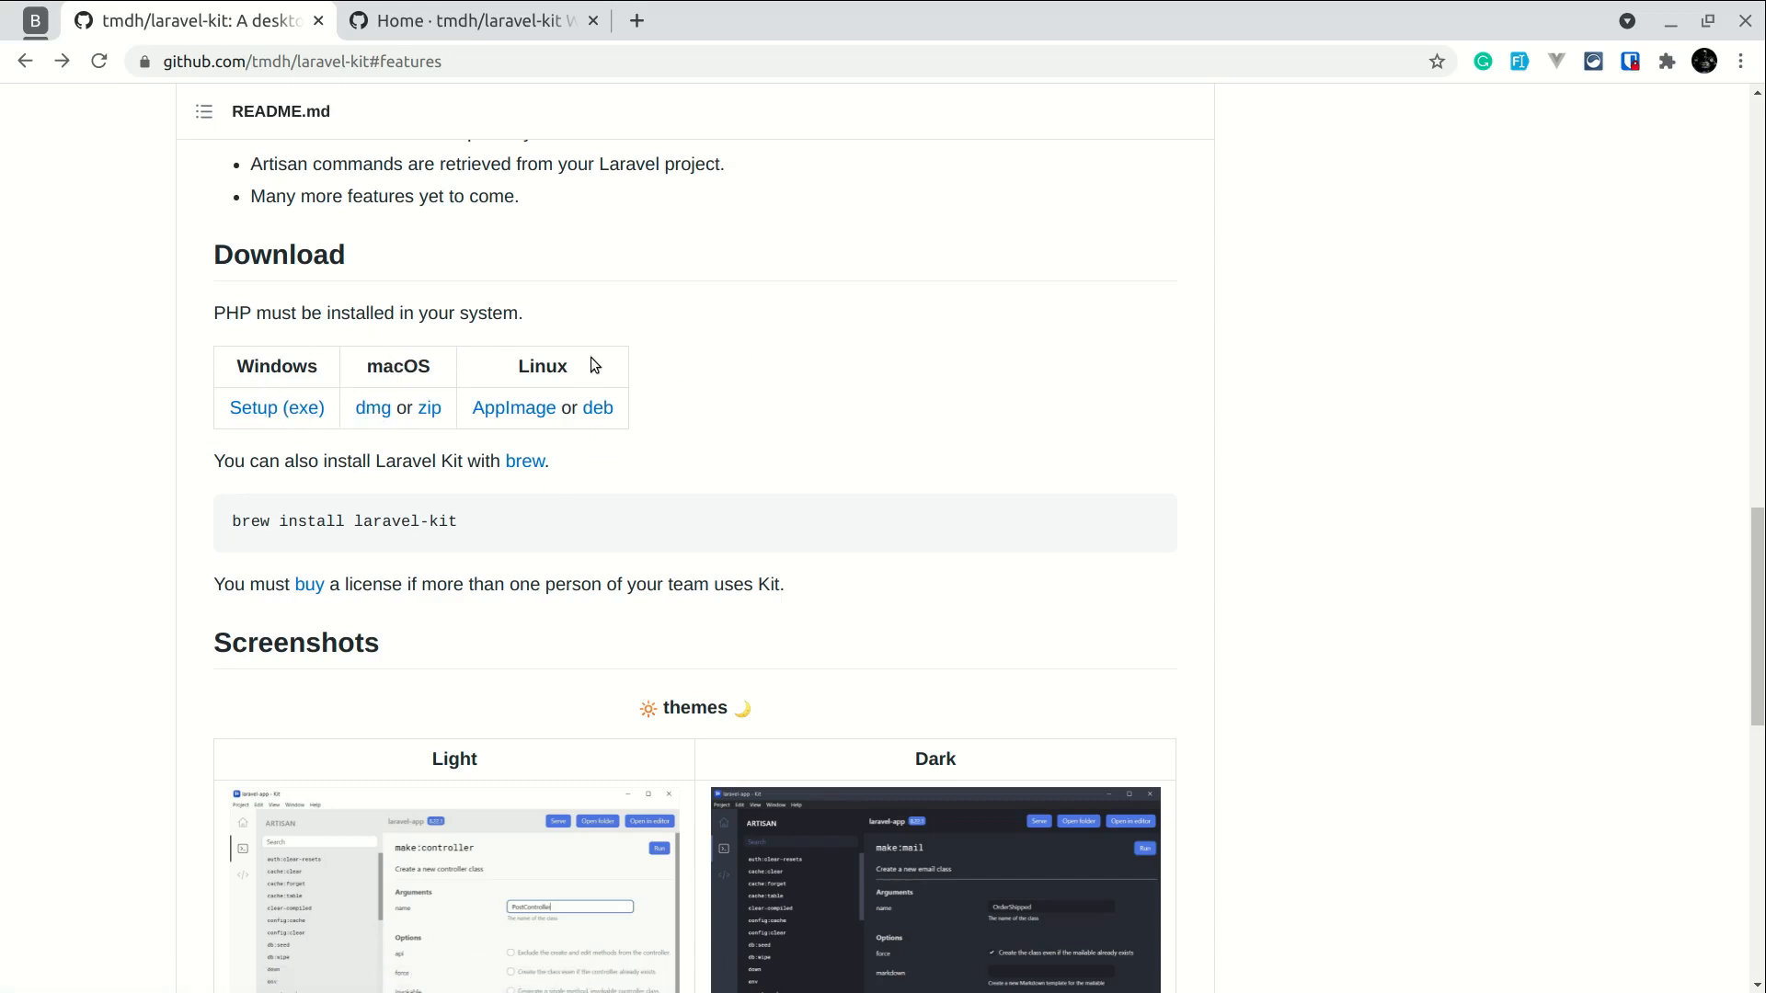
pyautogui.moveTo(760, 353)
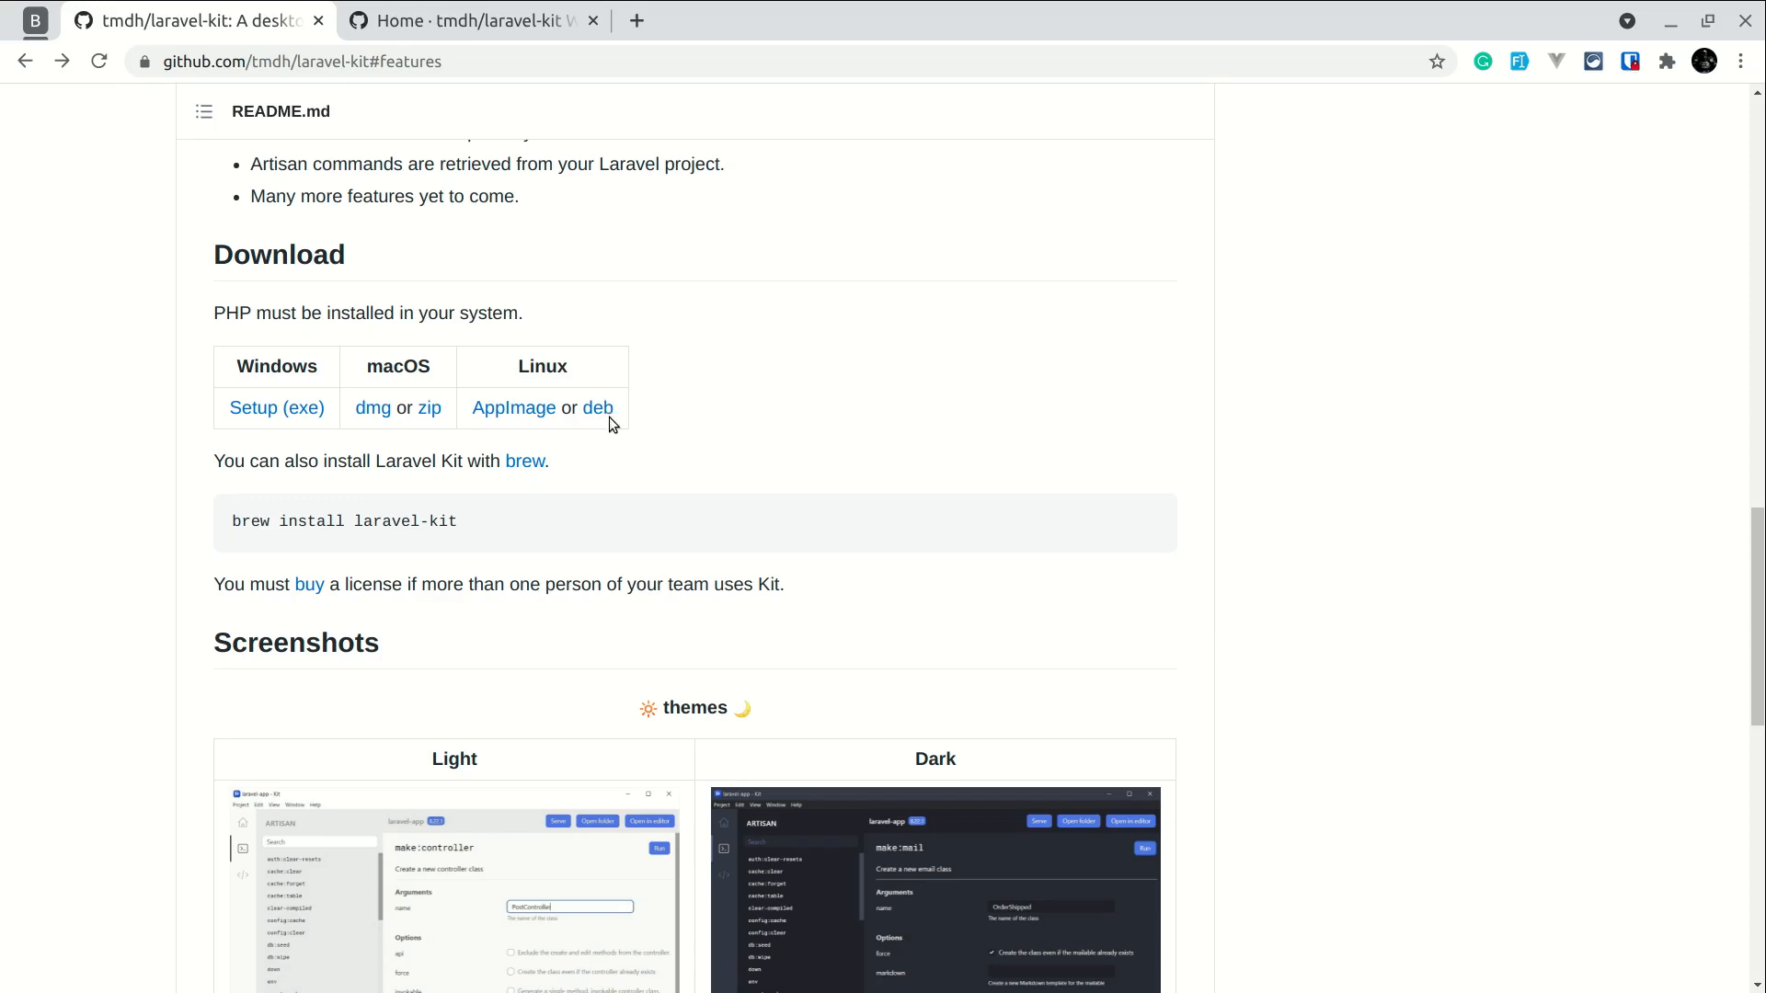
pyautogui.moveTo(734, 411)
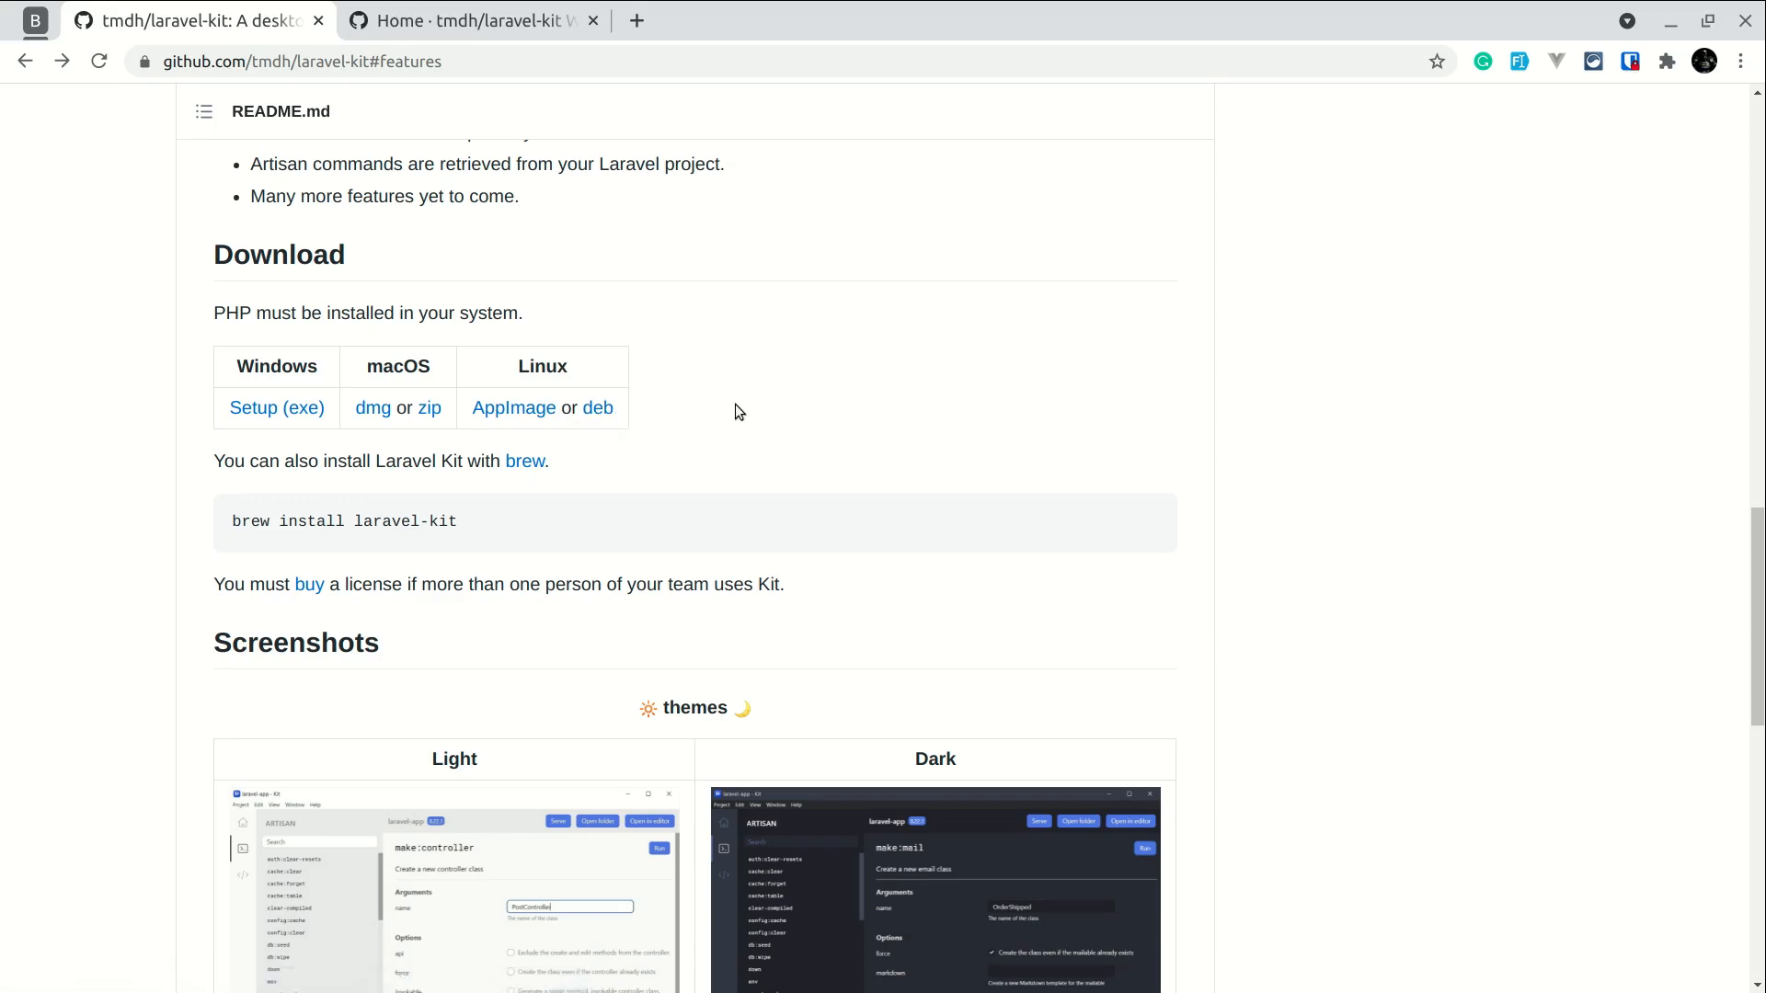
pyautogui.moveTo(513, 409)
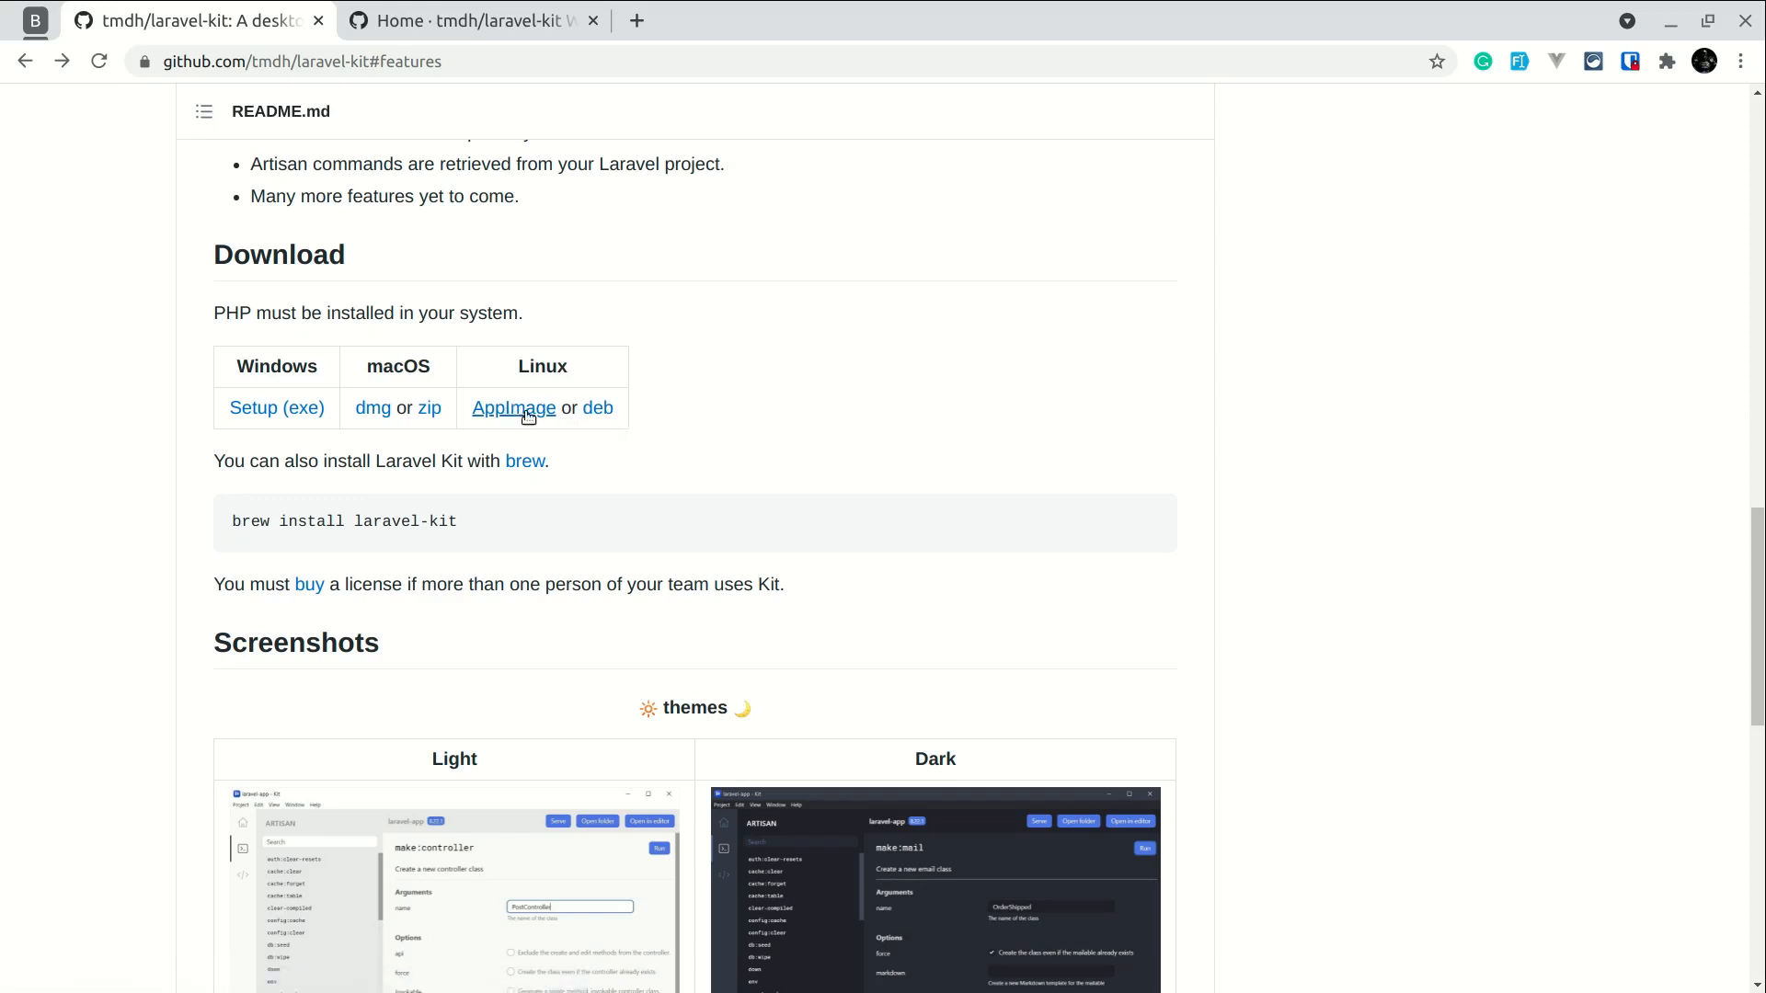
pyautogui.moveTo(574, 460)
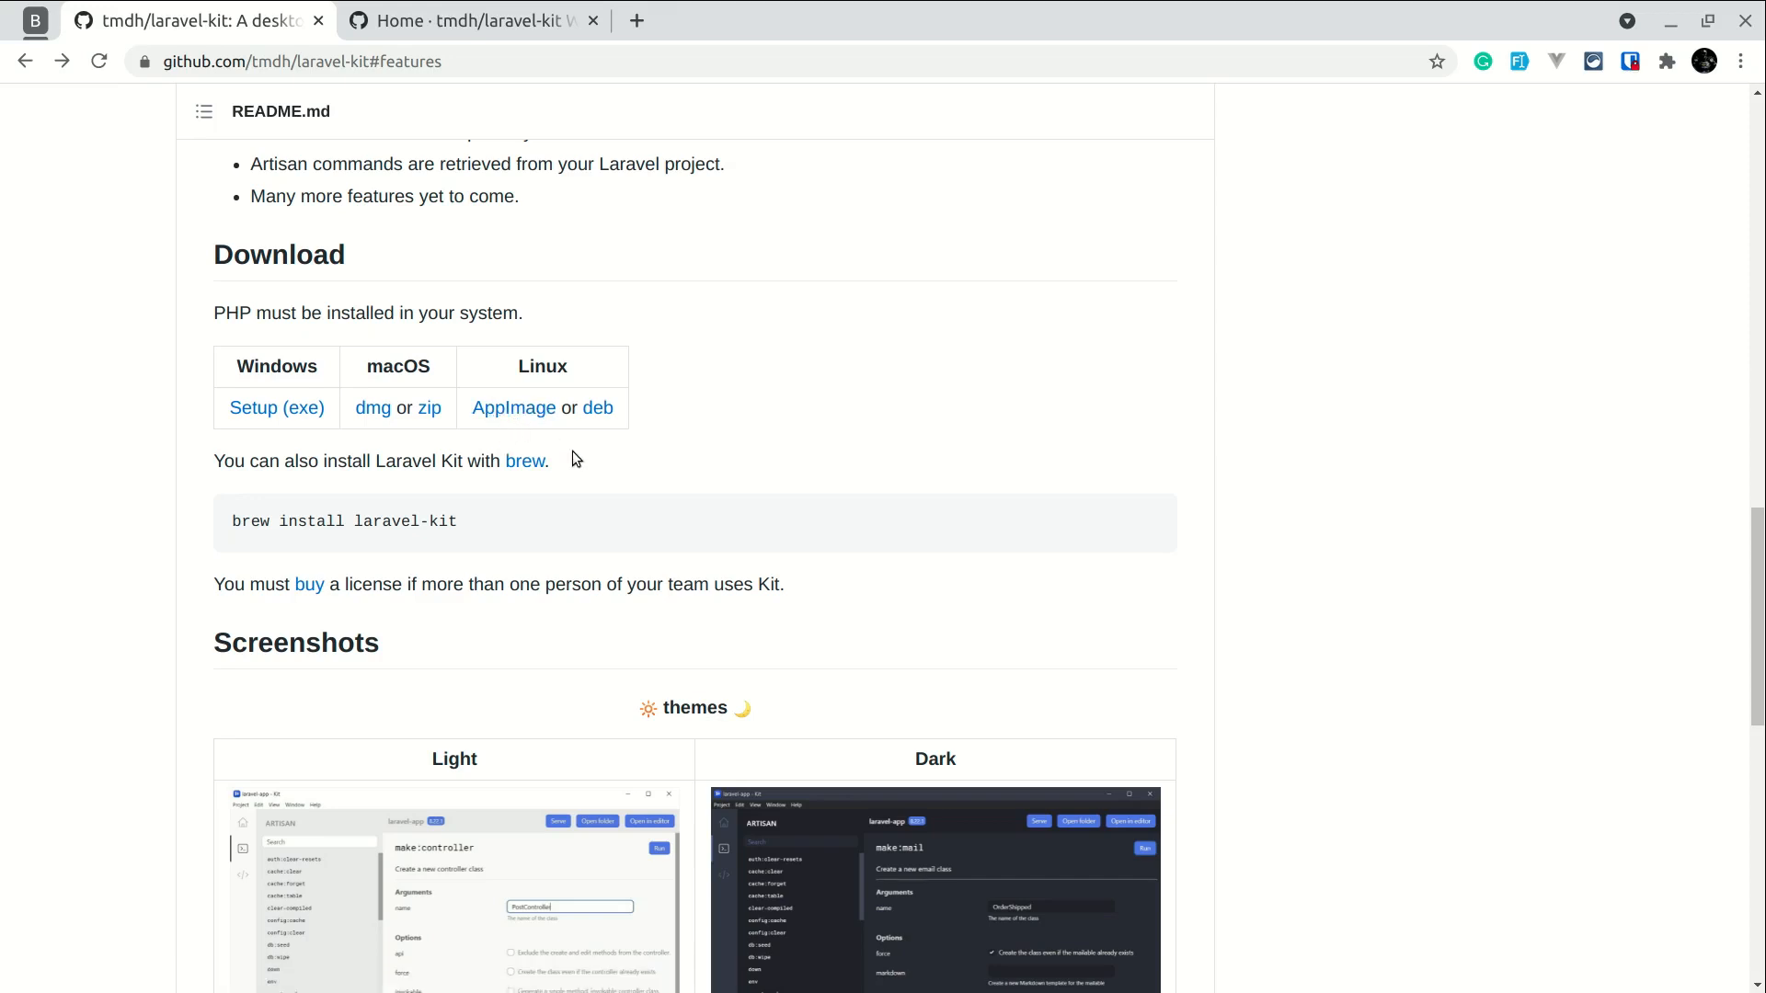
pyautogui.moveTo(605, 517)
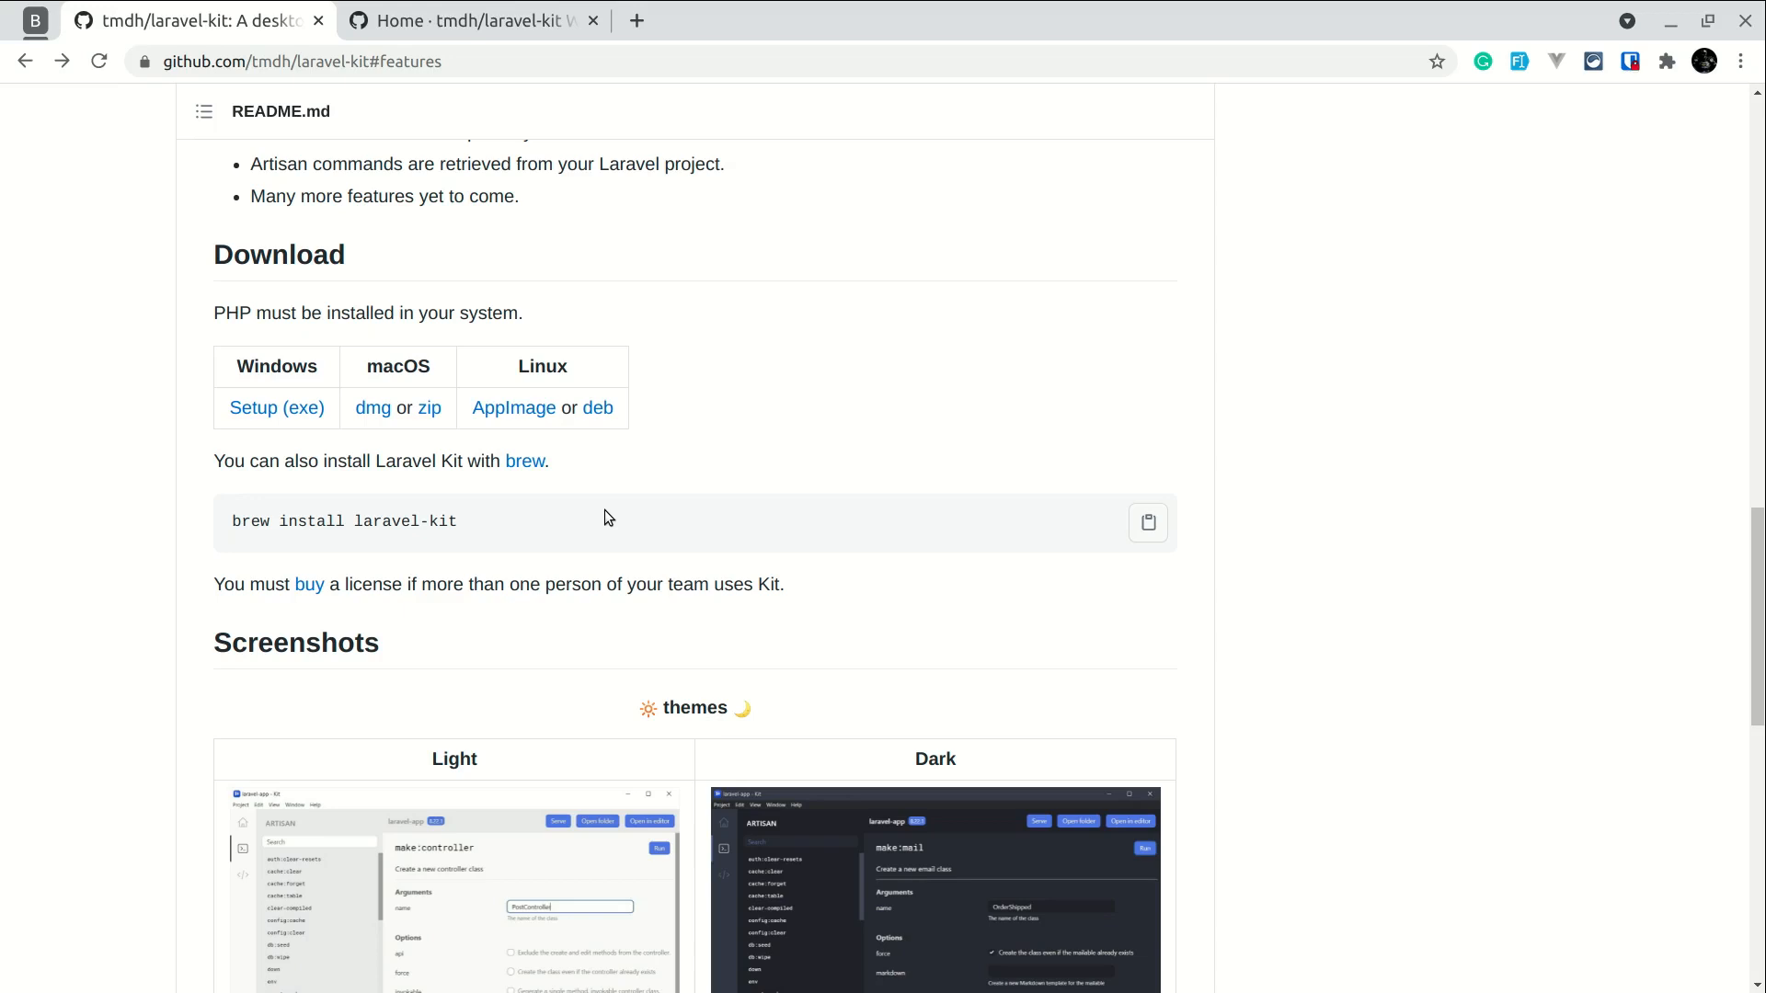
pyautogui.moveTo(636, 458)
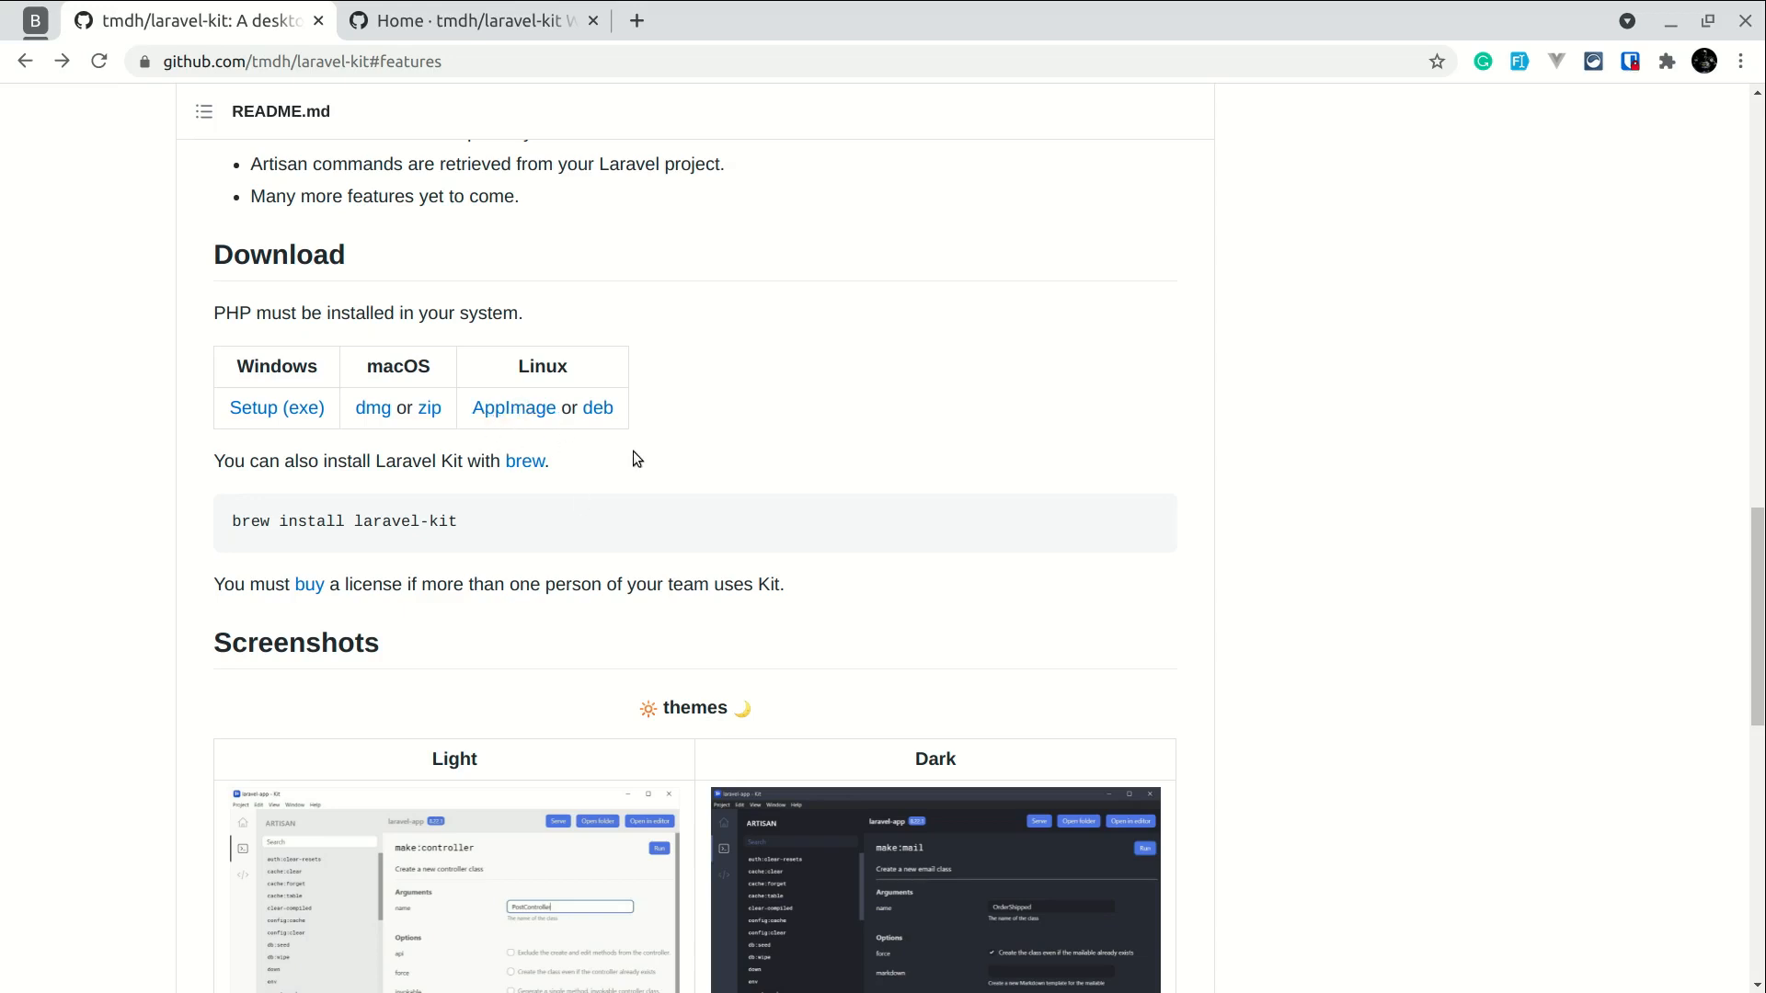
pyautogui.moveTo(596, 431)
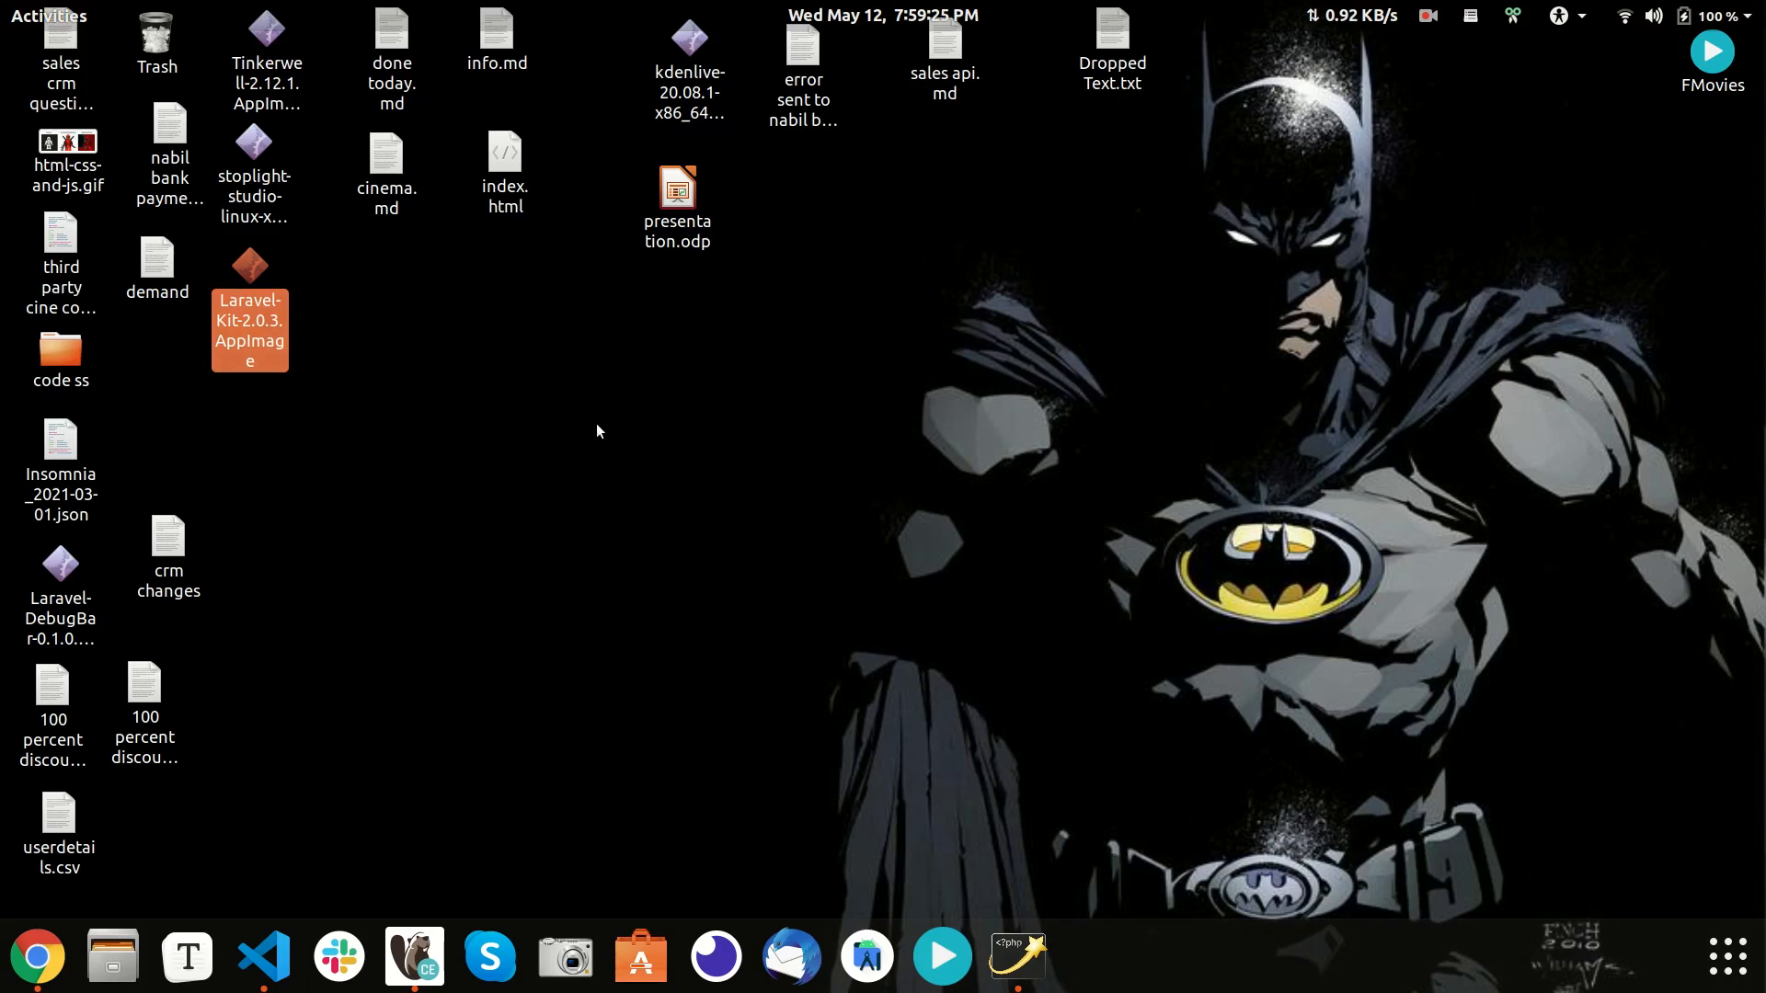
# Step: In Terminal, cd to ~/Desktop and make Laravel-Kit-2.0.3.AppImage executable with chmod u+x
pyautogui.click(1091, 958)
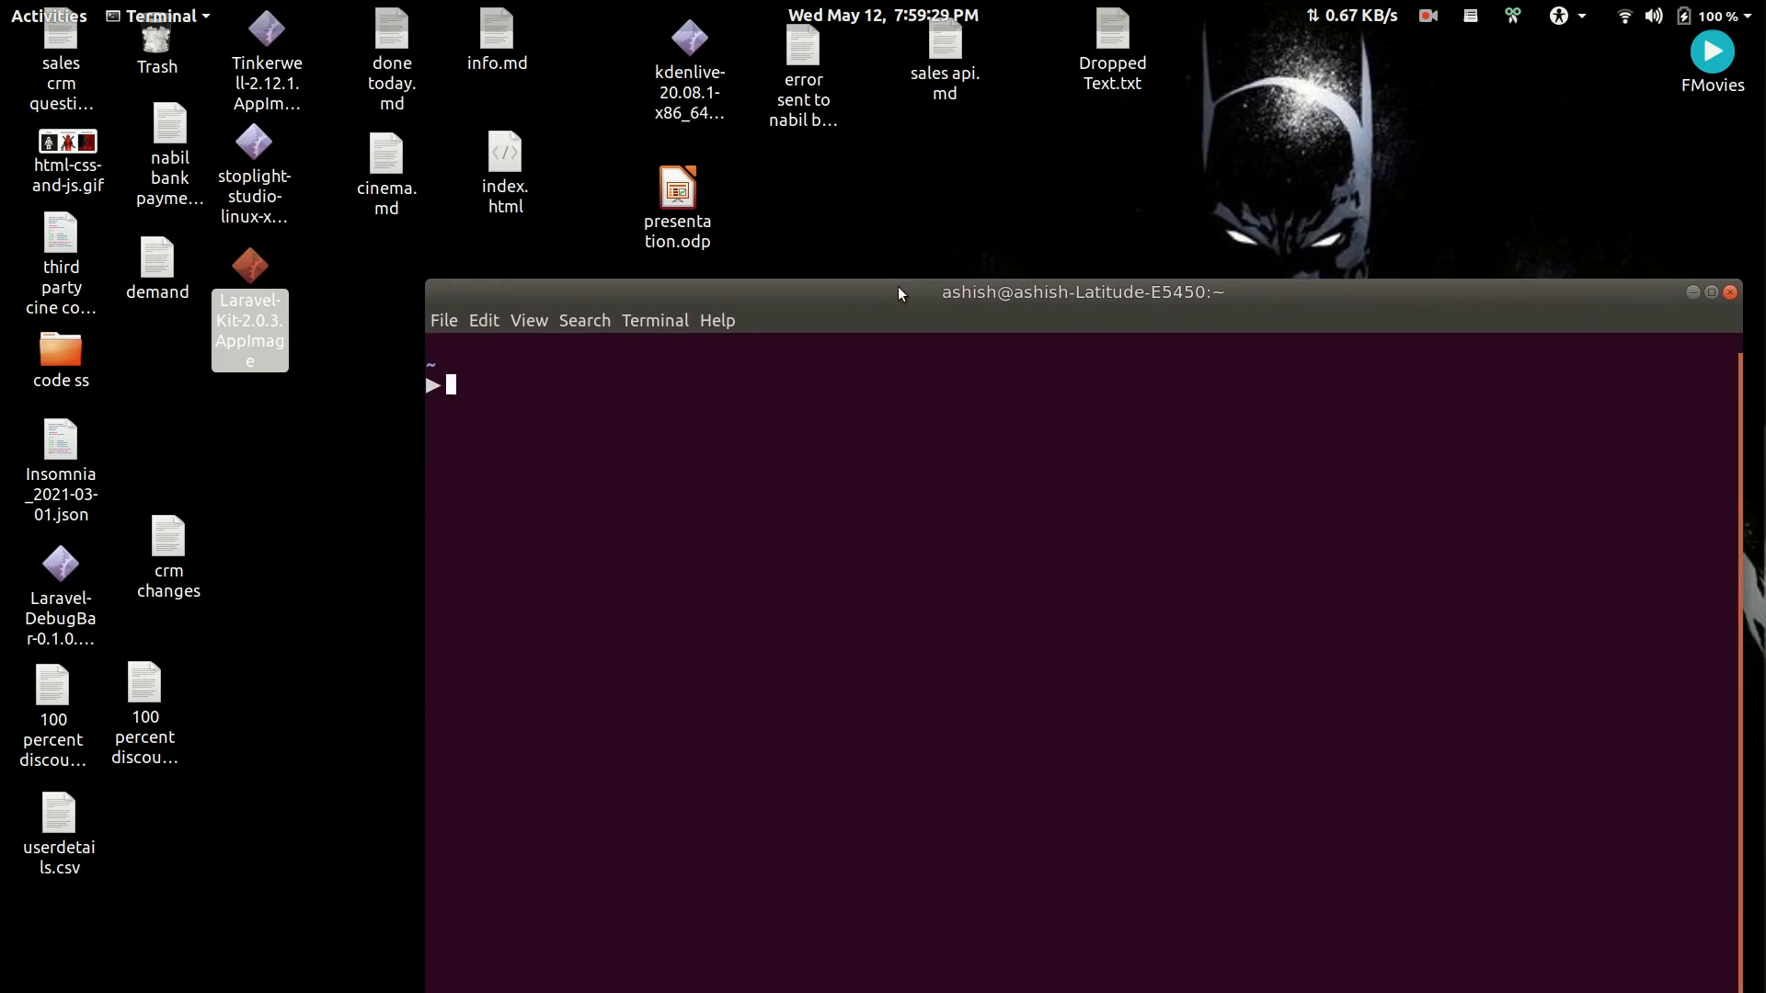
pyautogui.moveTo(841, 528)
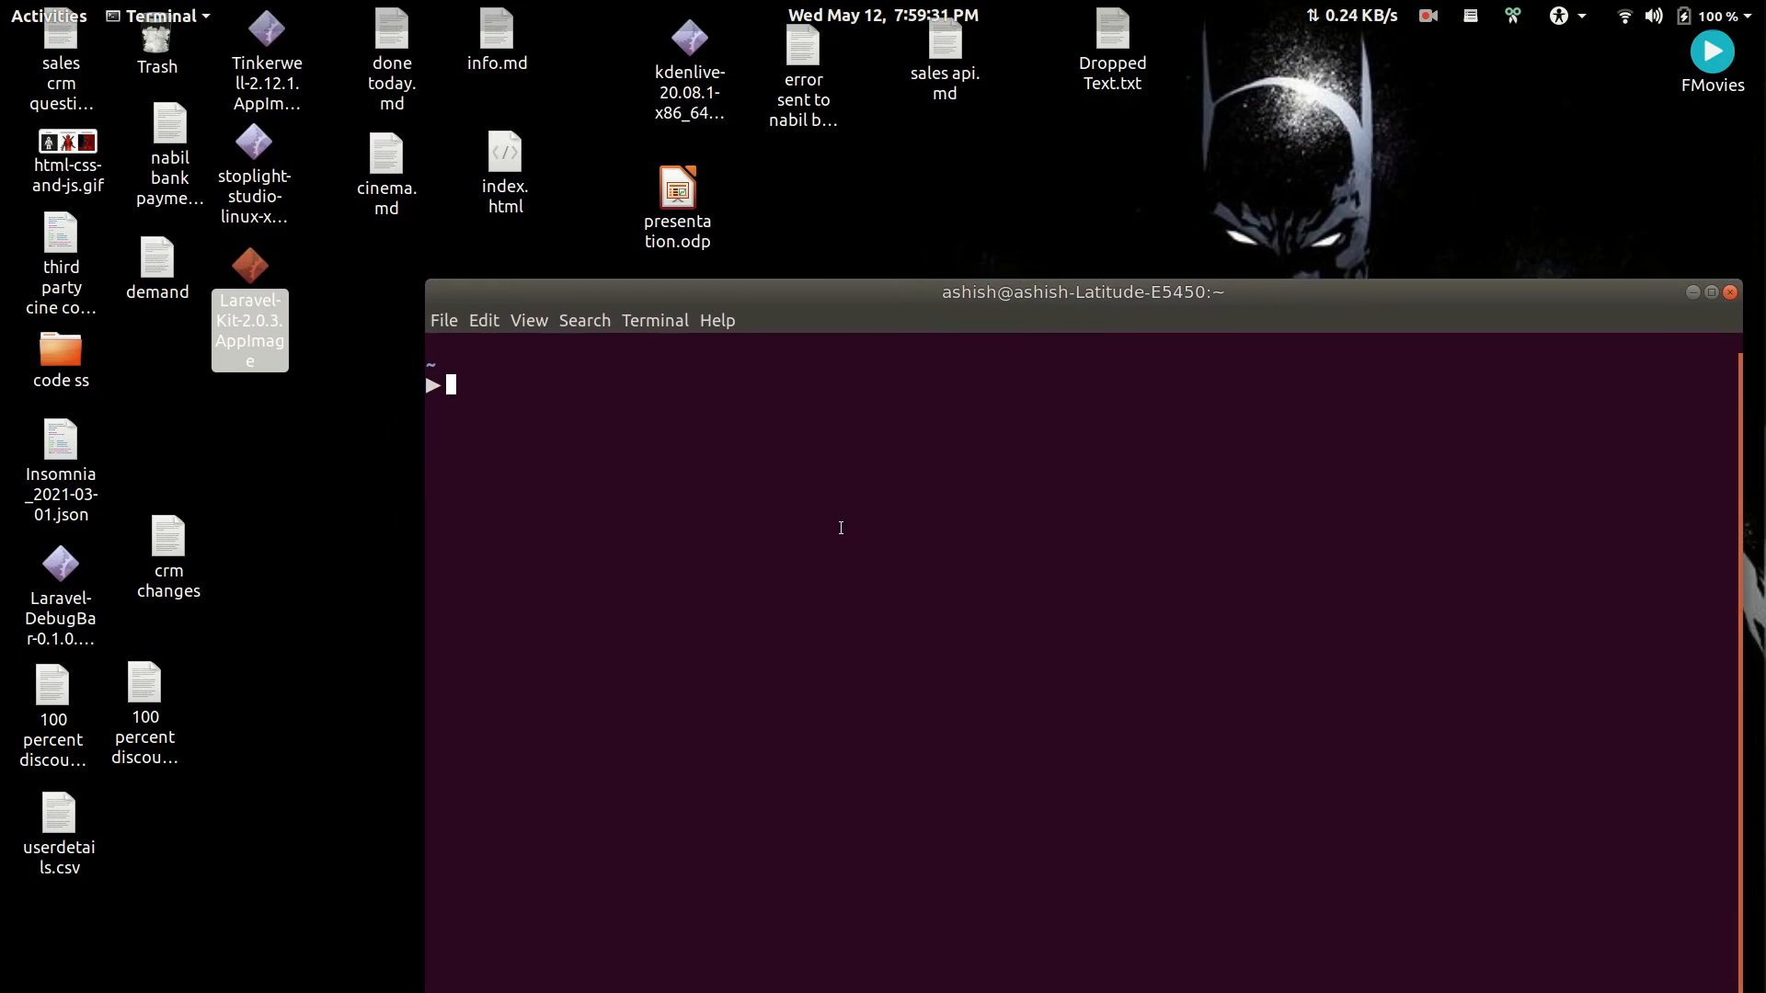
pyautogui.write('cd ~/Desktop')
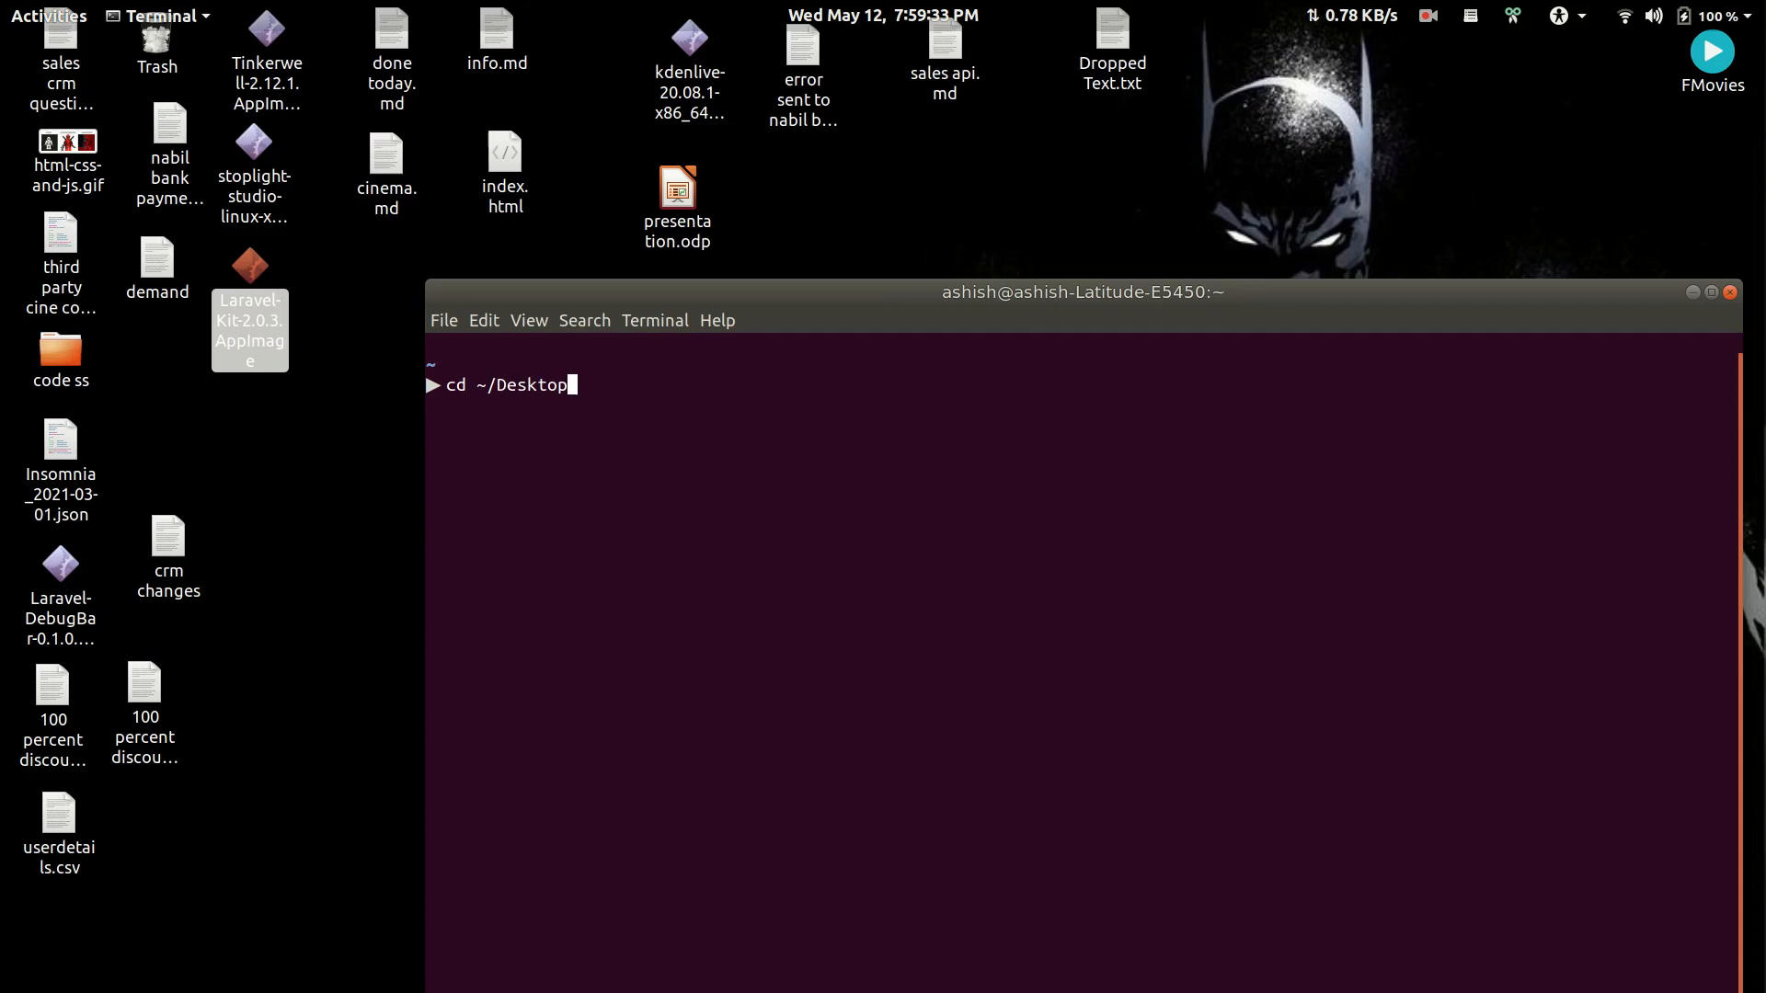
pyautogui.press('Return')
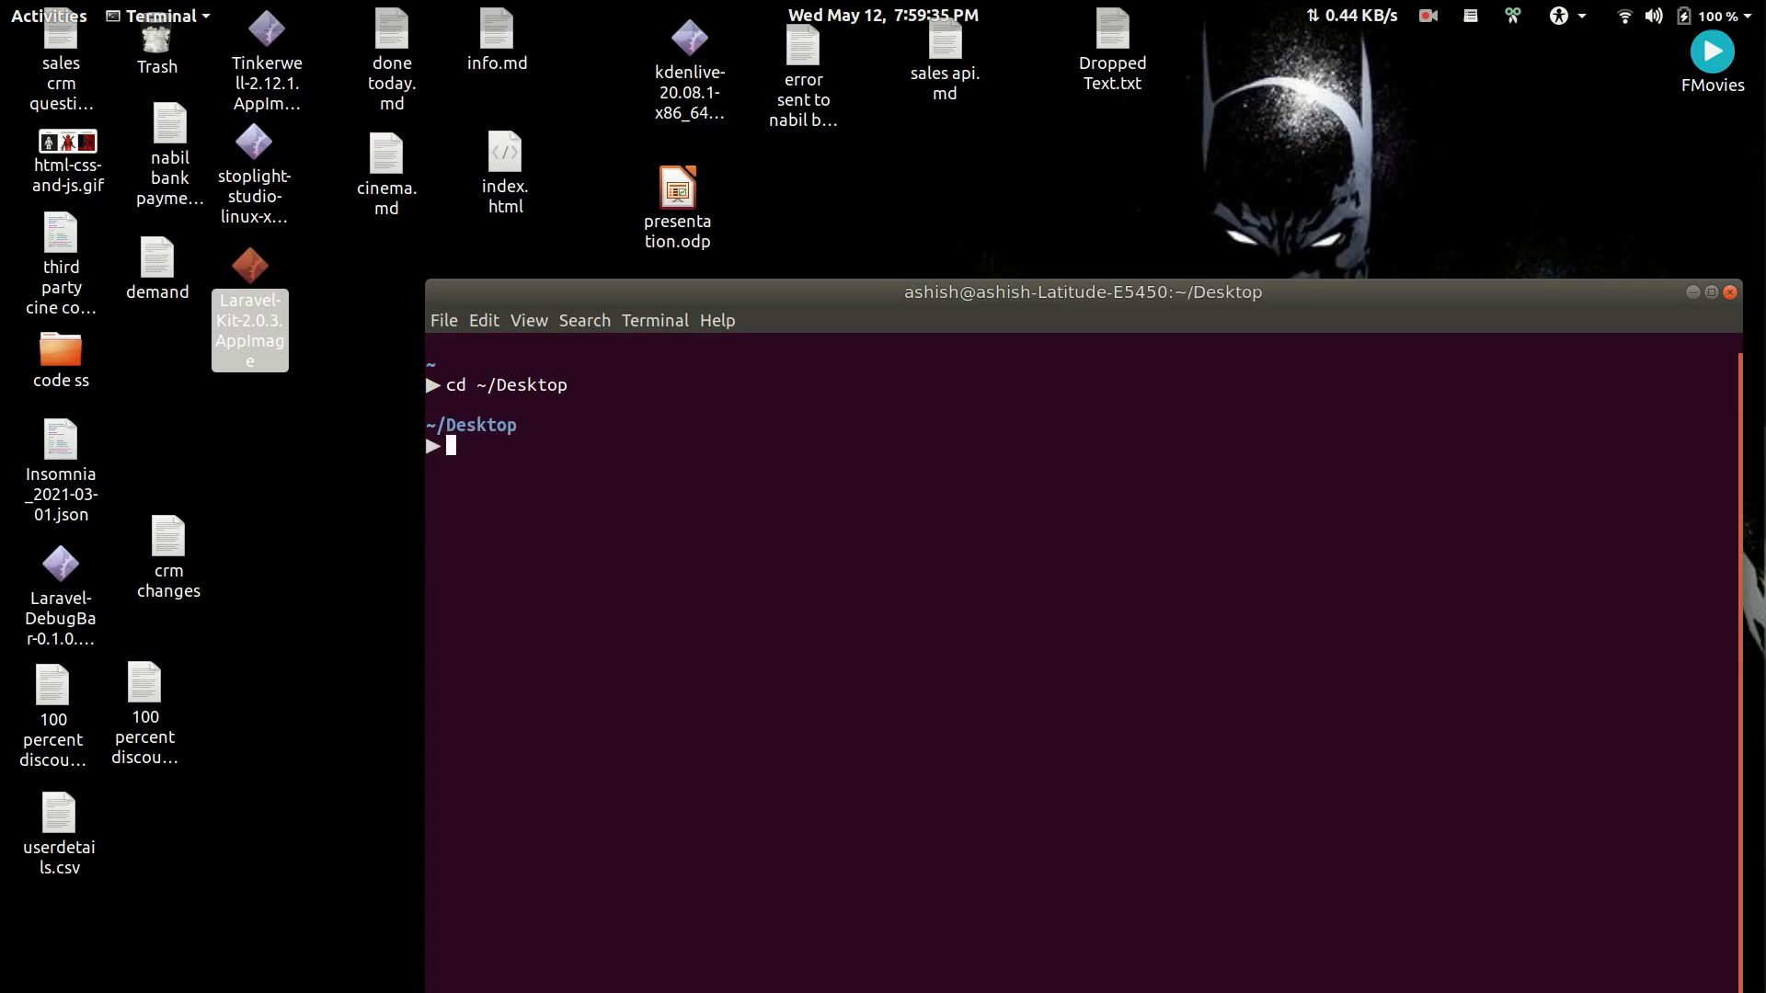
pyautogui.write('chmod u+x ./Laravel-Kit-2.0.3.AppImage')
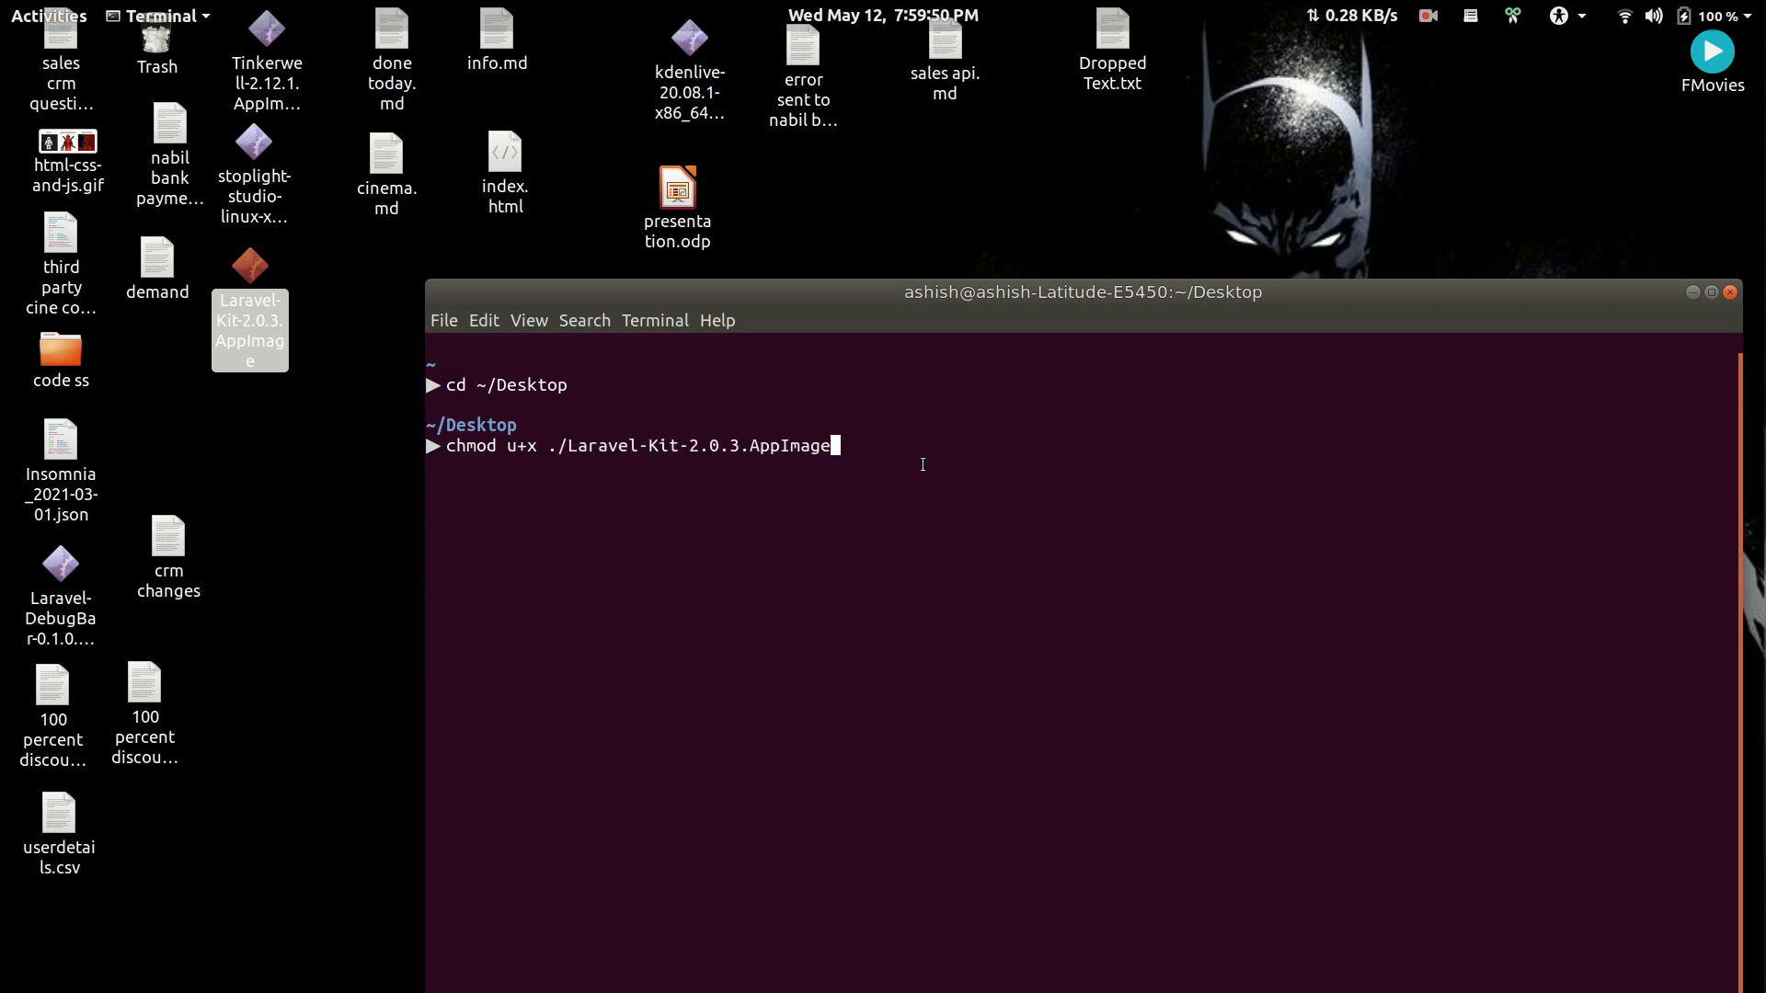
pyautogui.press('Return')
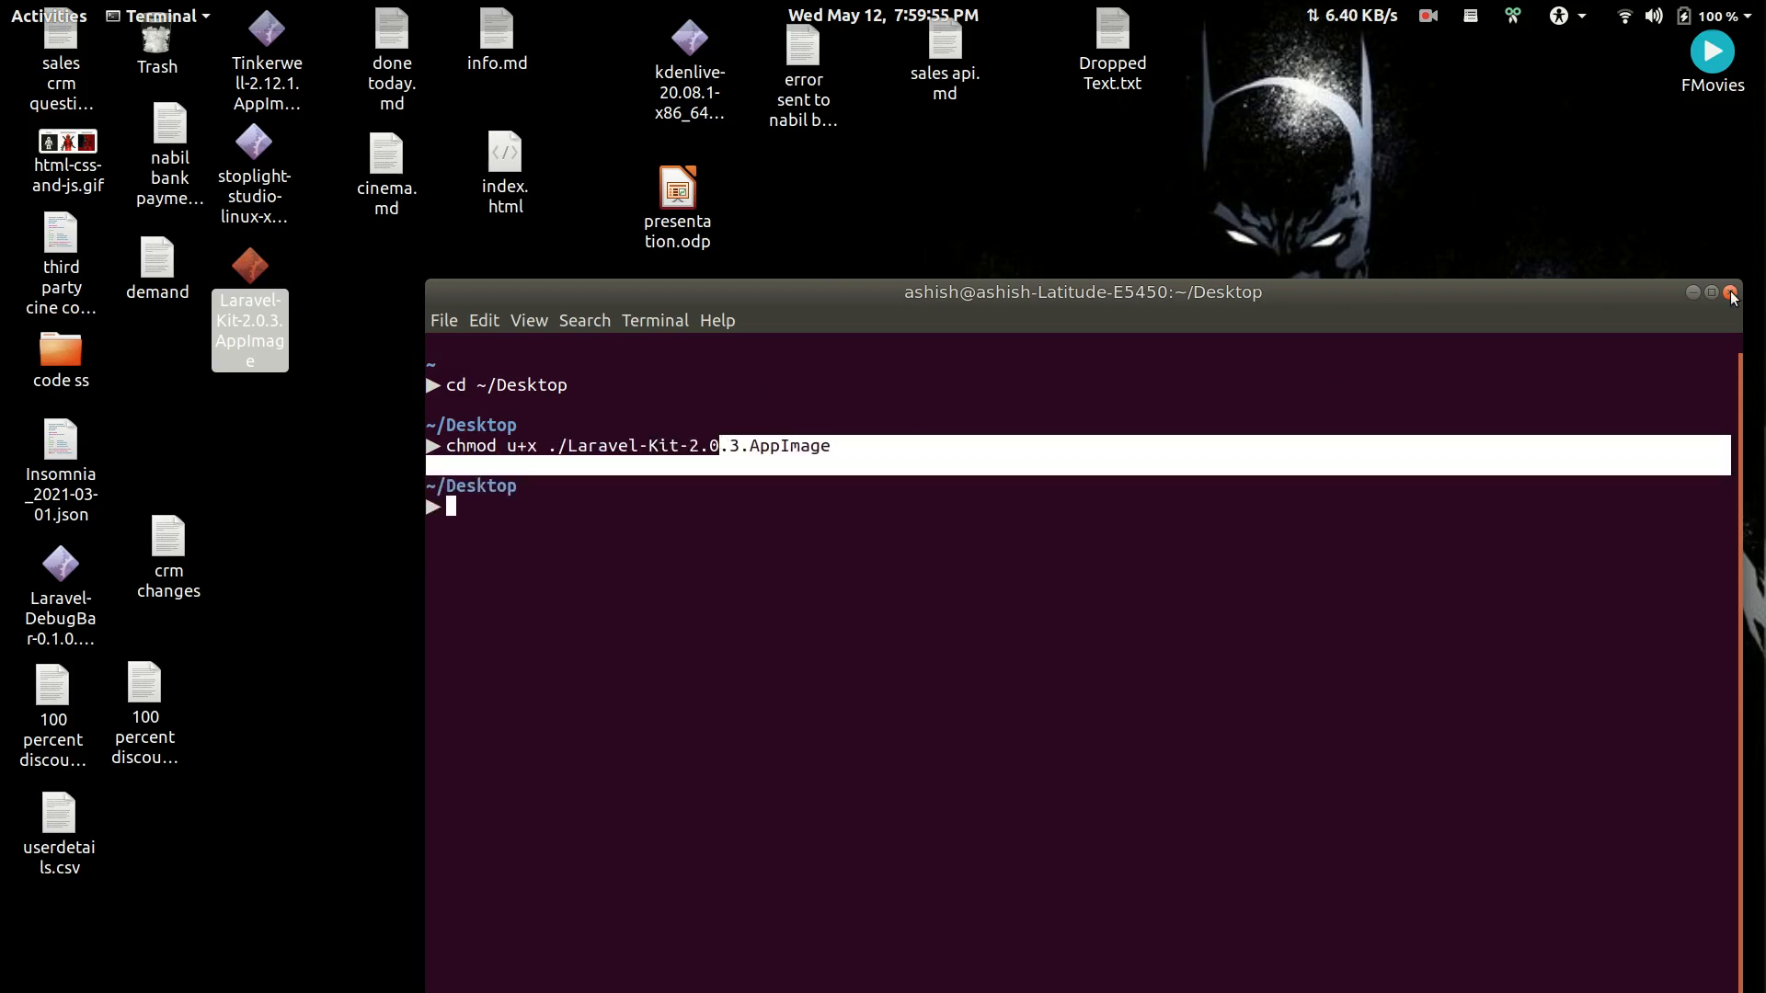
# Step: Launch Kit for Laravel from the AppImage on the desktop to reach its home page
pyautogui.click(1730, 292)
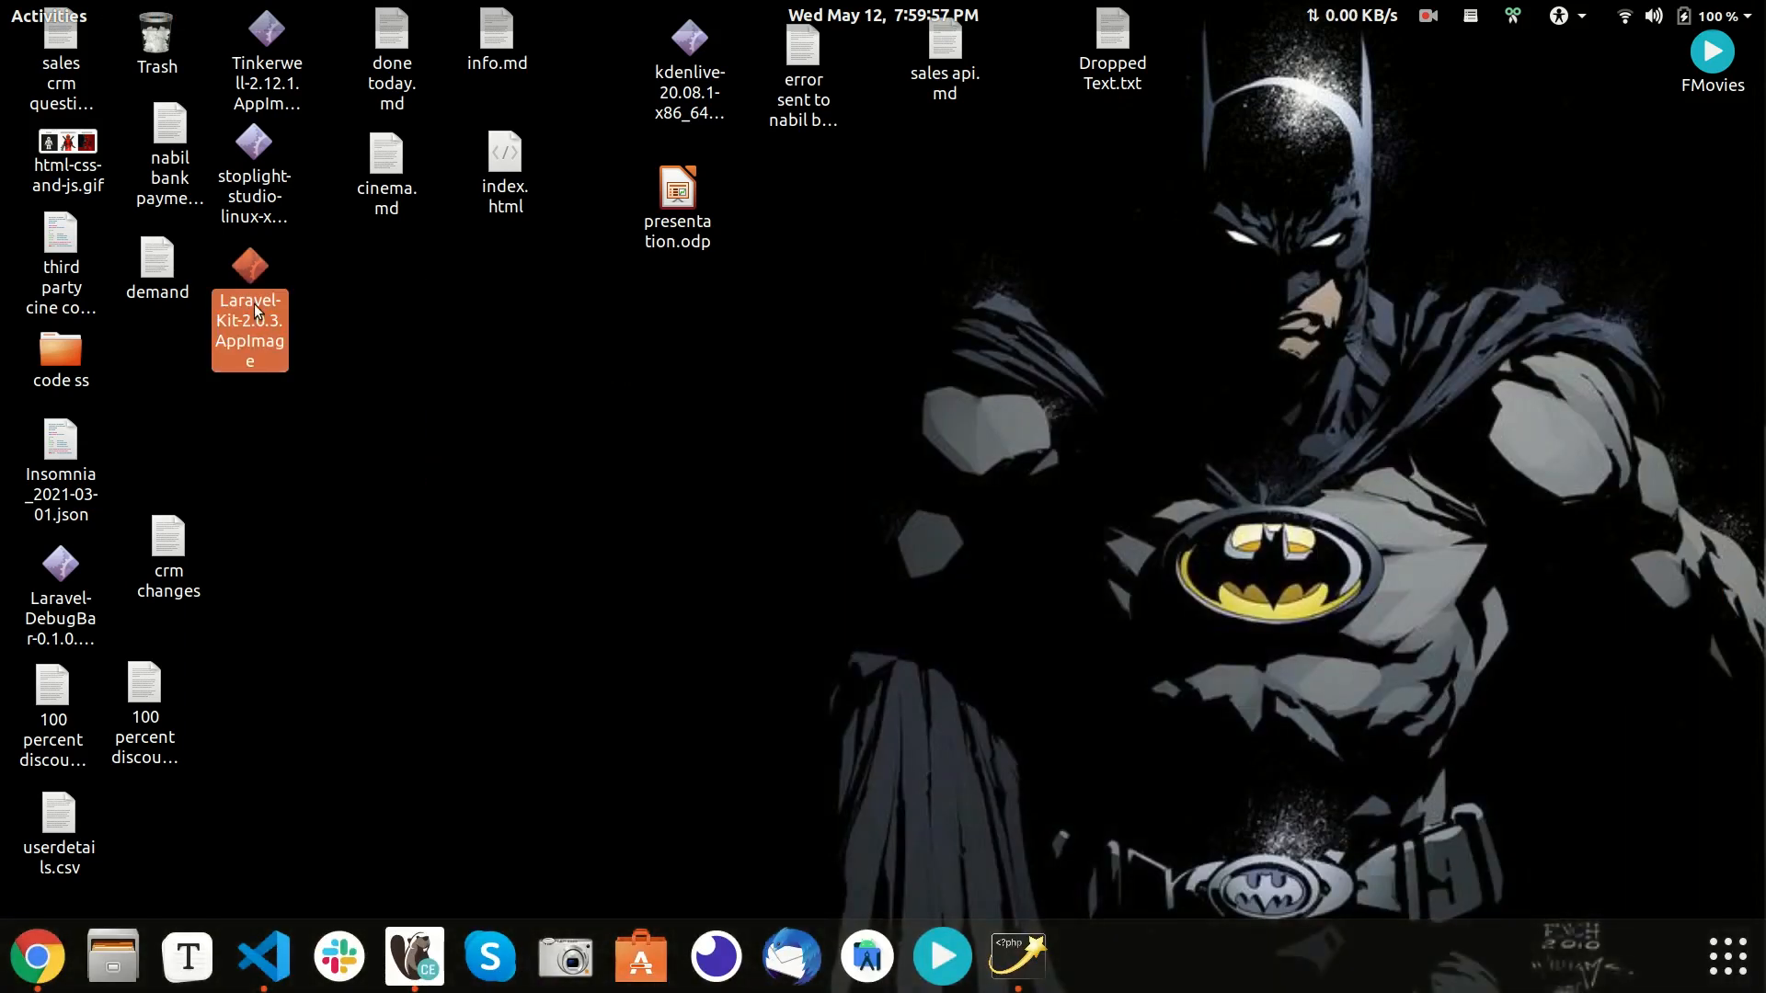
pyautogui.doubleClick(249, 320)
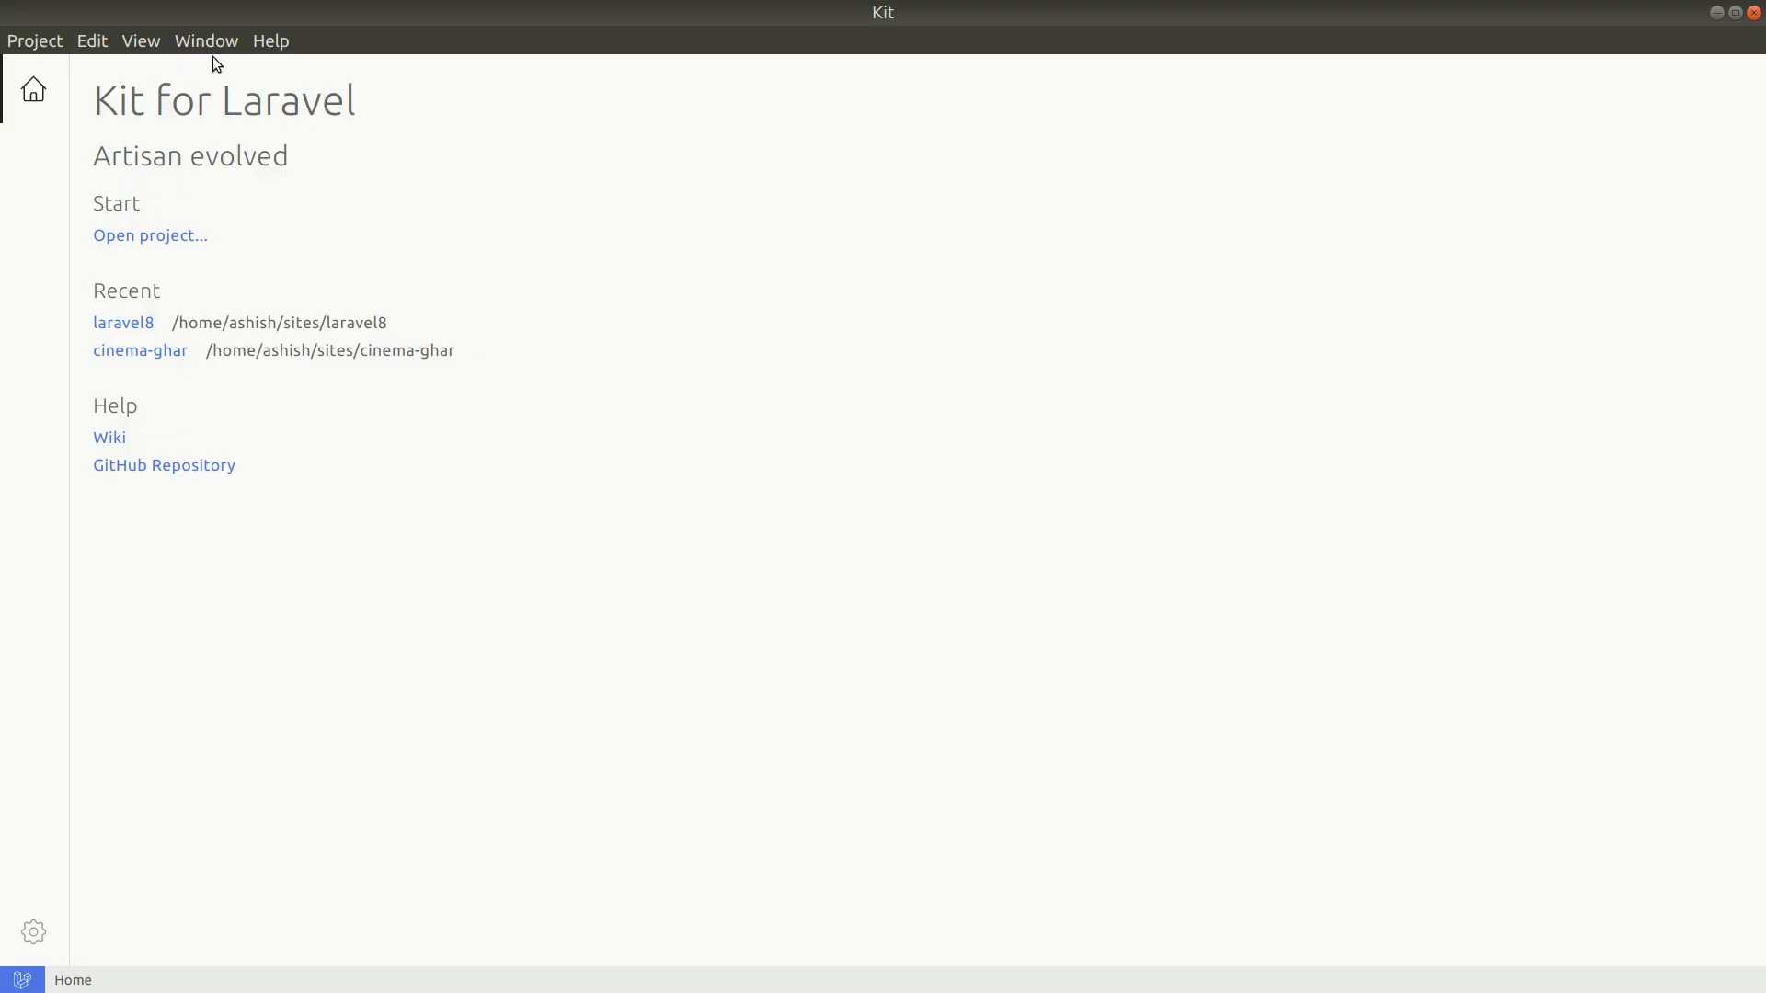
pyautogui.moveTo(427, 244)
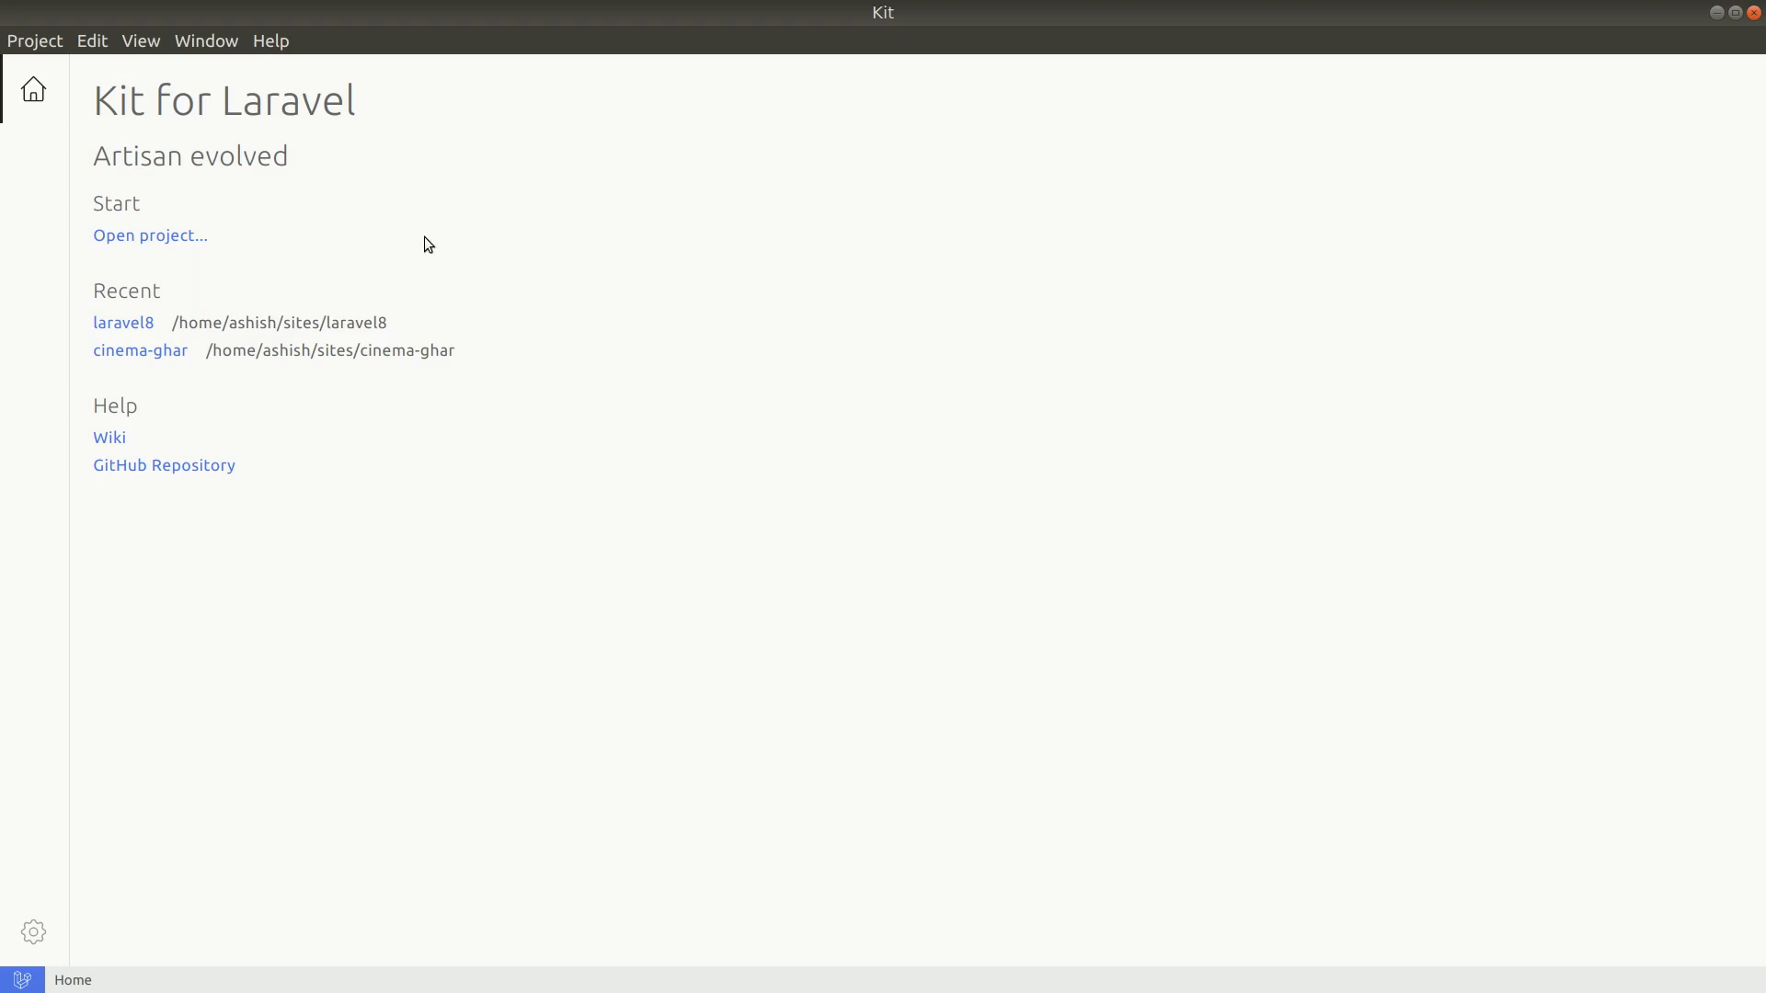
# Step: Open the laravel8 folder under sites as the current project via Project > Open Project
pyautogui.click(33, 40)
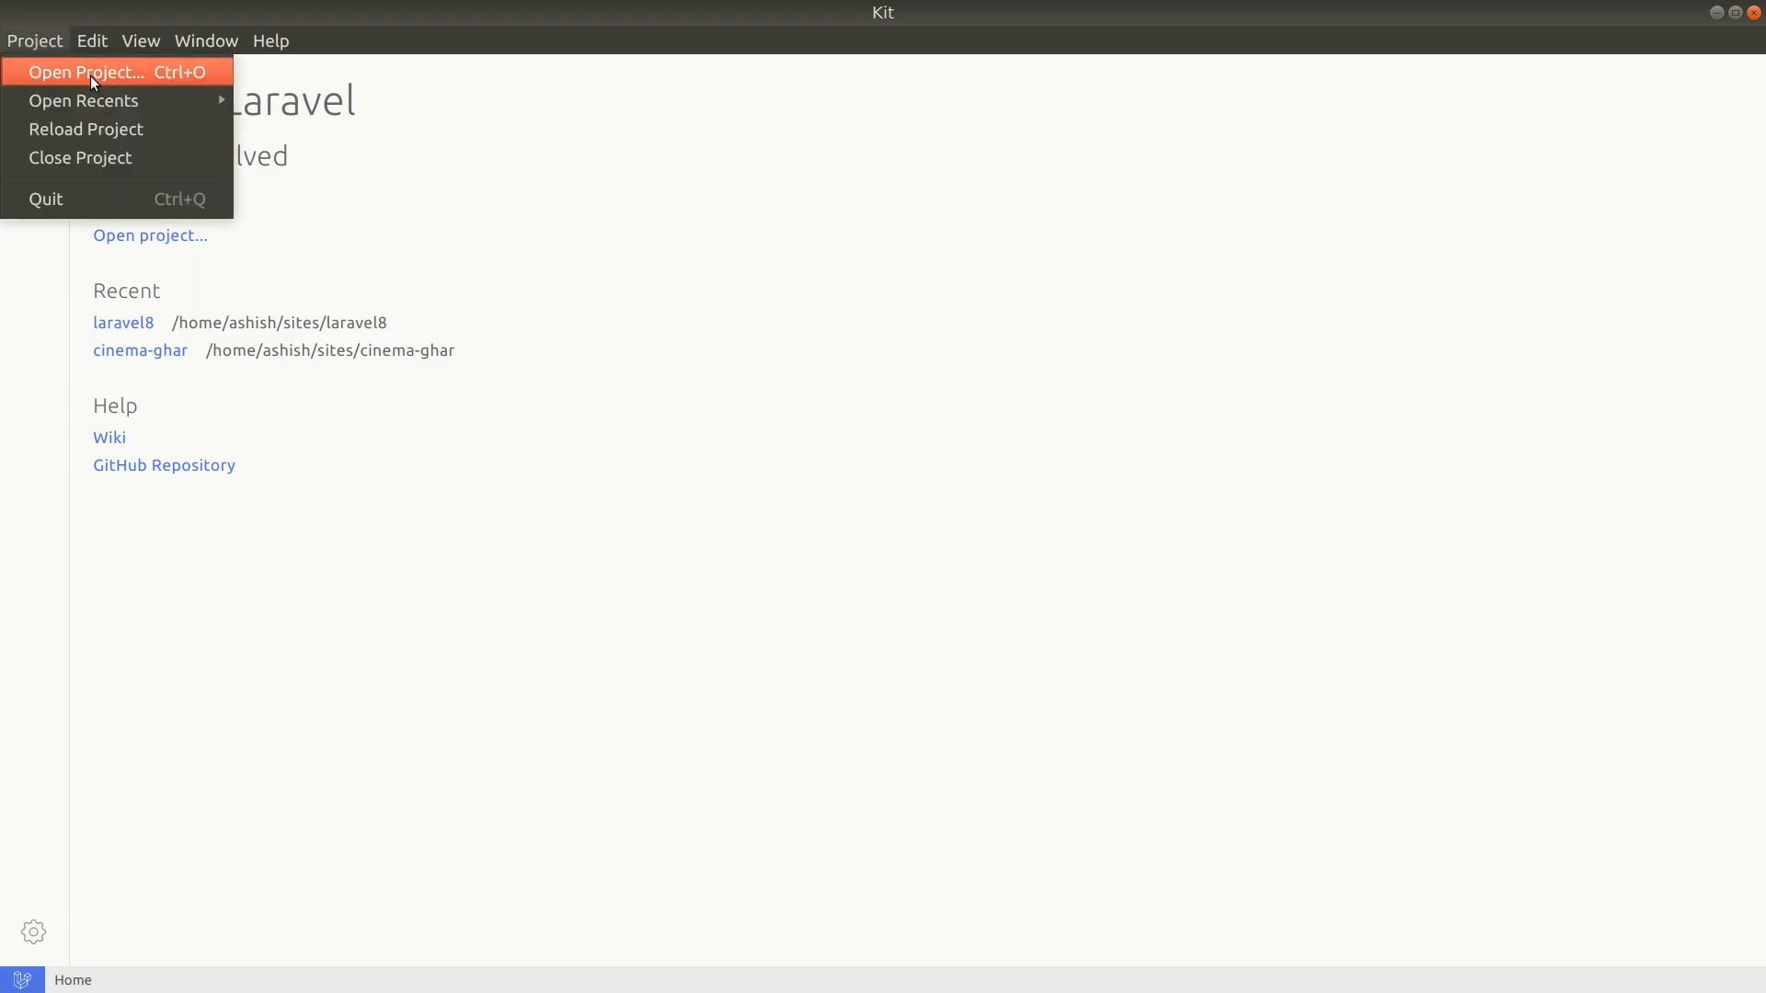
pyautogui.click(86, 72)
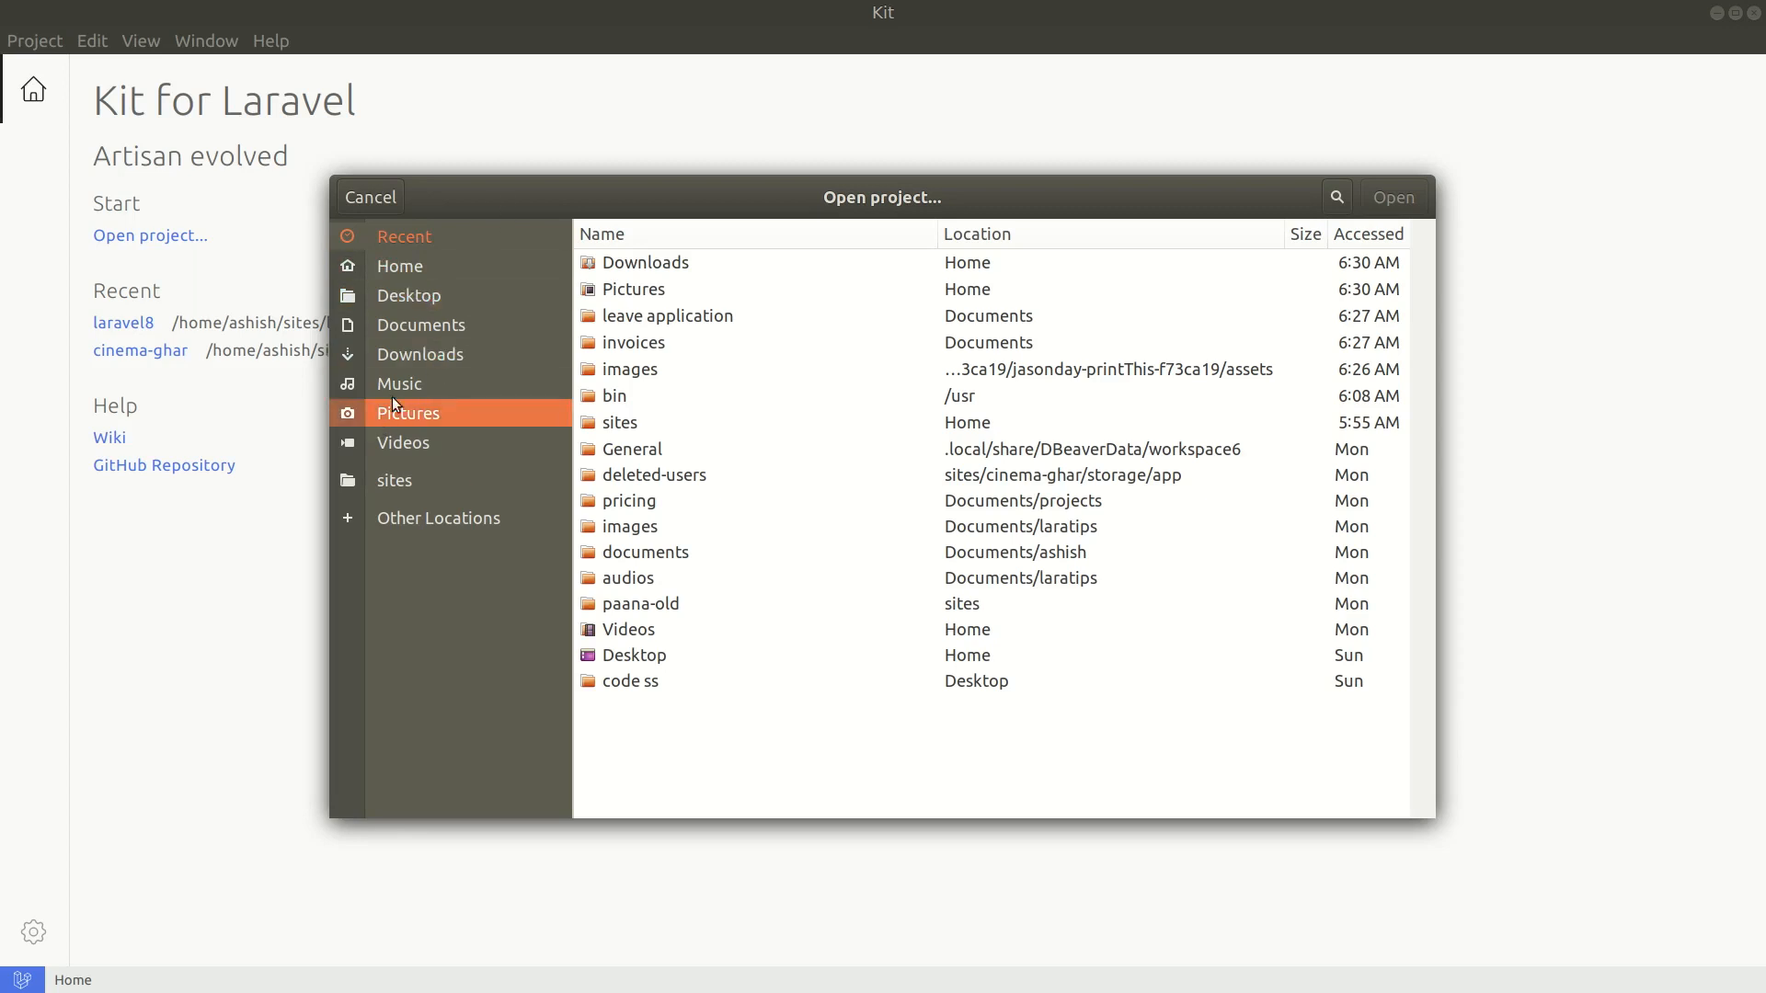
pyautogui.click(393, 480)
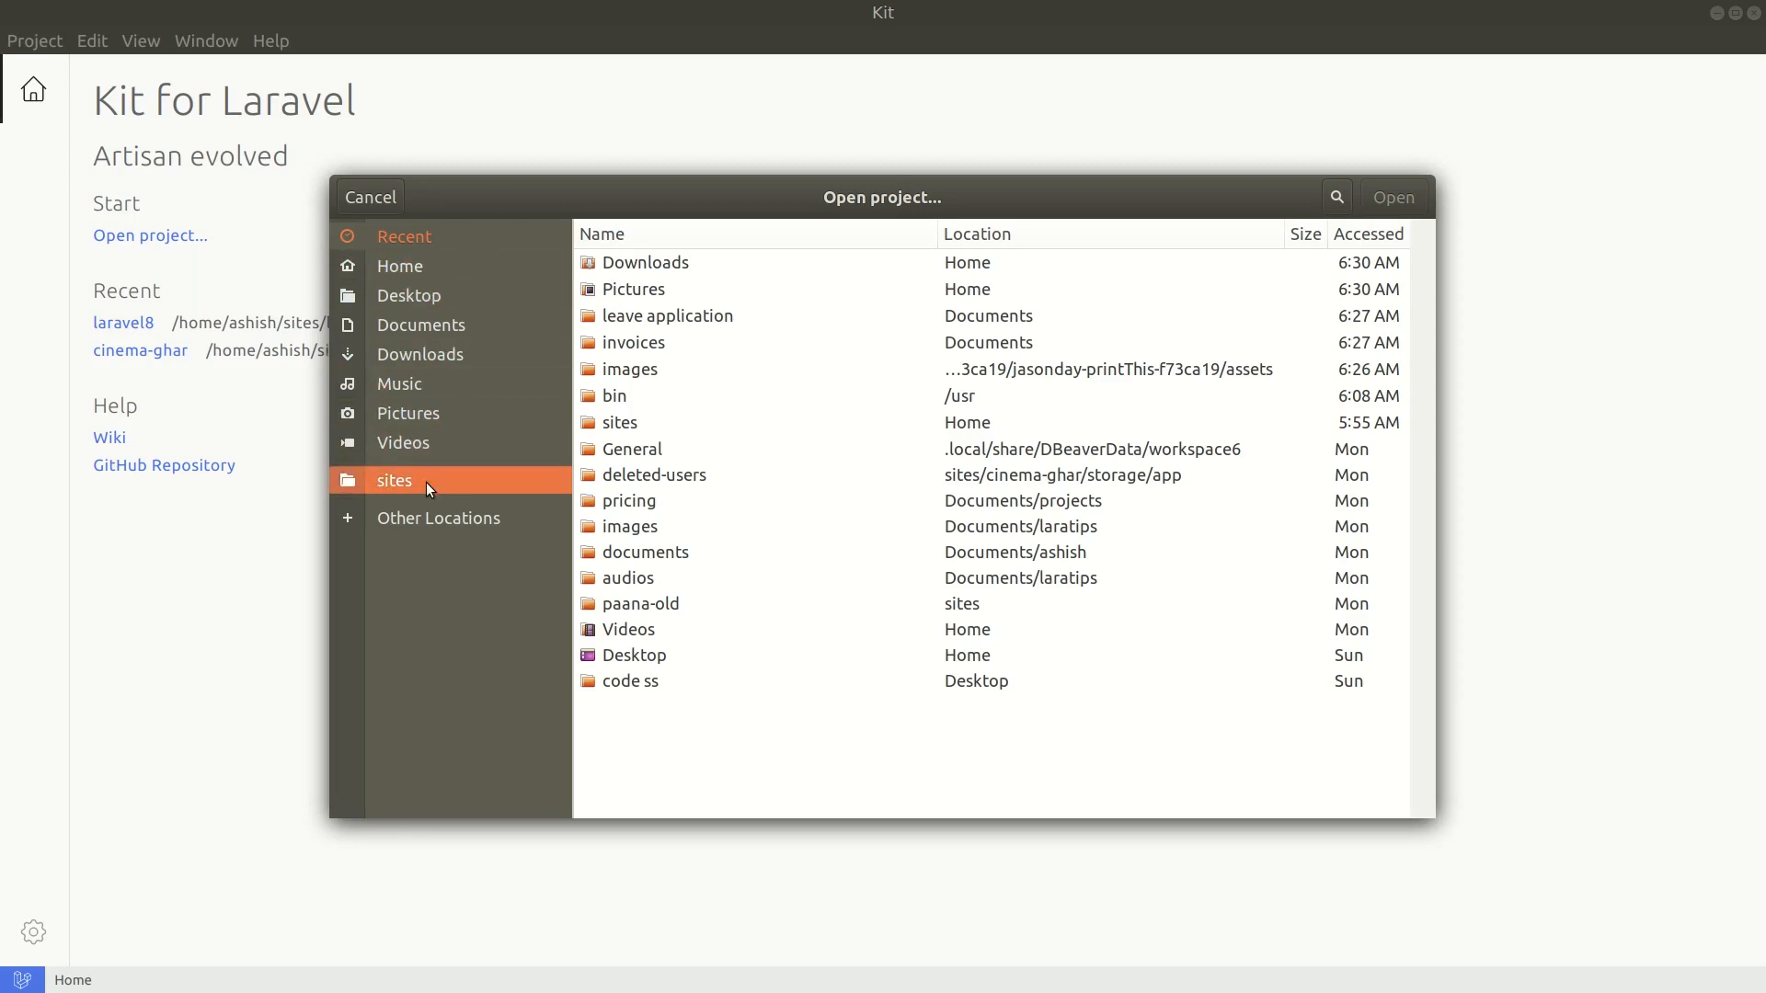
pyautogui.doubleClick(394, 480)
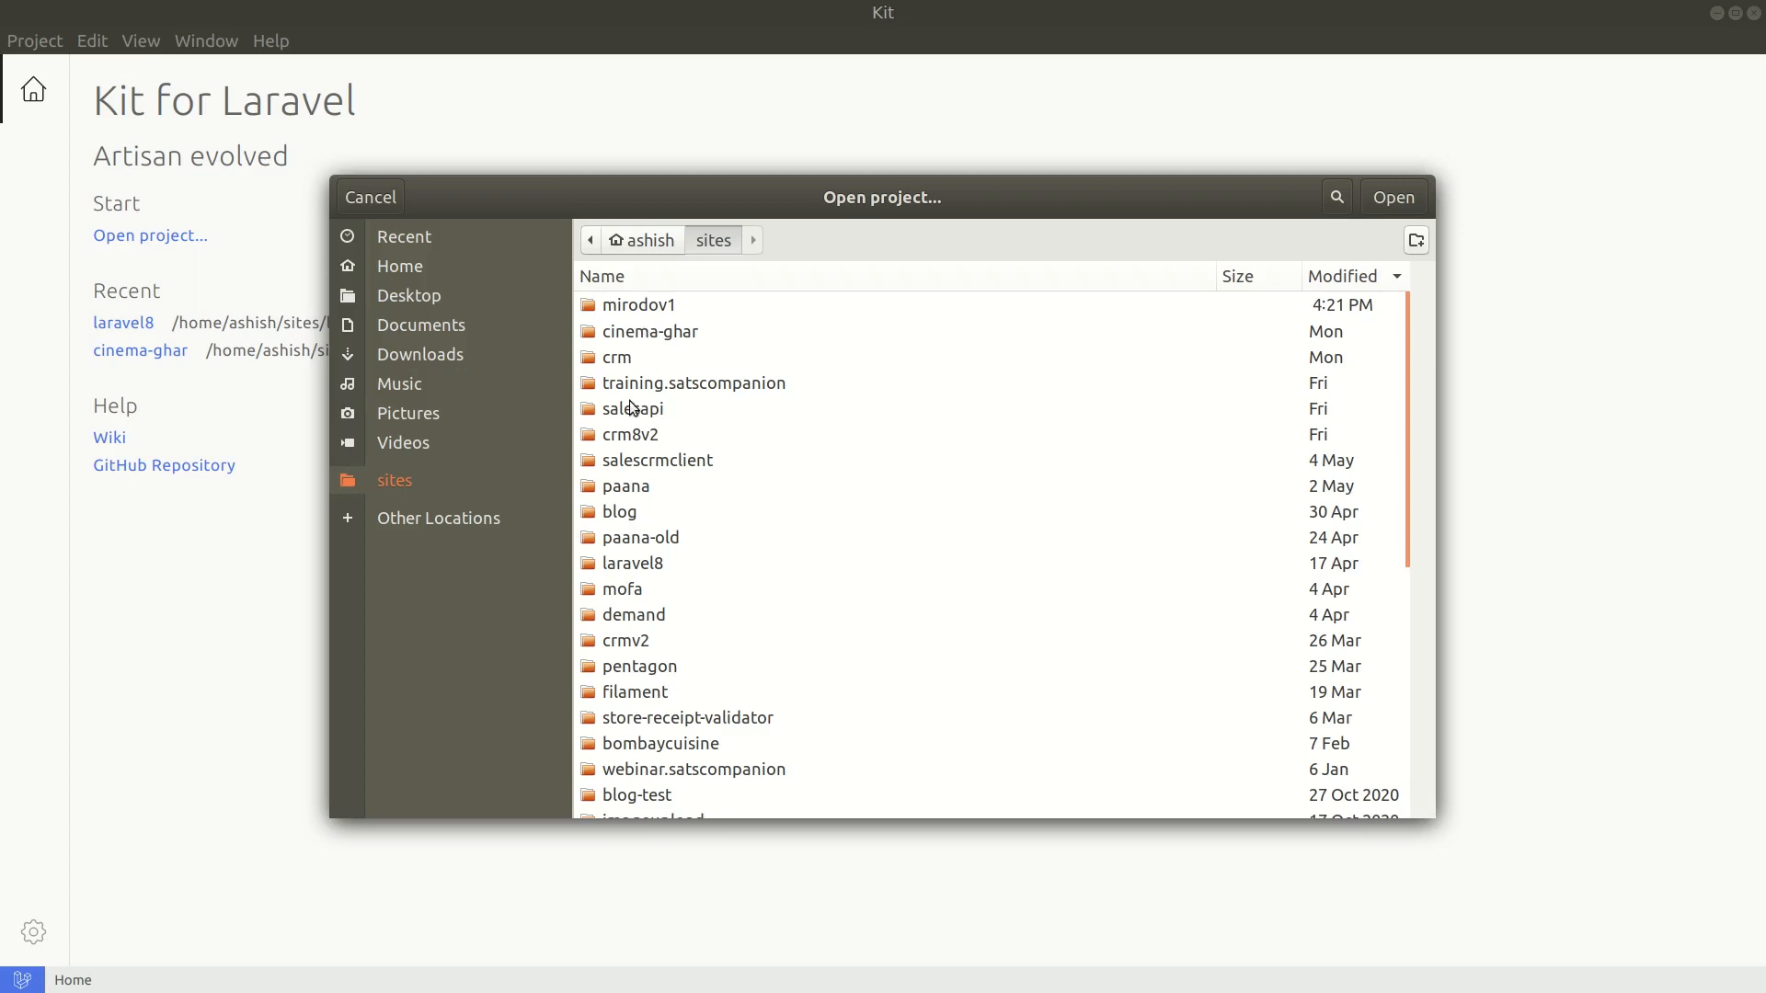
pyautogui.doubleClick(634, 563)
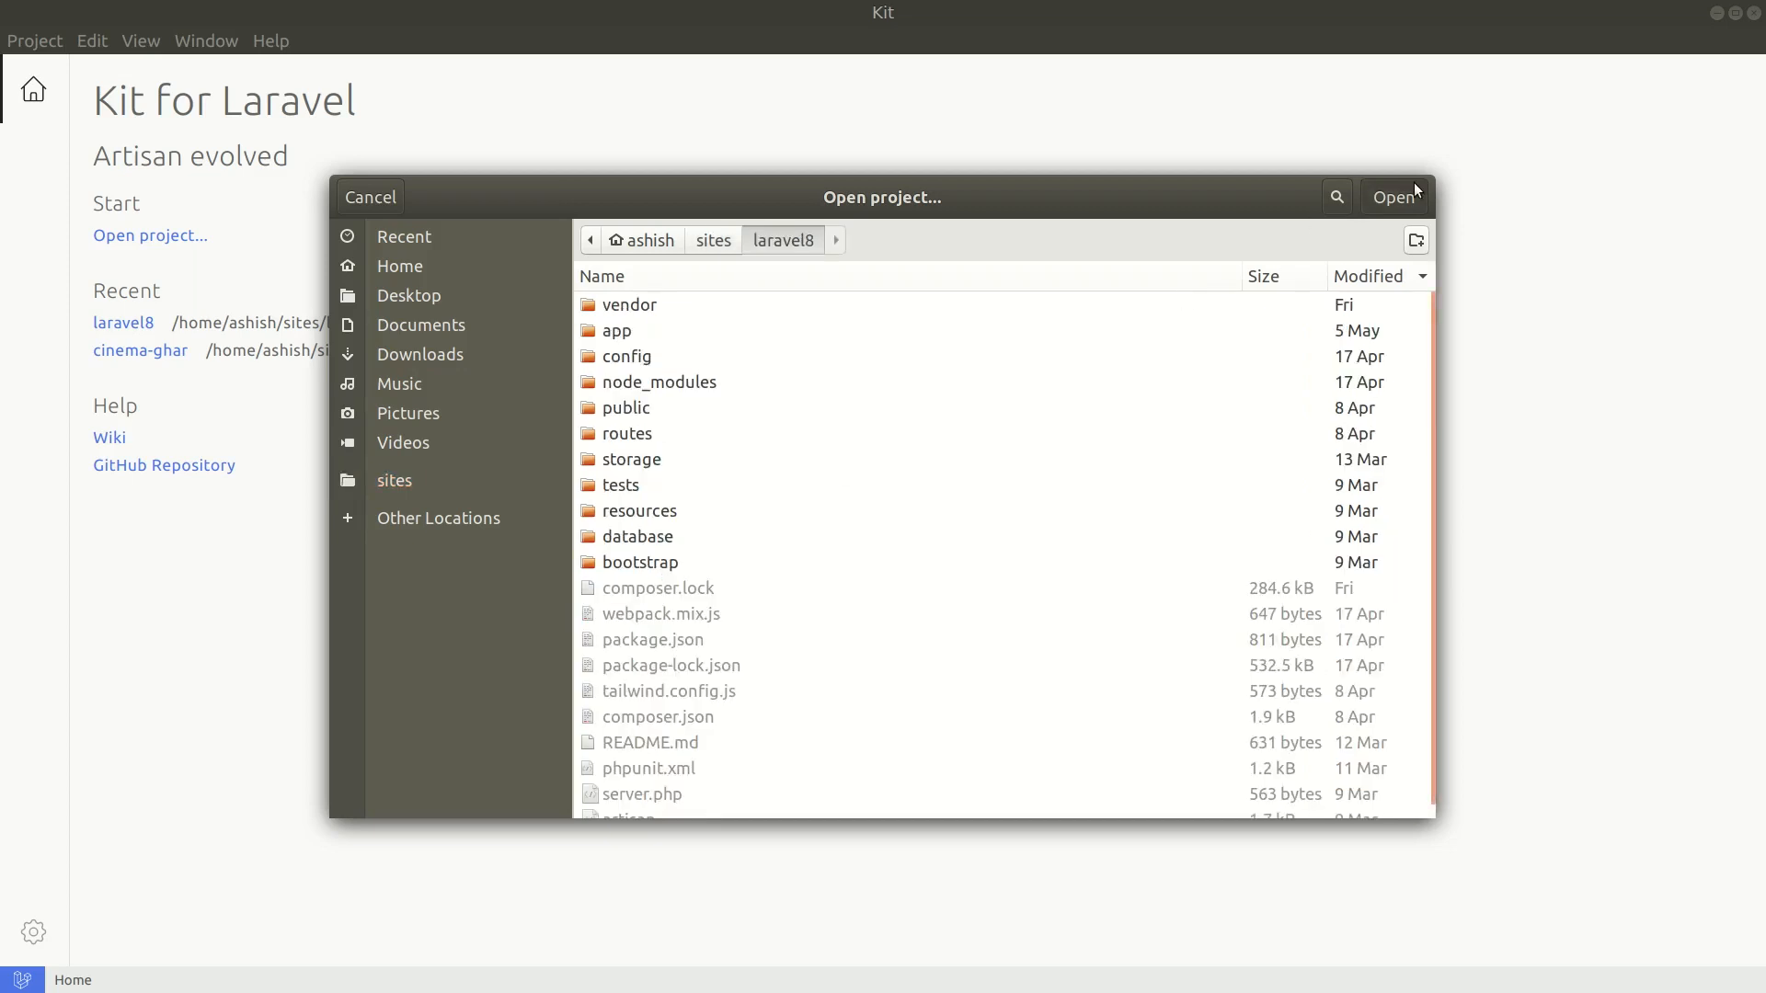
pyautogui.click(1394, 197)
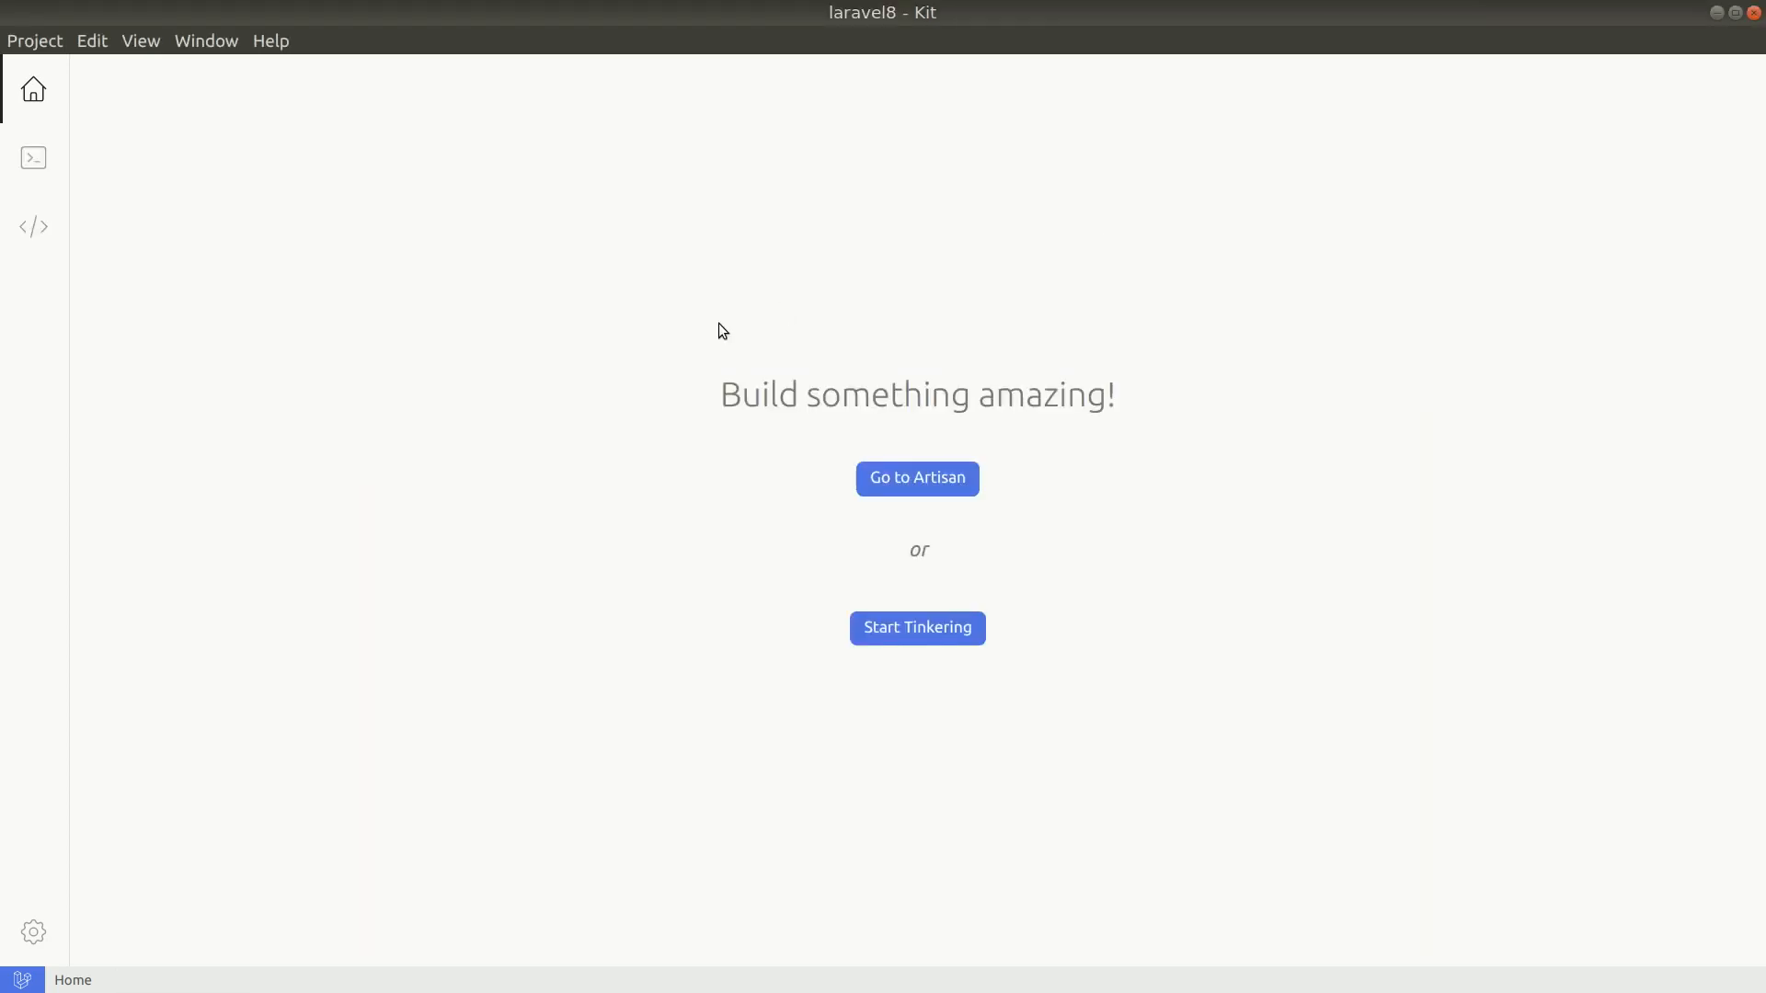
pyautogui.moveTo(563, 485)
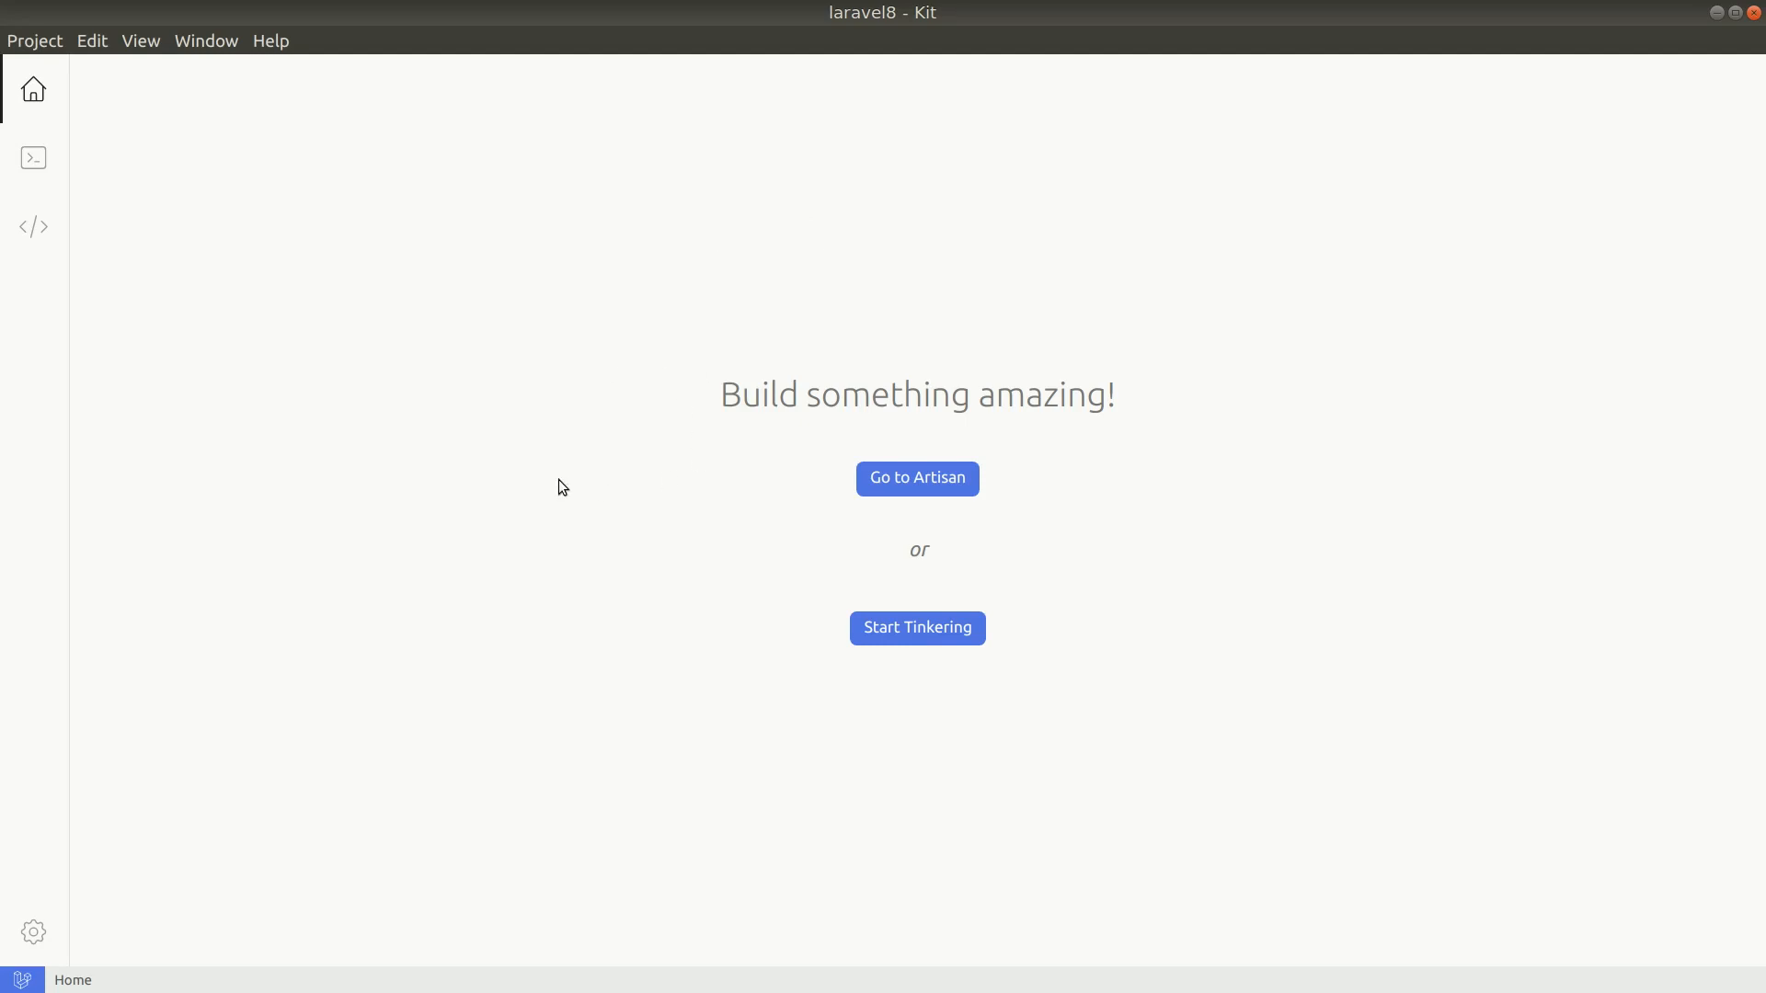
pyautogui.moveTo(767, 641)
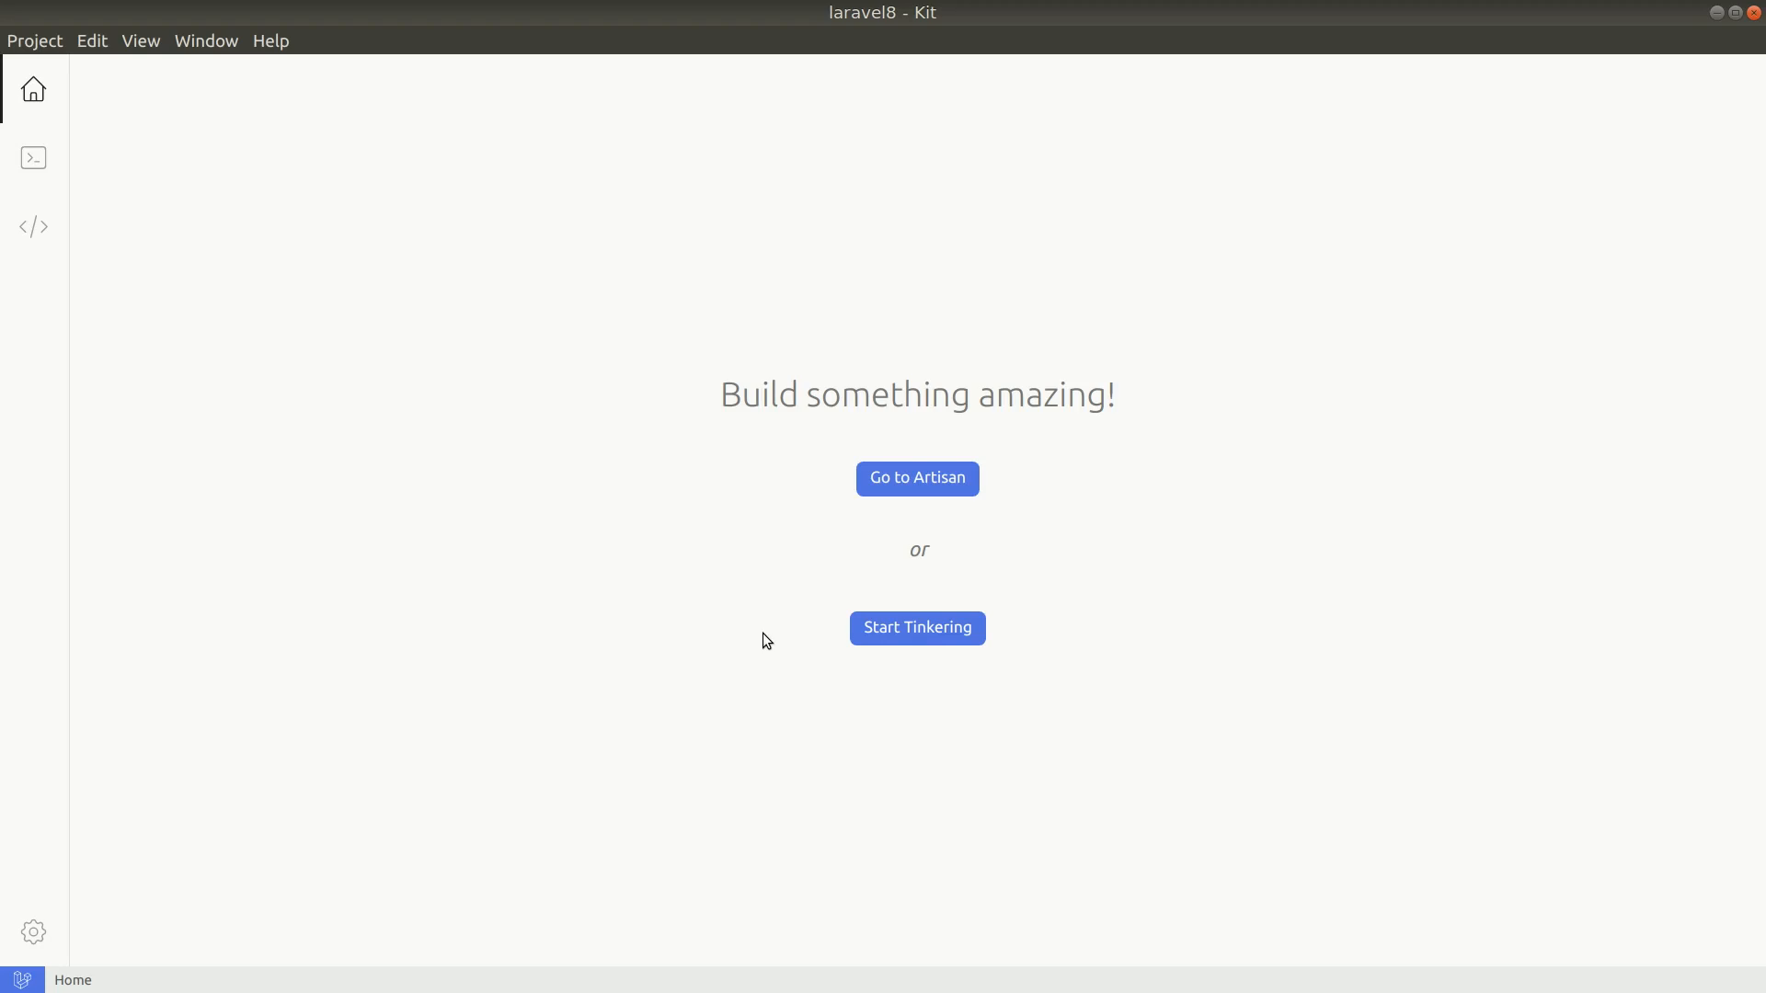
pyautogui.moveTo(916, 627)
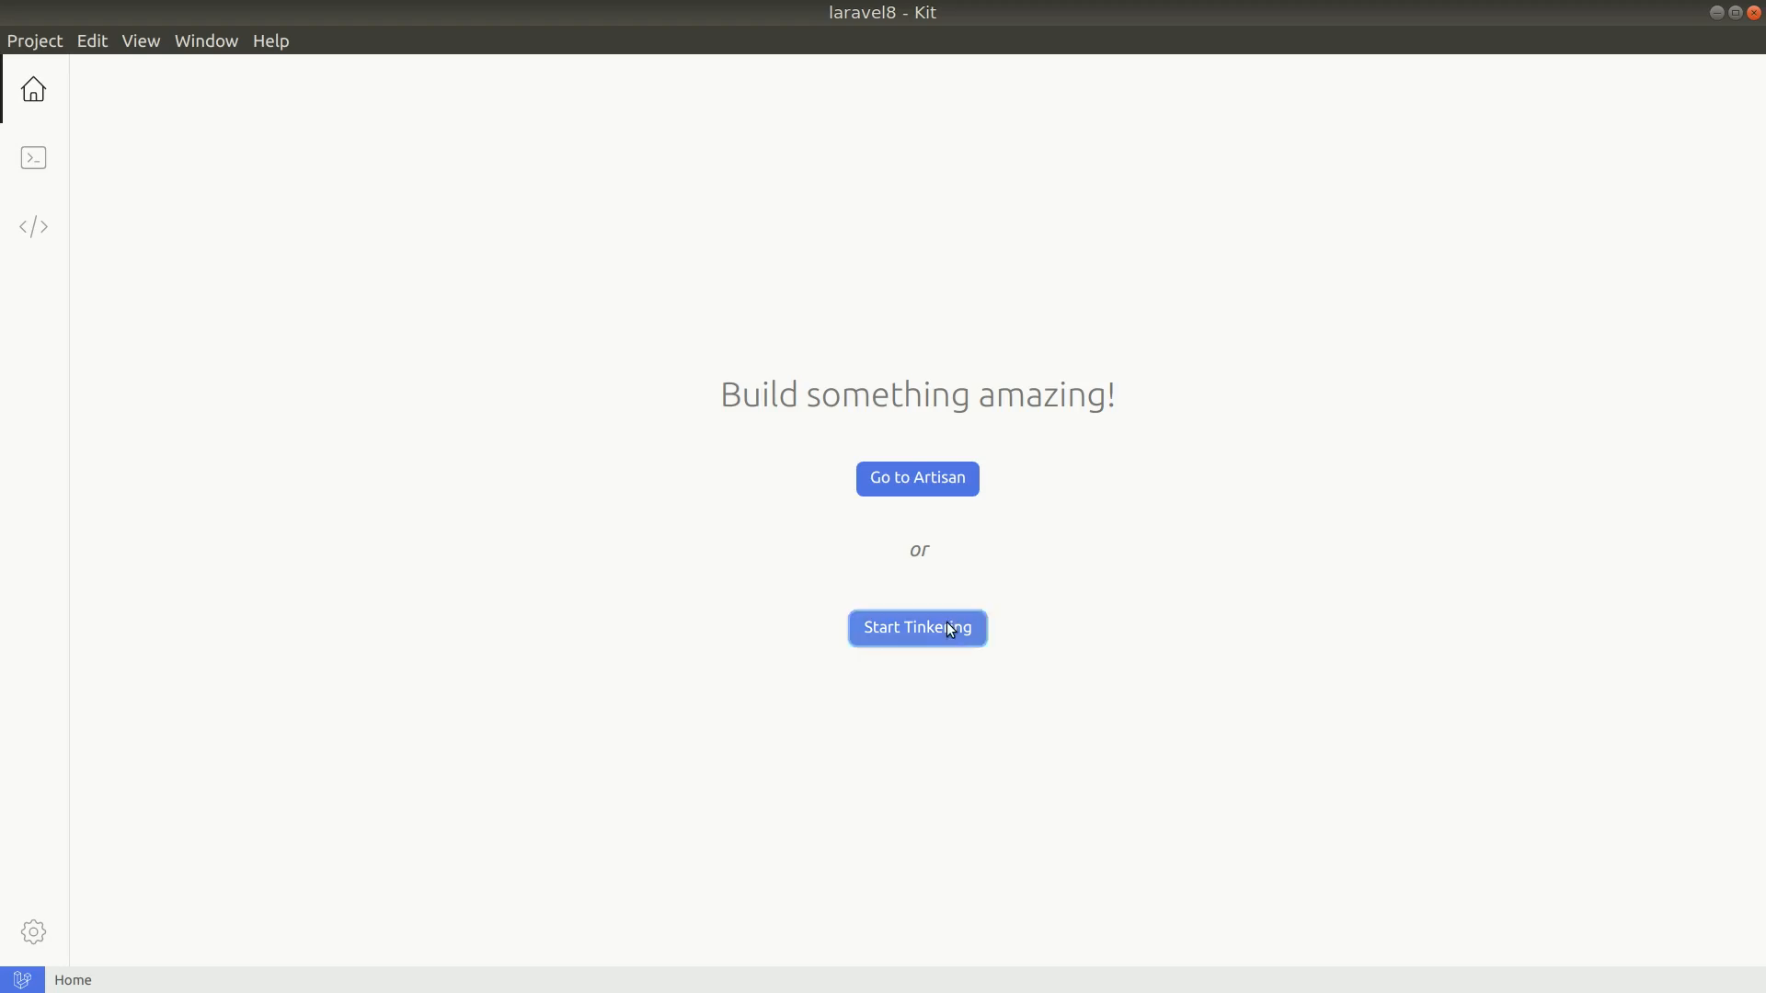
# Step: Start a Tinker session, check DB_DATABASE laravel8 in the .env file, then view the users table in DBeaver
pyautogui.click(916, 627)
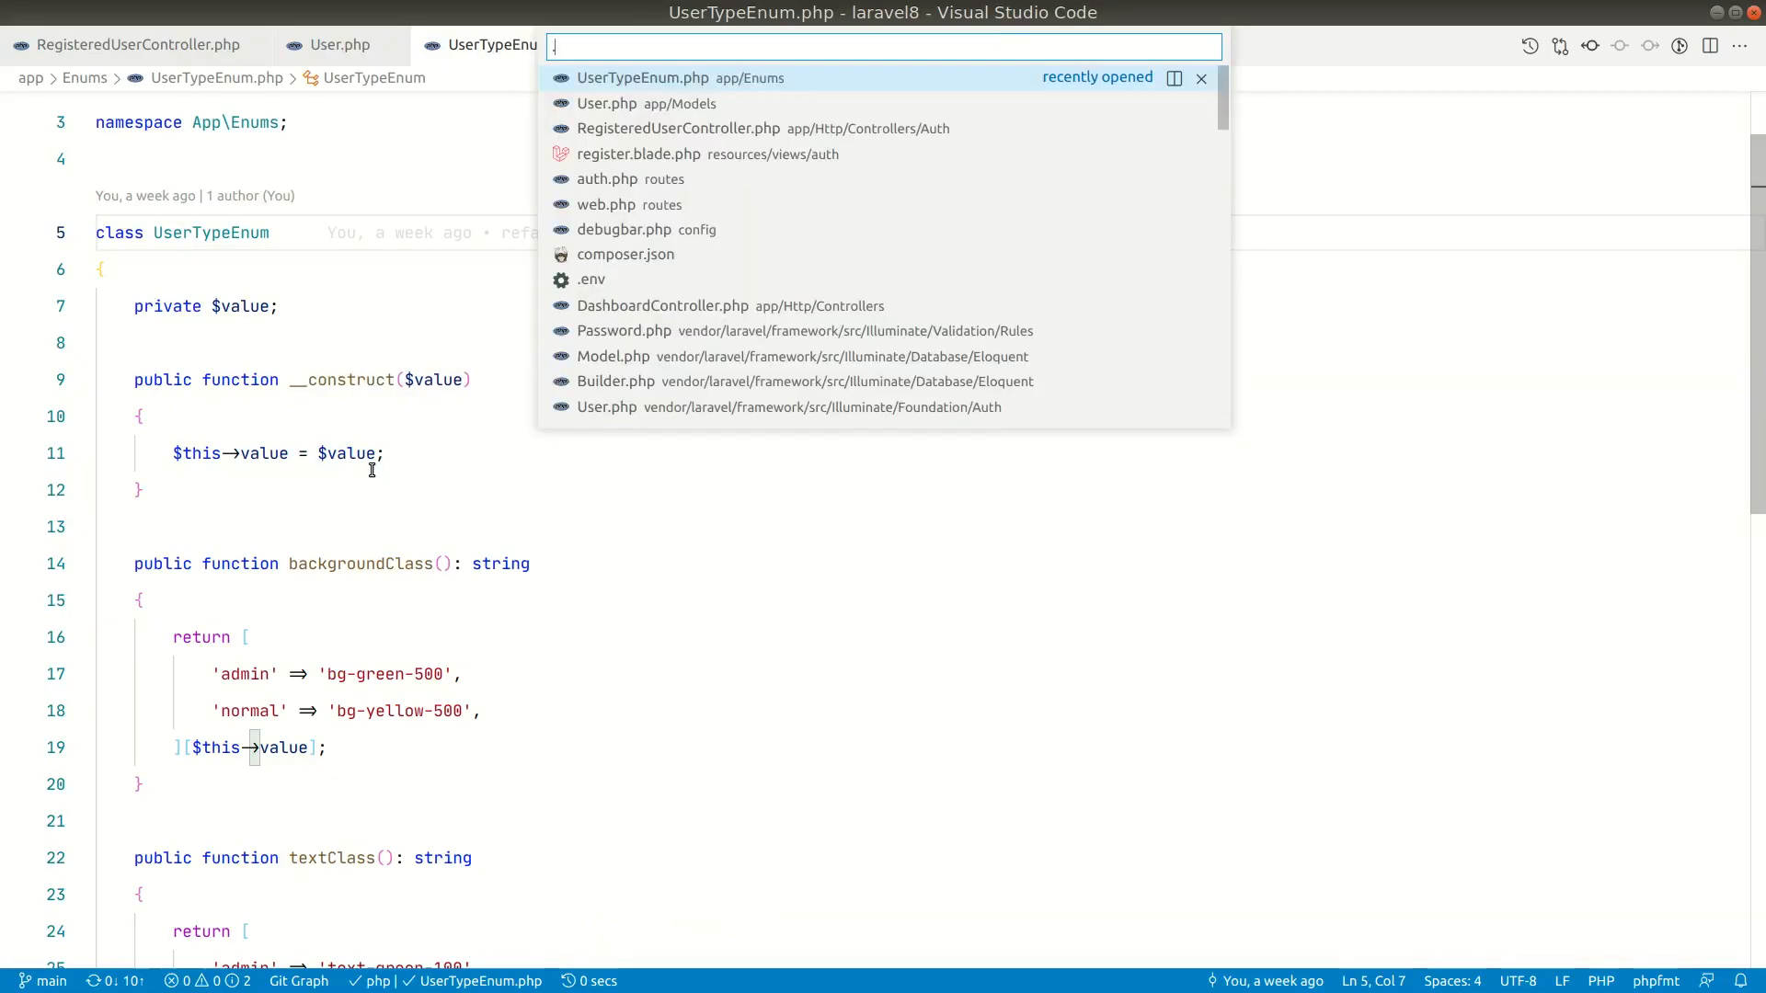
pyautogui.click(590, 278)
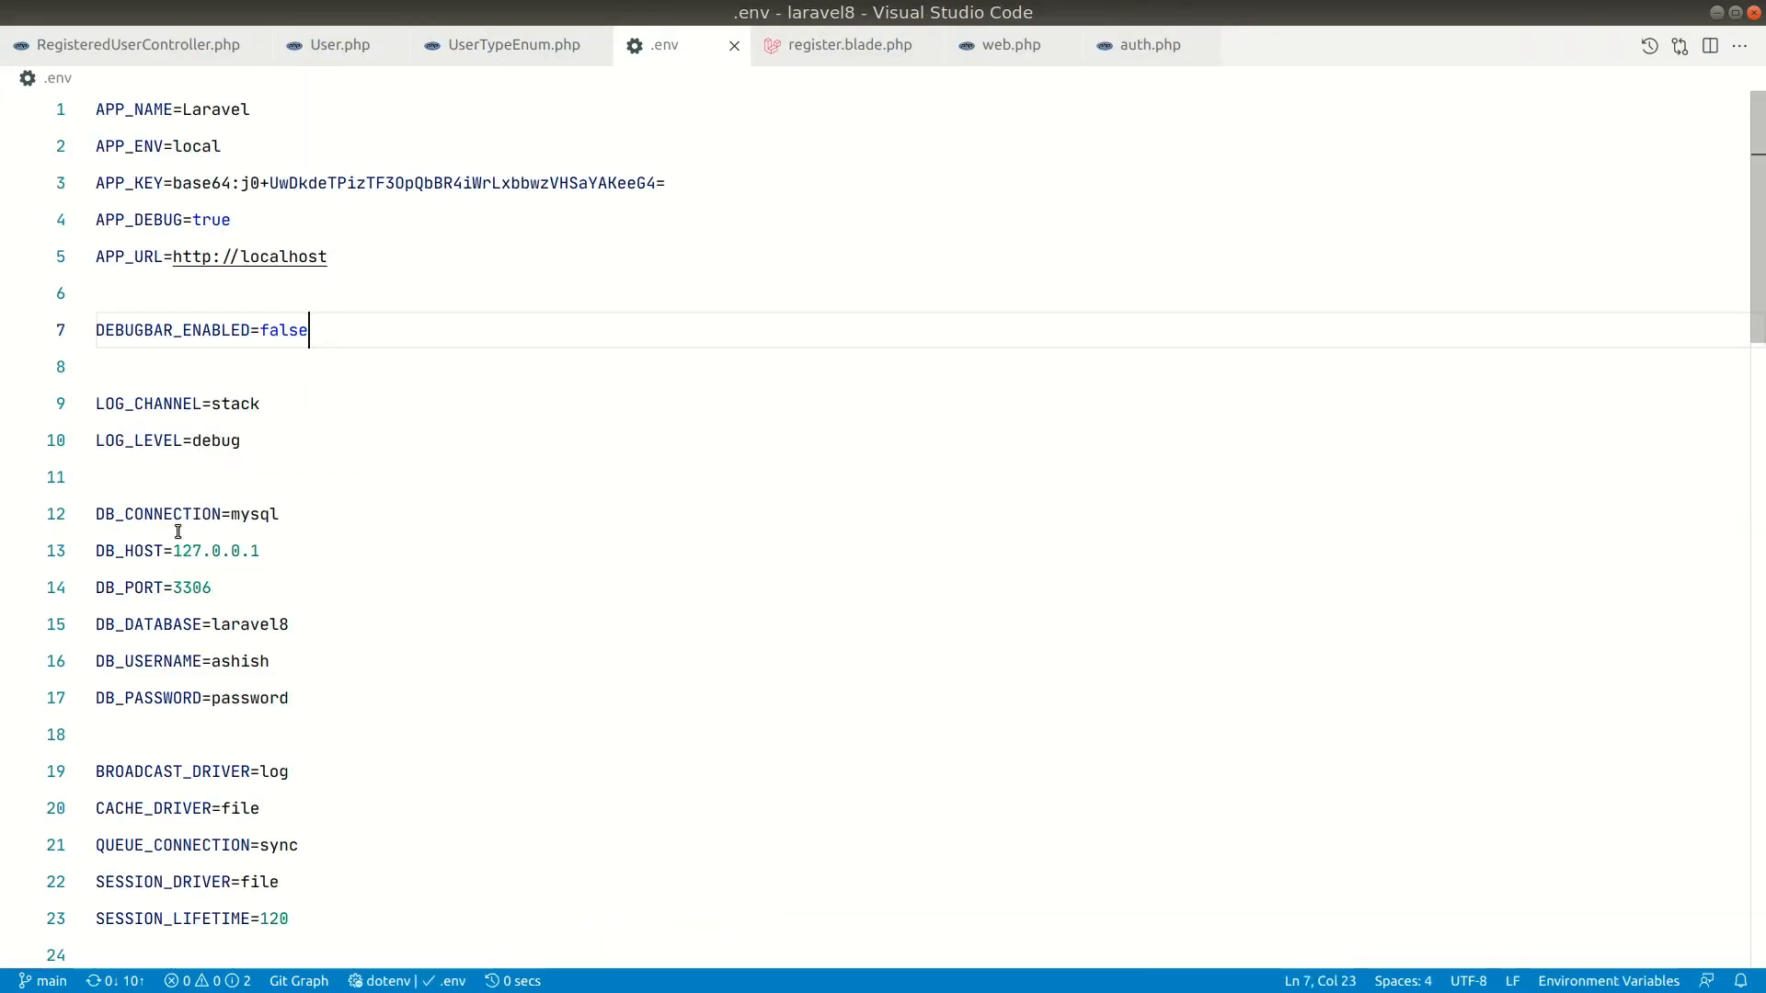
pyautogui.doubleClick(248, 575)
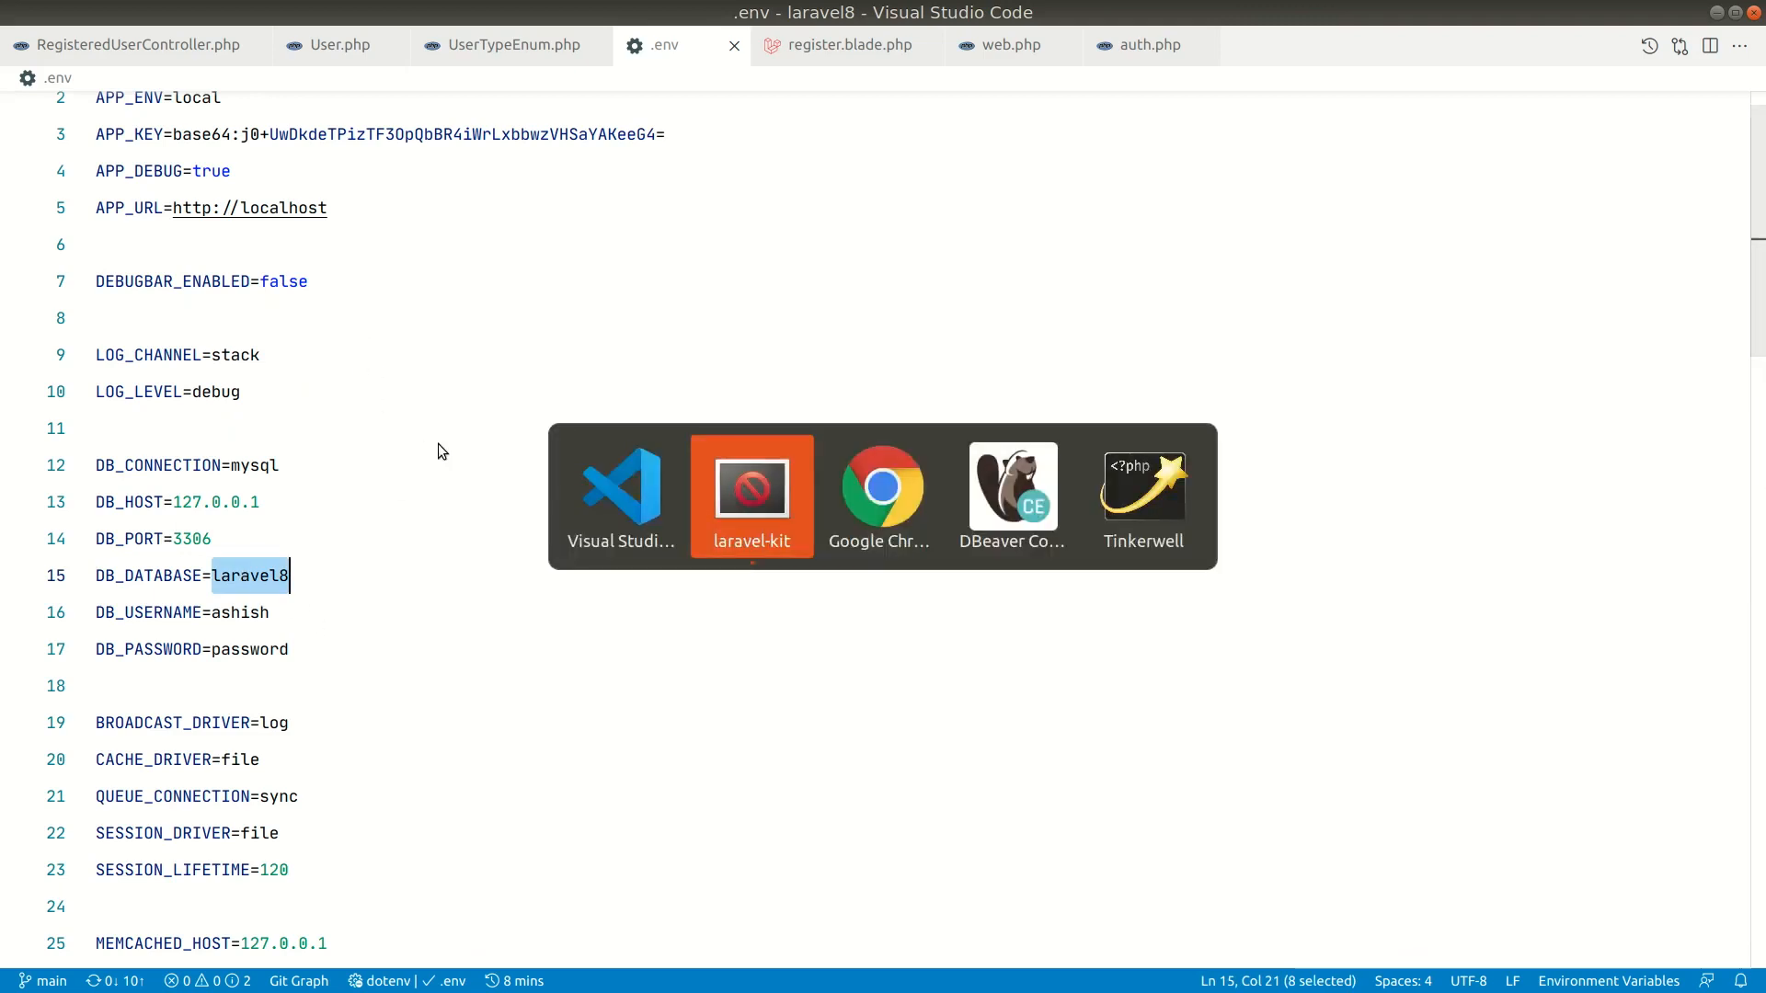
pyautogui.click(1010, 495)
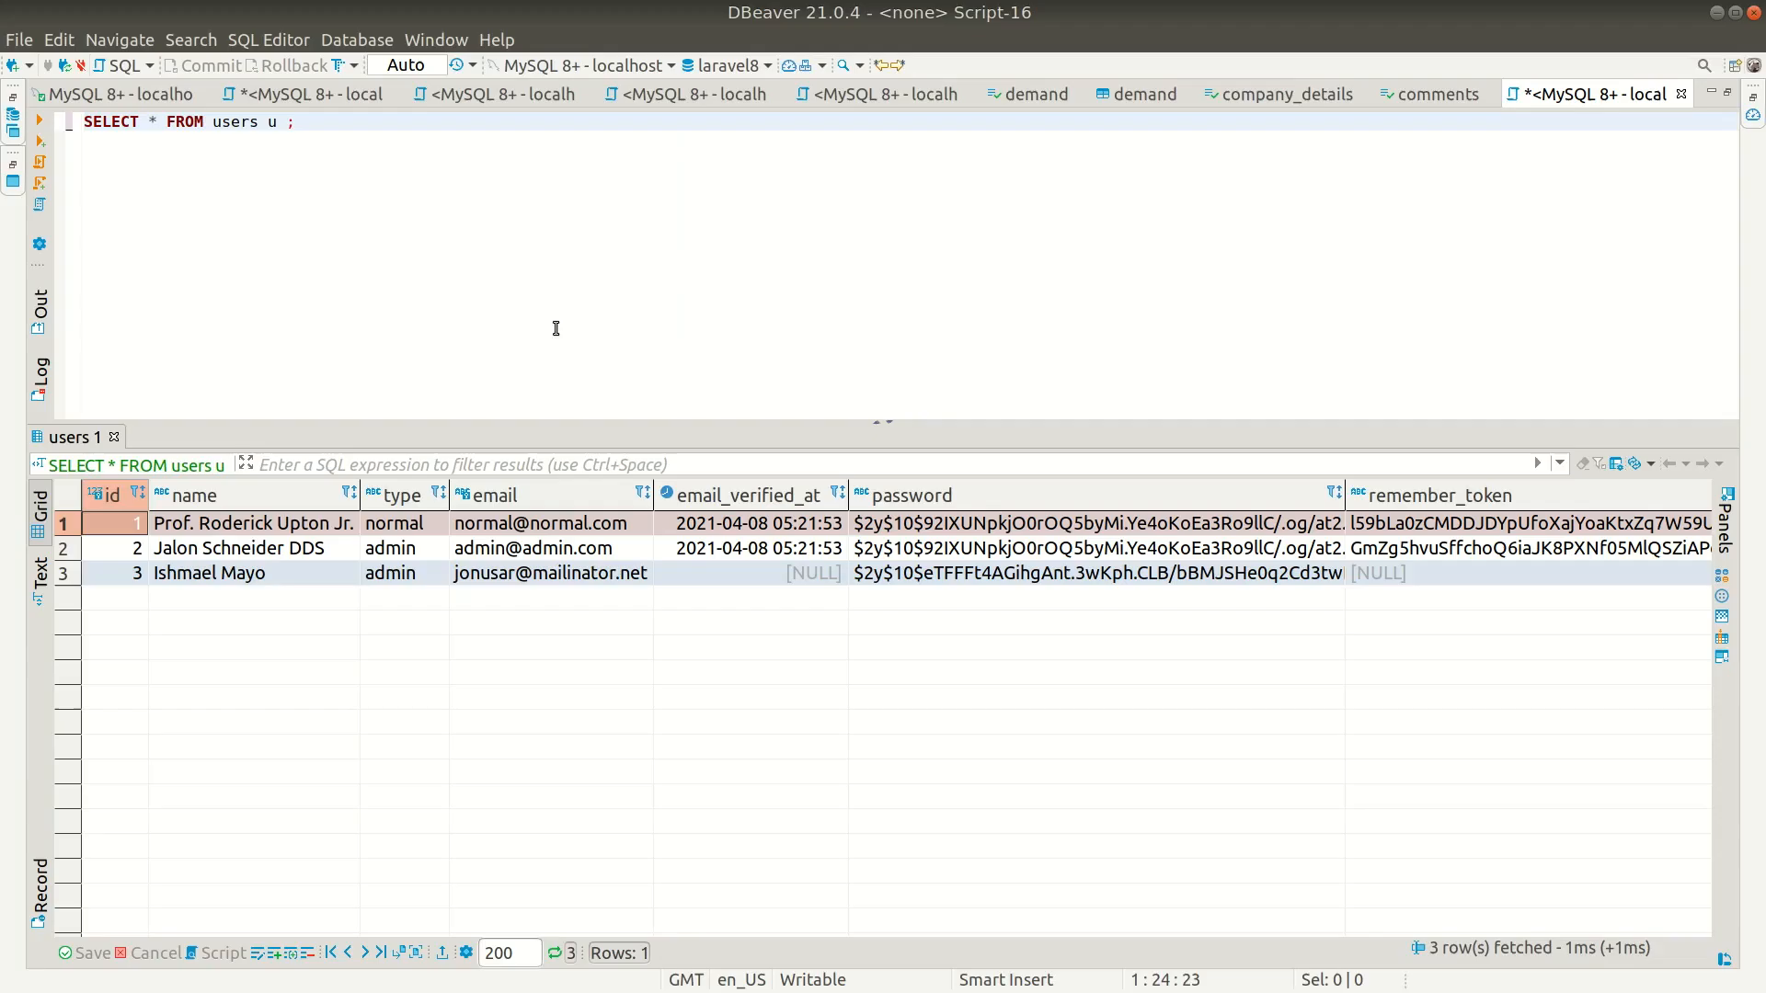
pyautogui.click(225, 522)
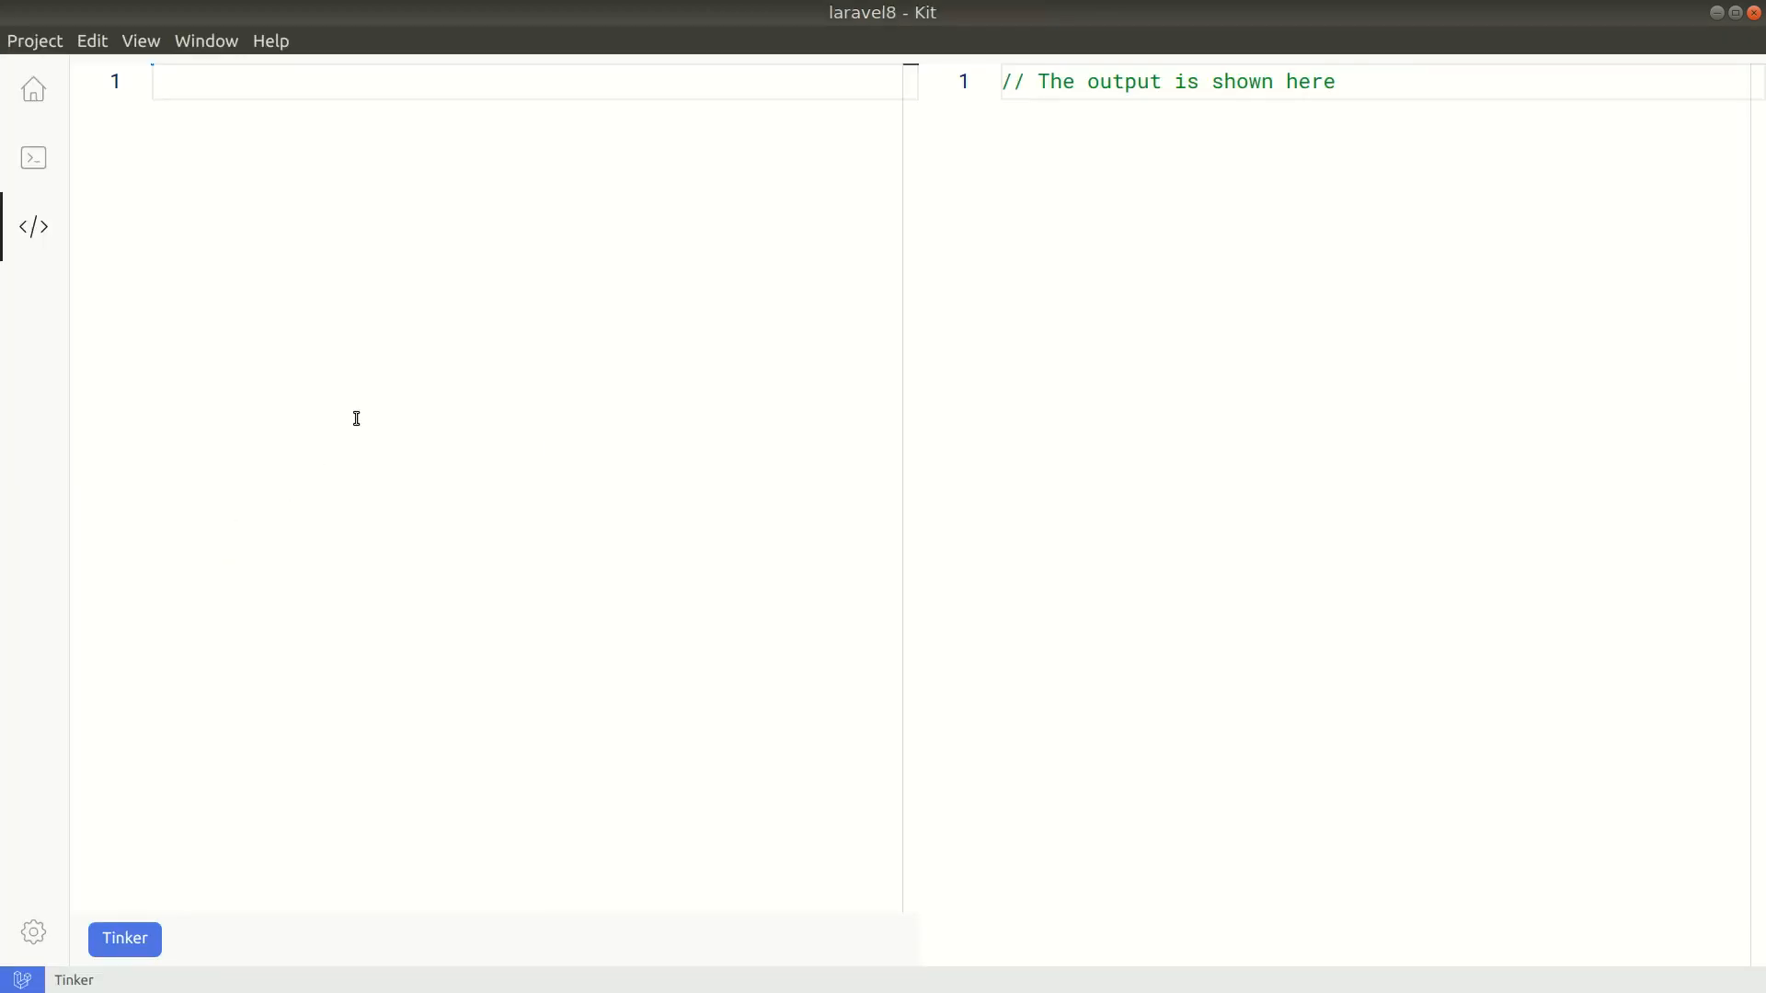
# Step: Run User::find(1) in Tinker and review the returned user record in the output
pyautogui.write('User::fi')
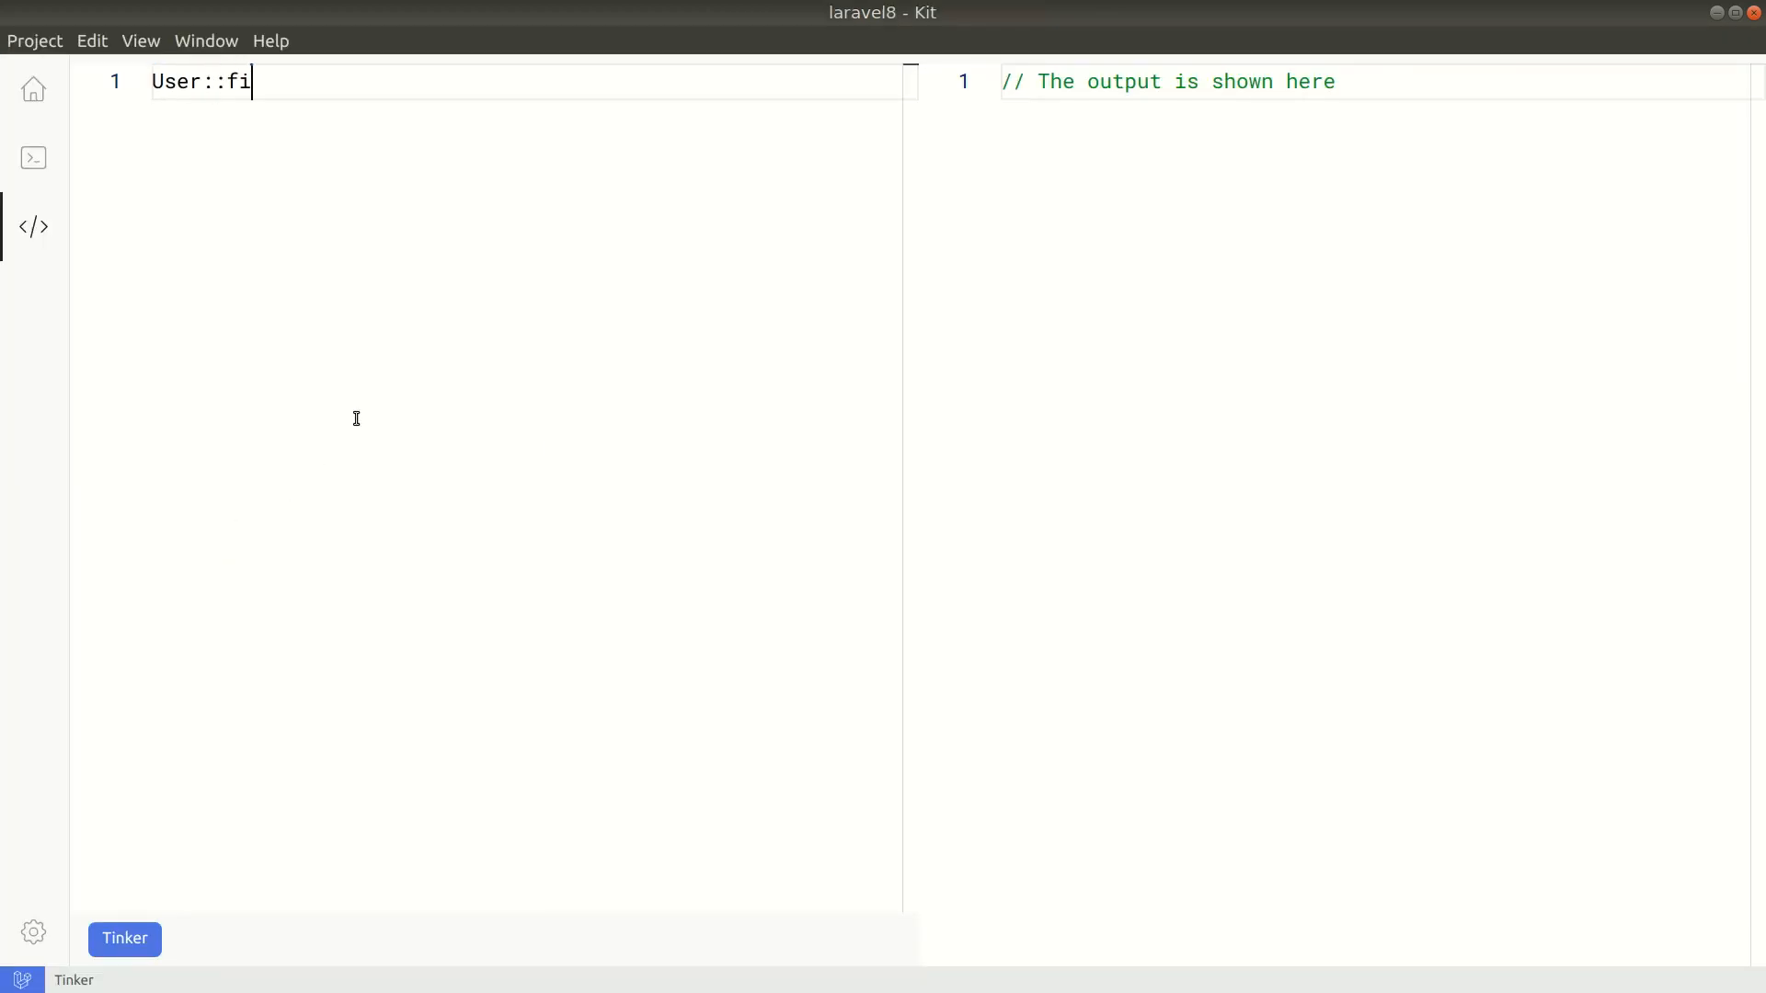
pyautogui.write('nd(1)')
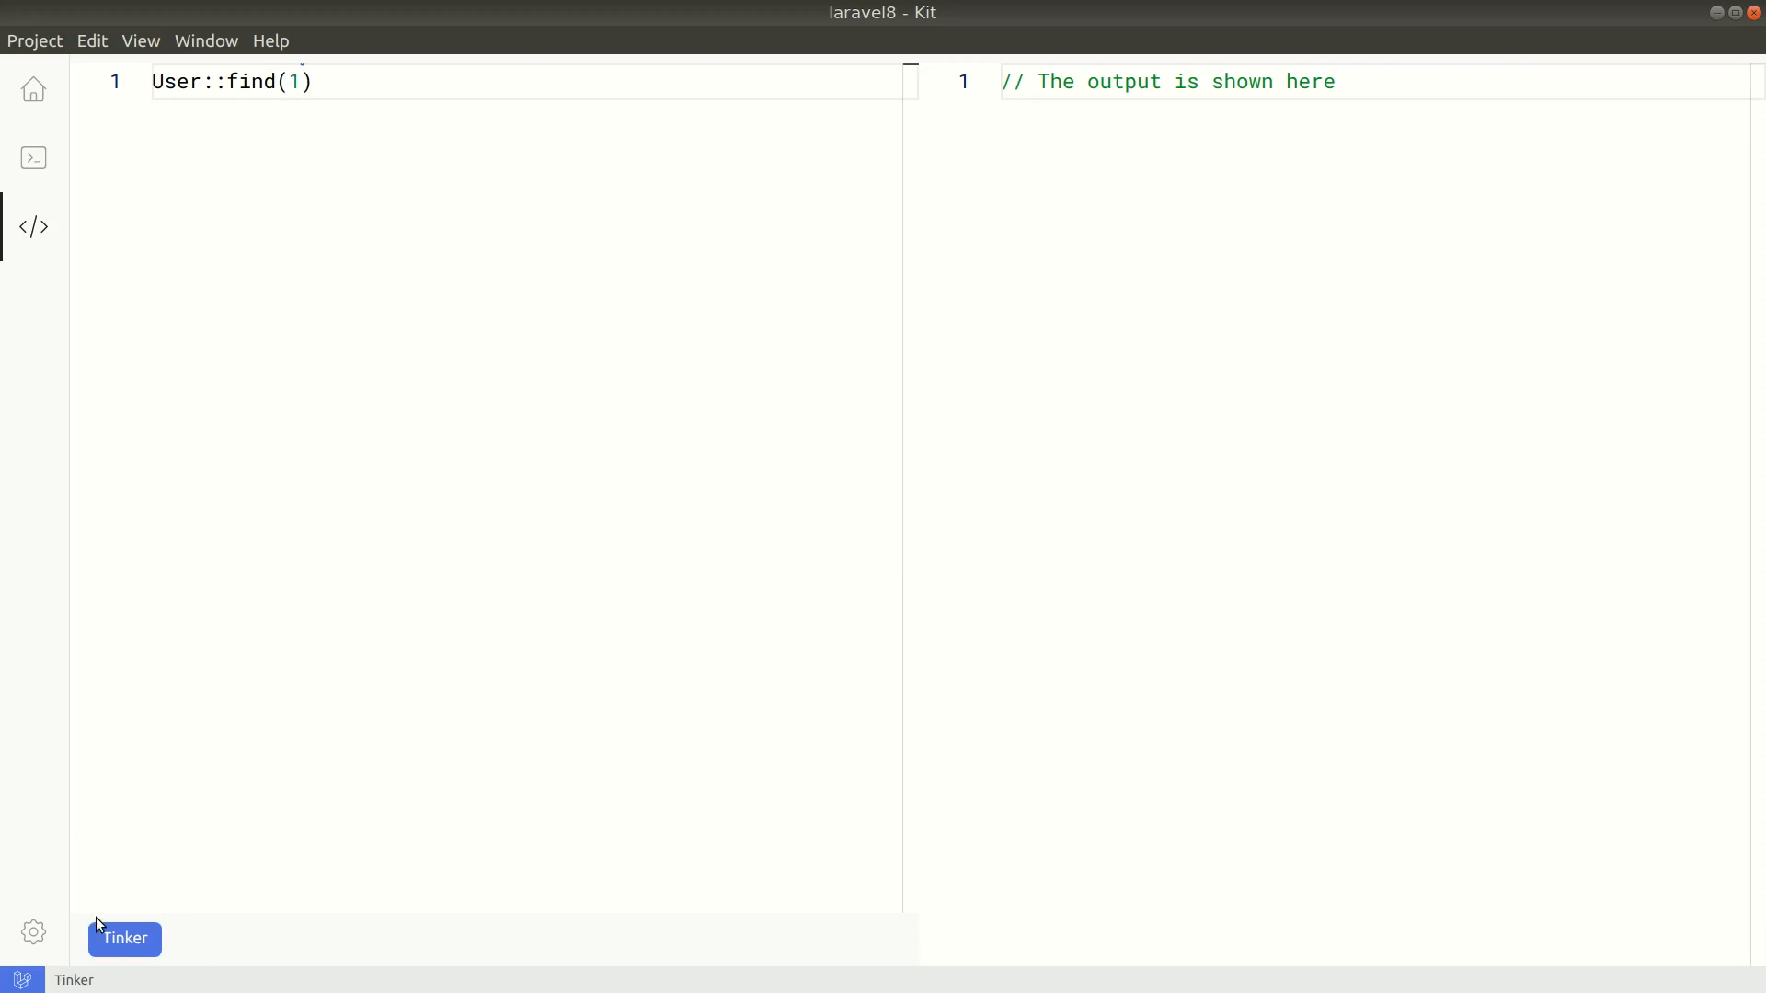
pyautogui.click(123, 938)
pyautogui.write('get')
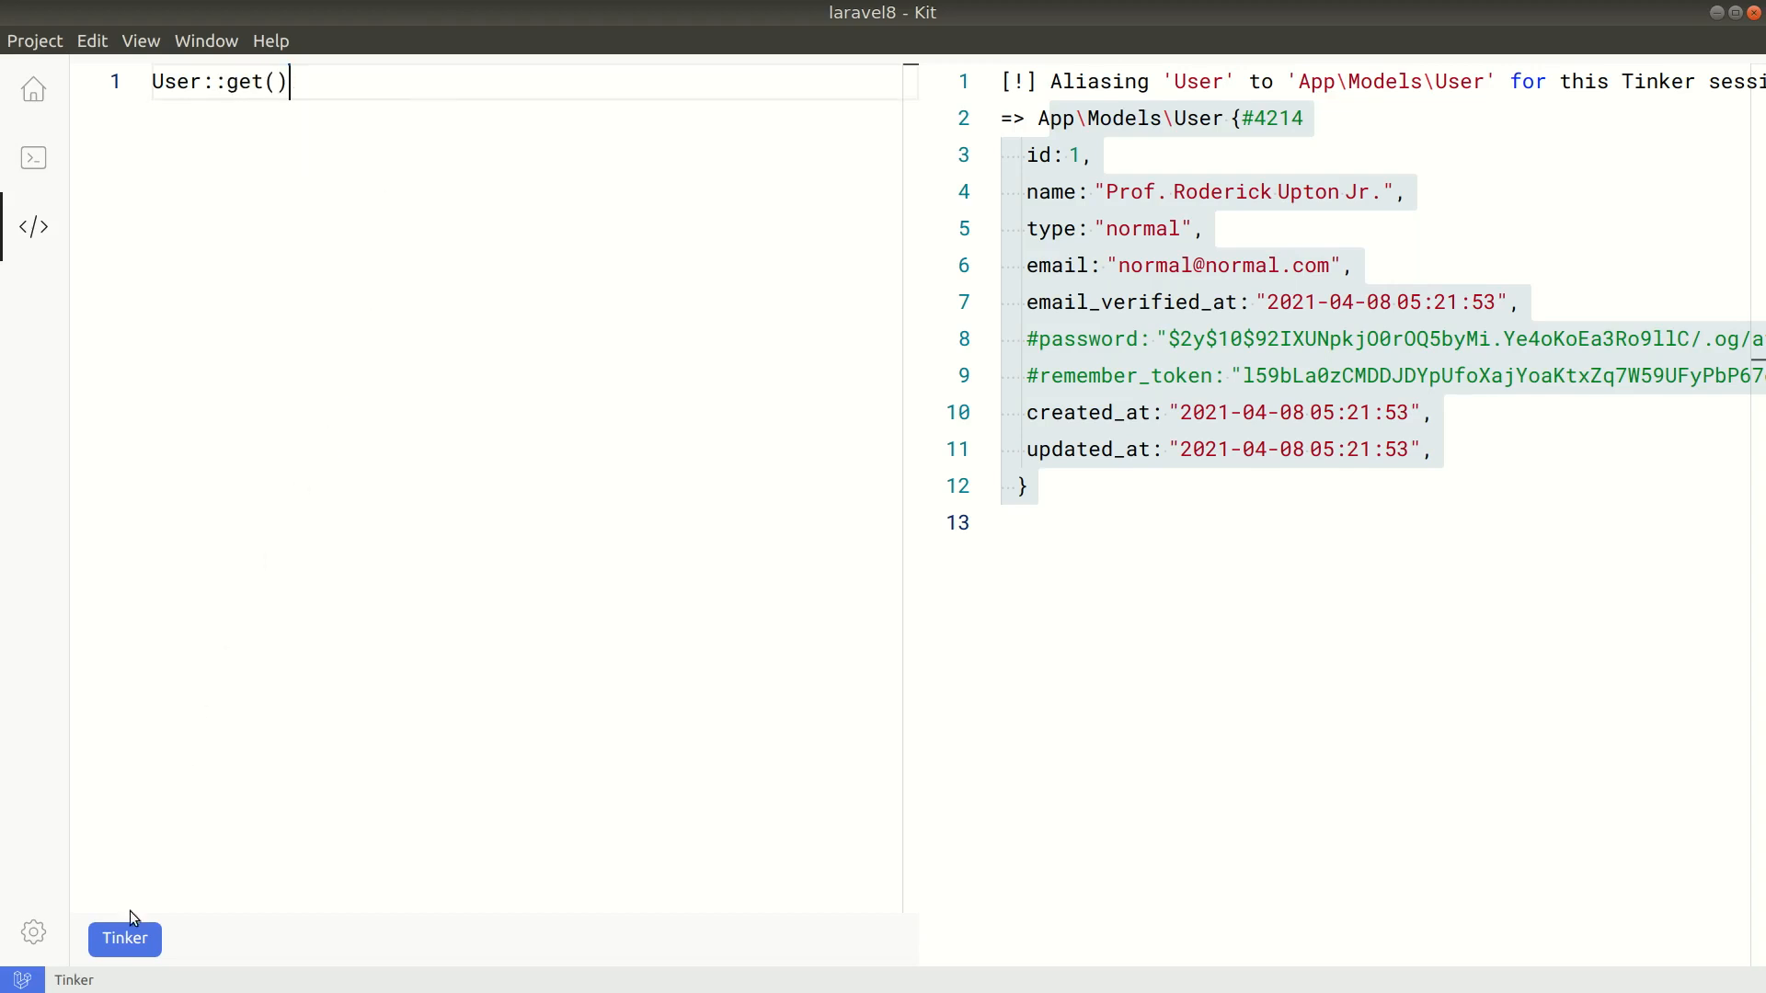
pyautogui.scroll(-3)
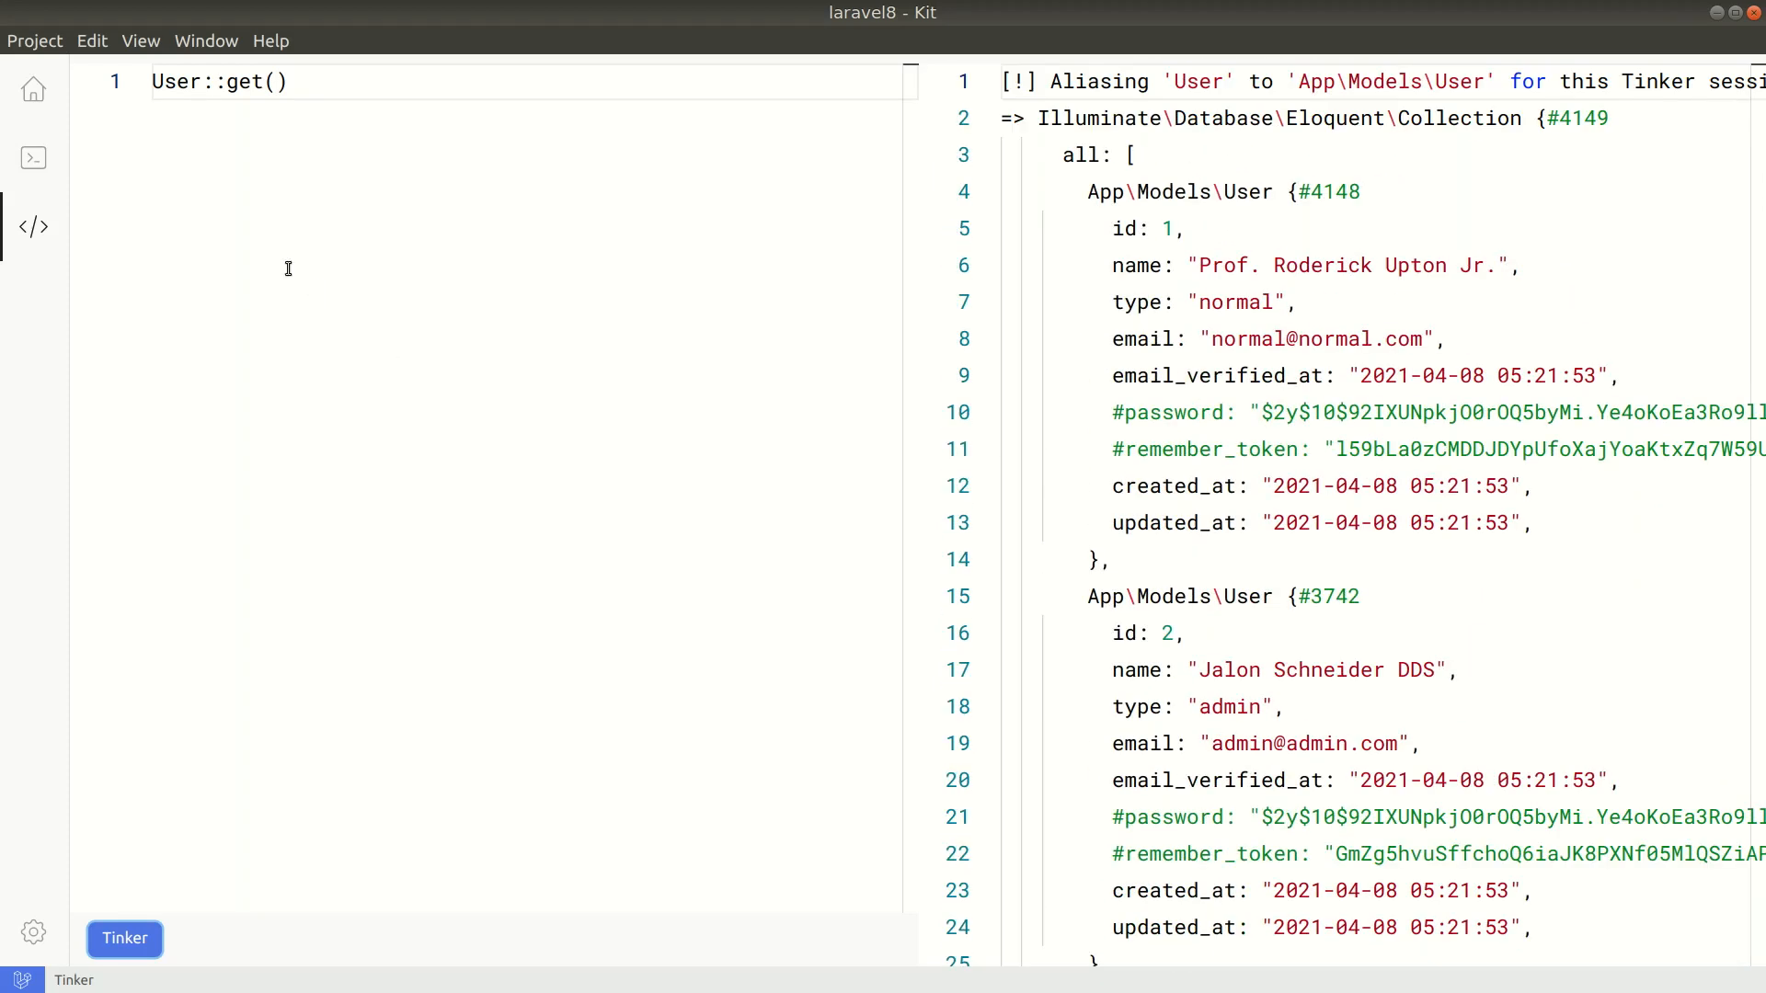
pyautogui.moveTo(33, 159)
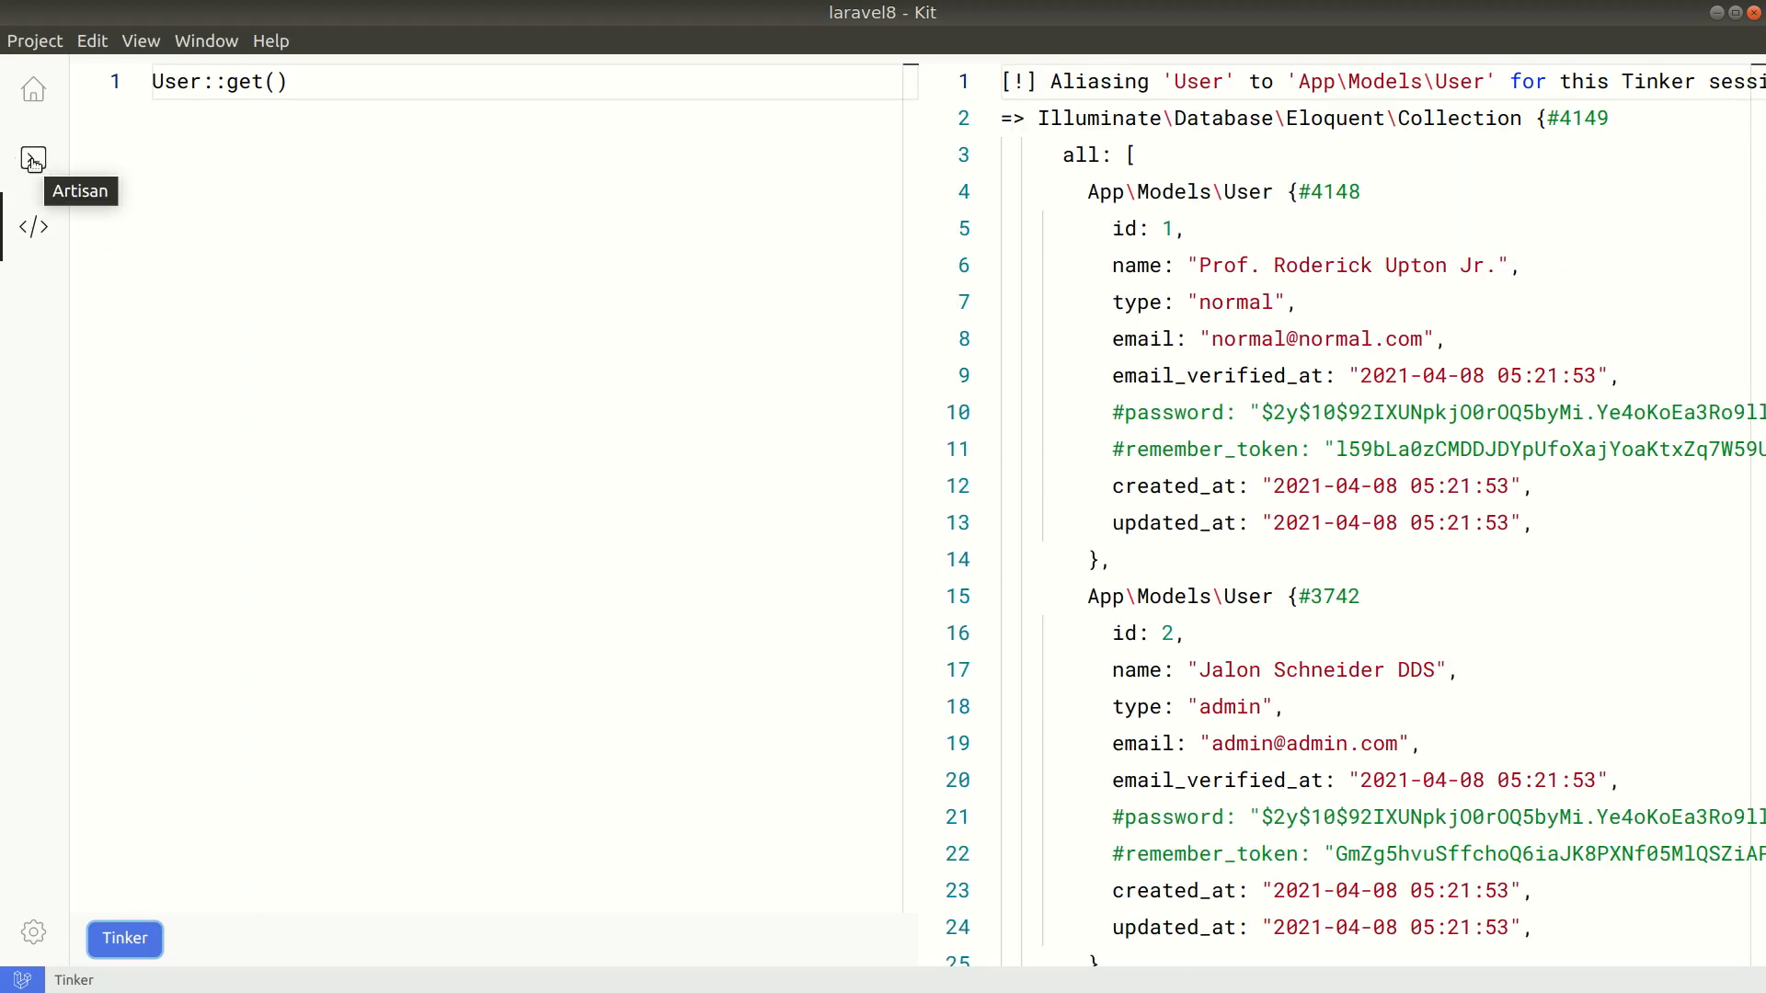
# Step: Find make:controller in the Artisan list, name it PostsController and tick the resource option
pyautogui.click(33, 158)
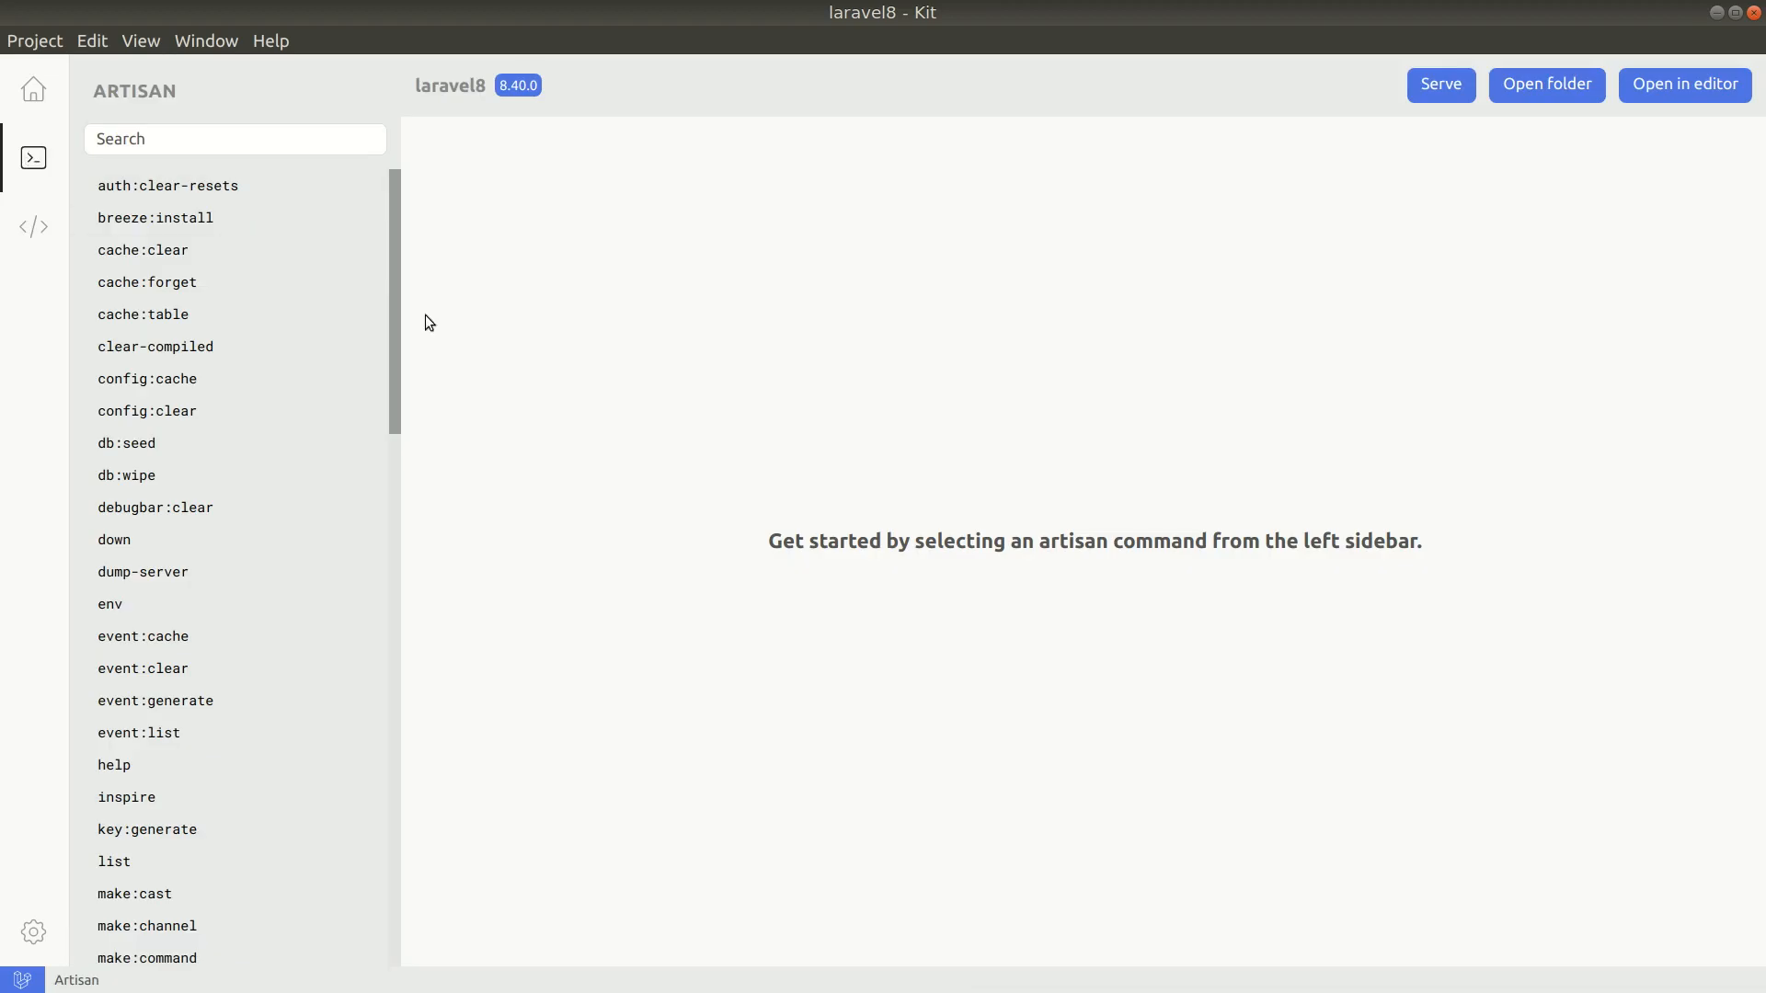
pyautogui.moveTo(205, 410)
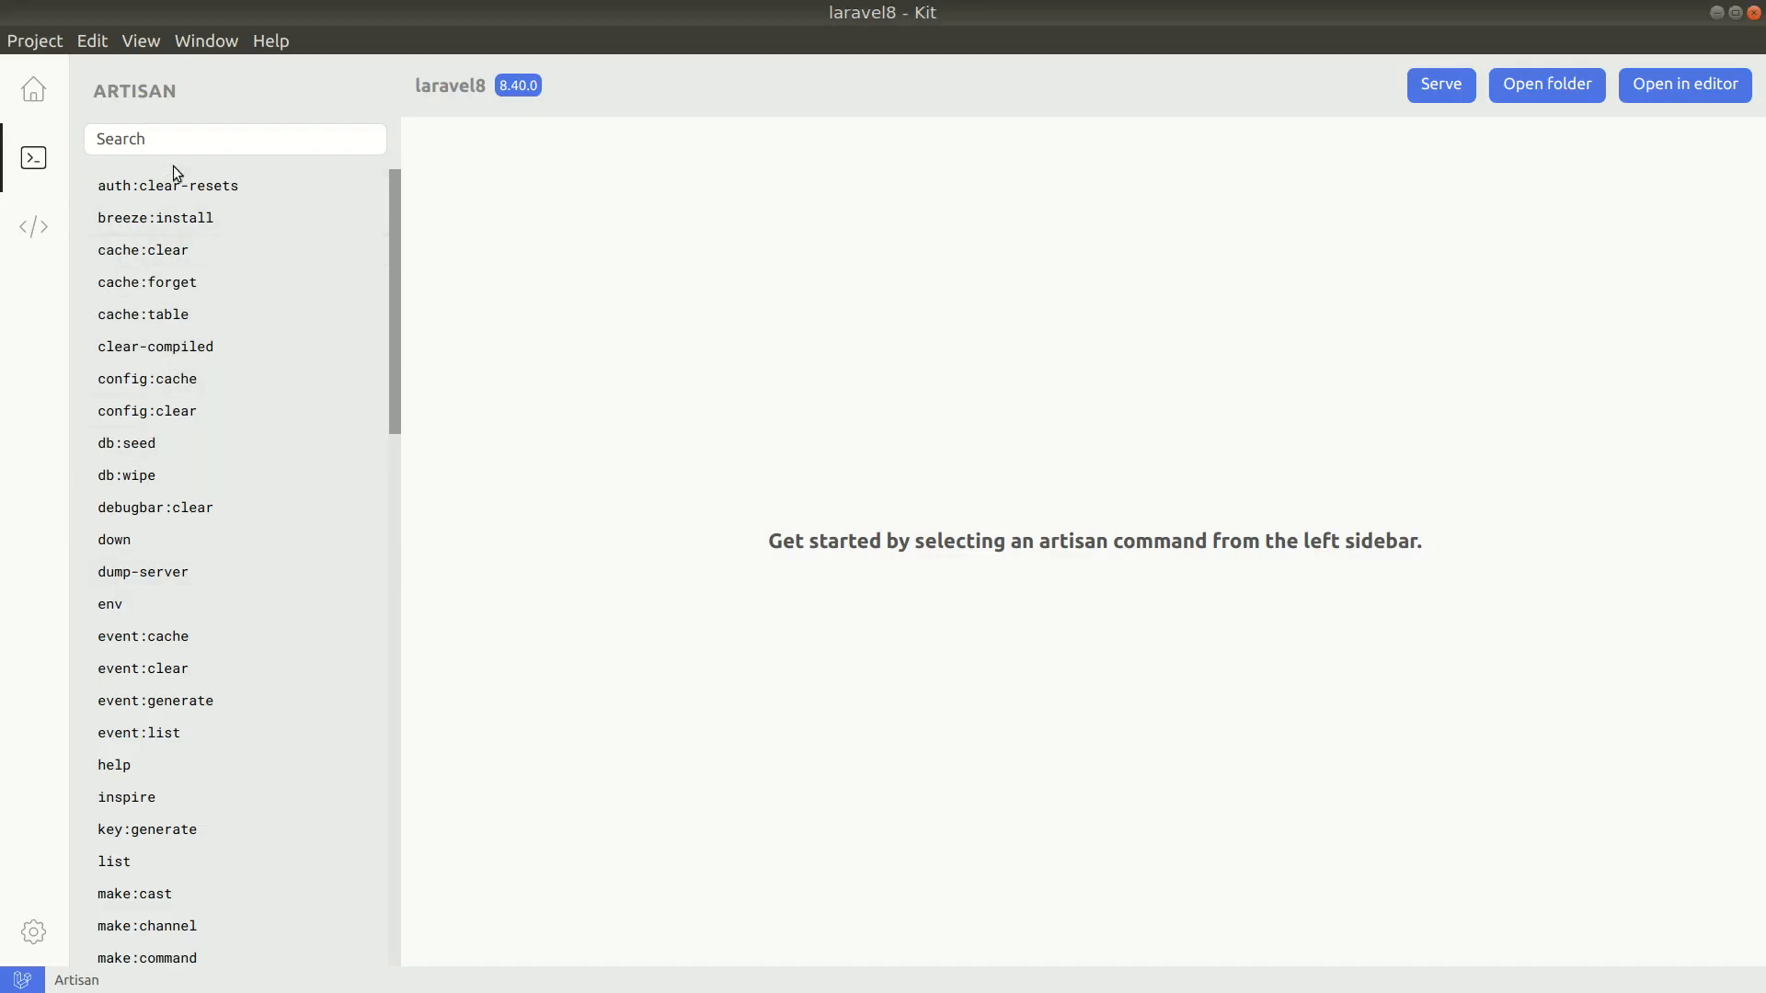
pyautogui.write('contr')
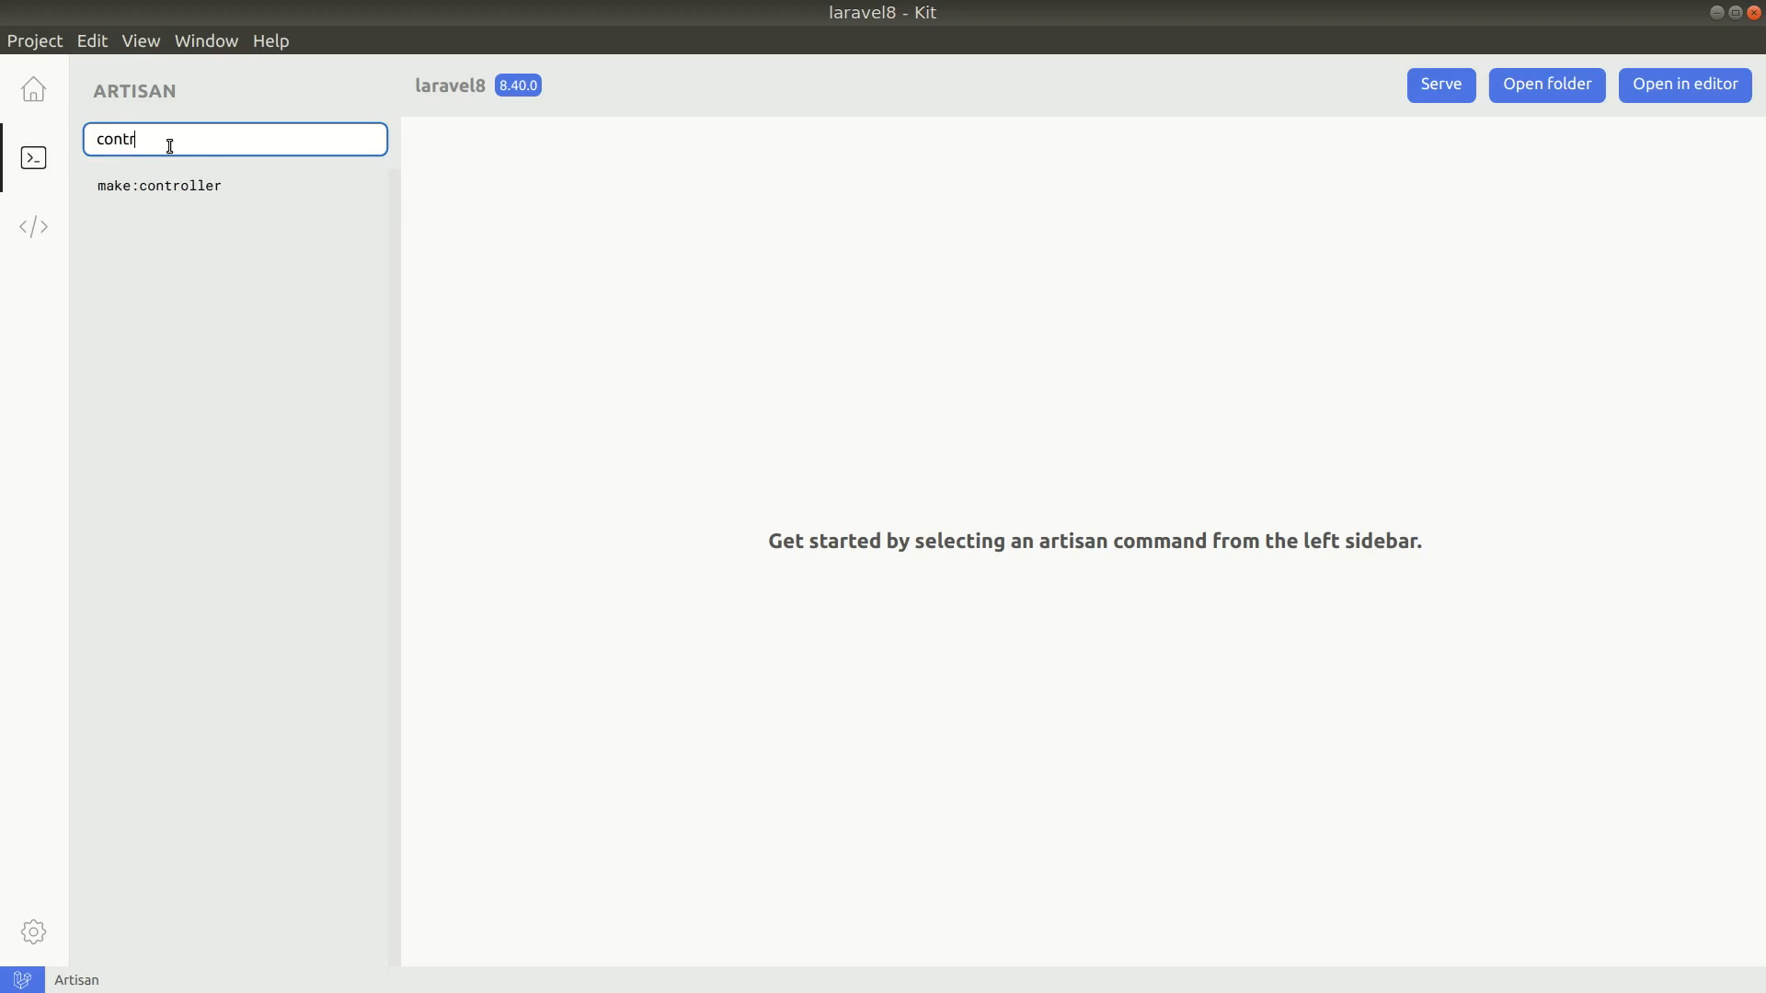
pyautogui.click(158, 186)
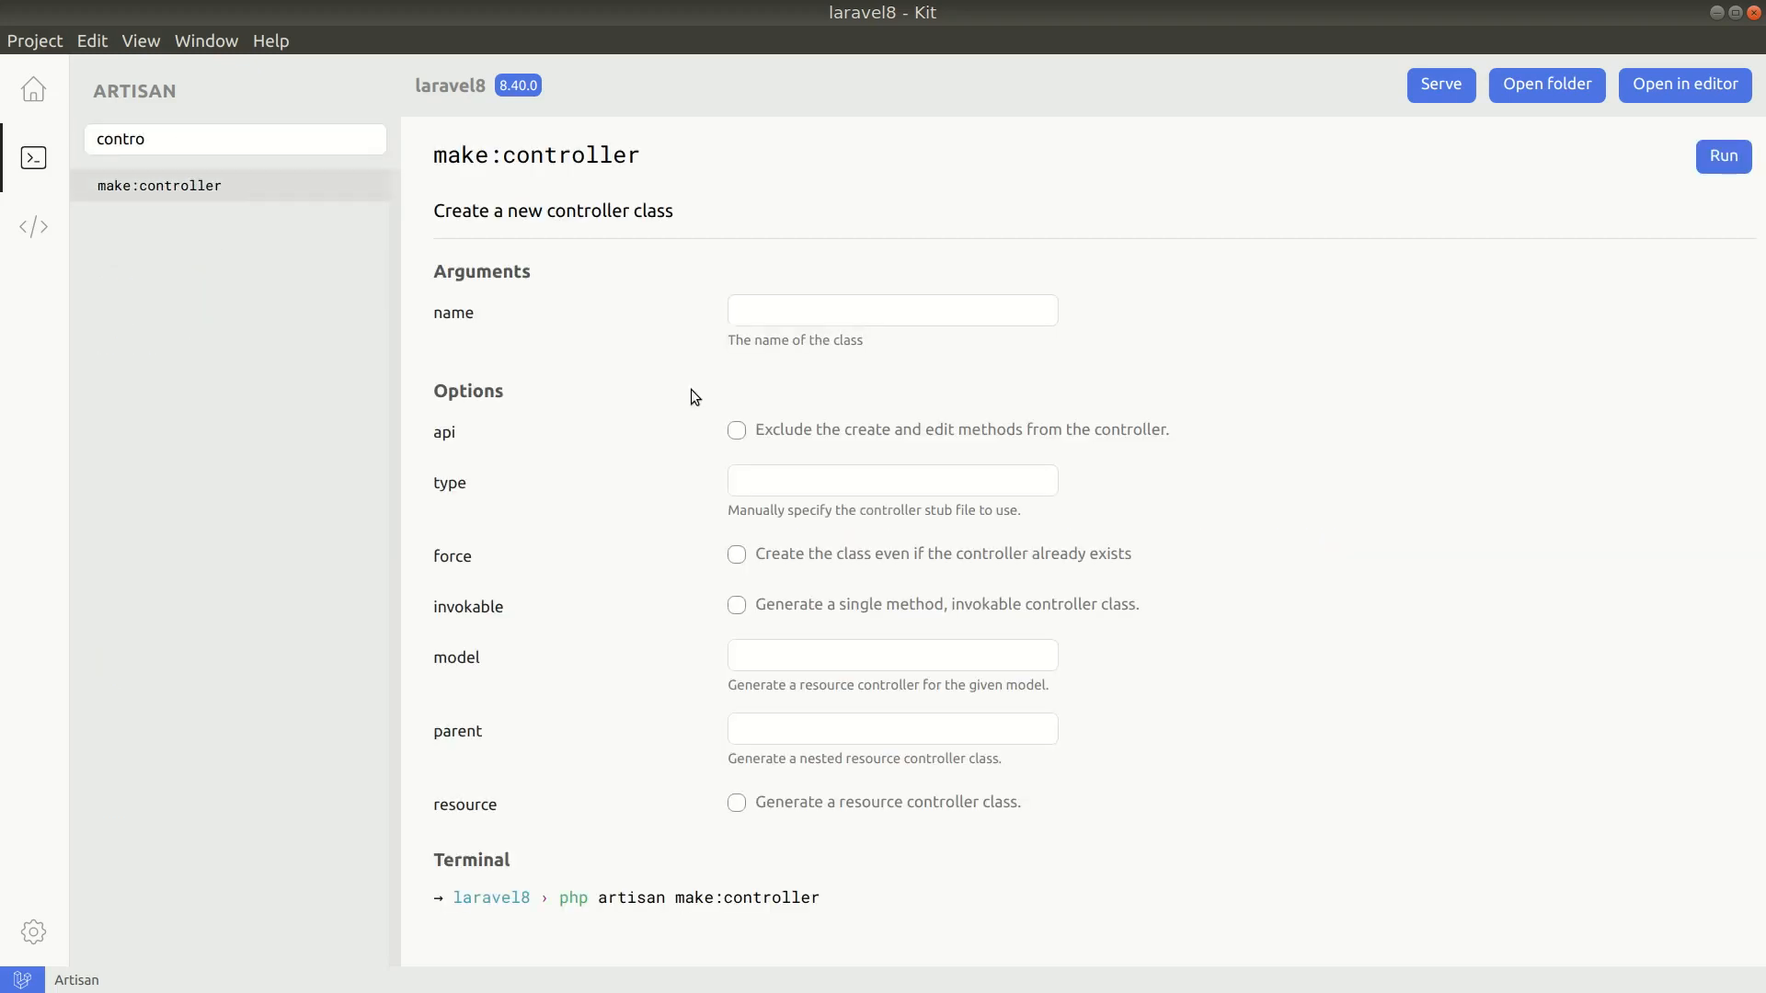
pyautogui.click(891, 309)
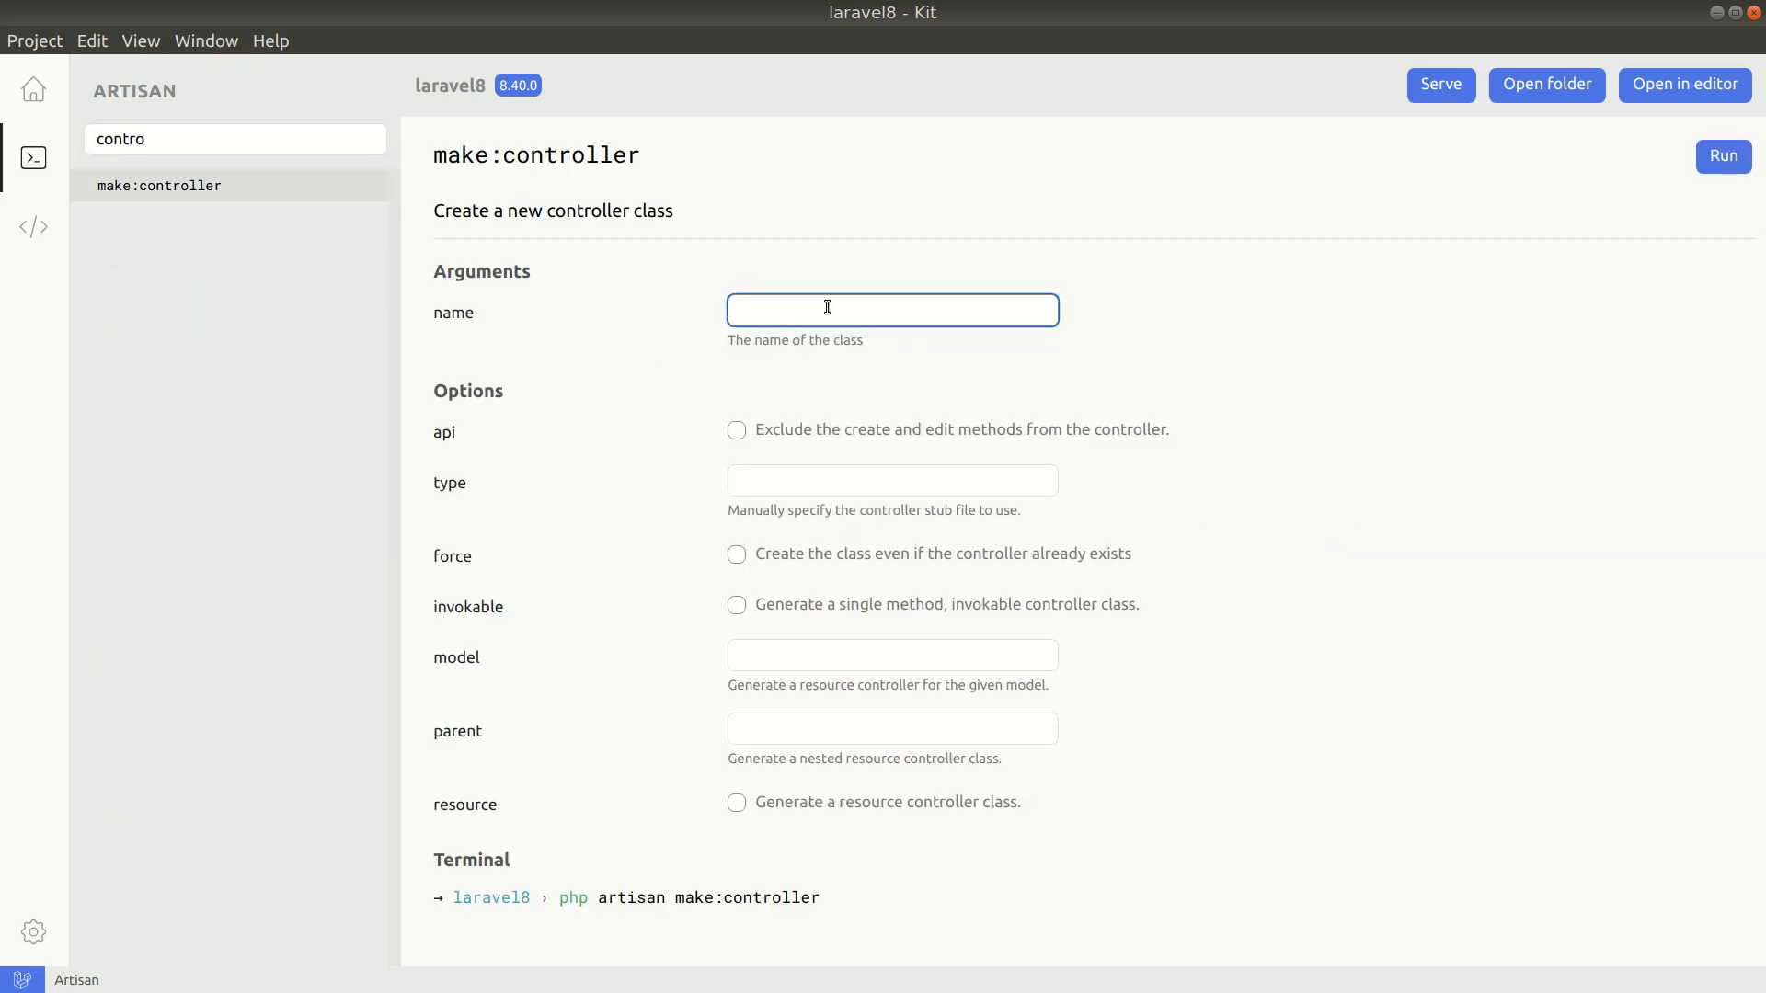
pyautogui.write('PostsController')
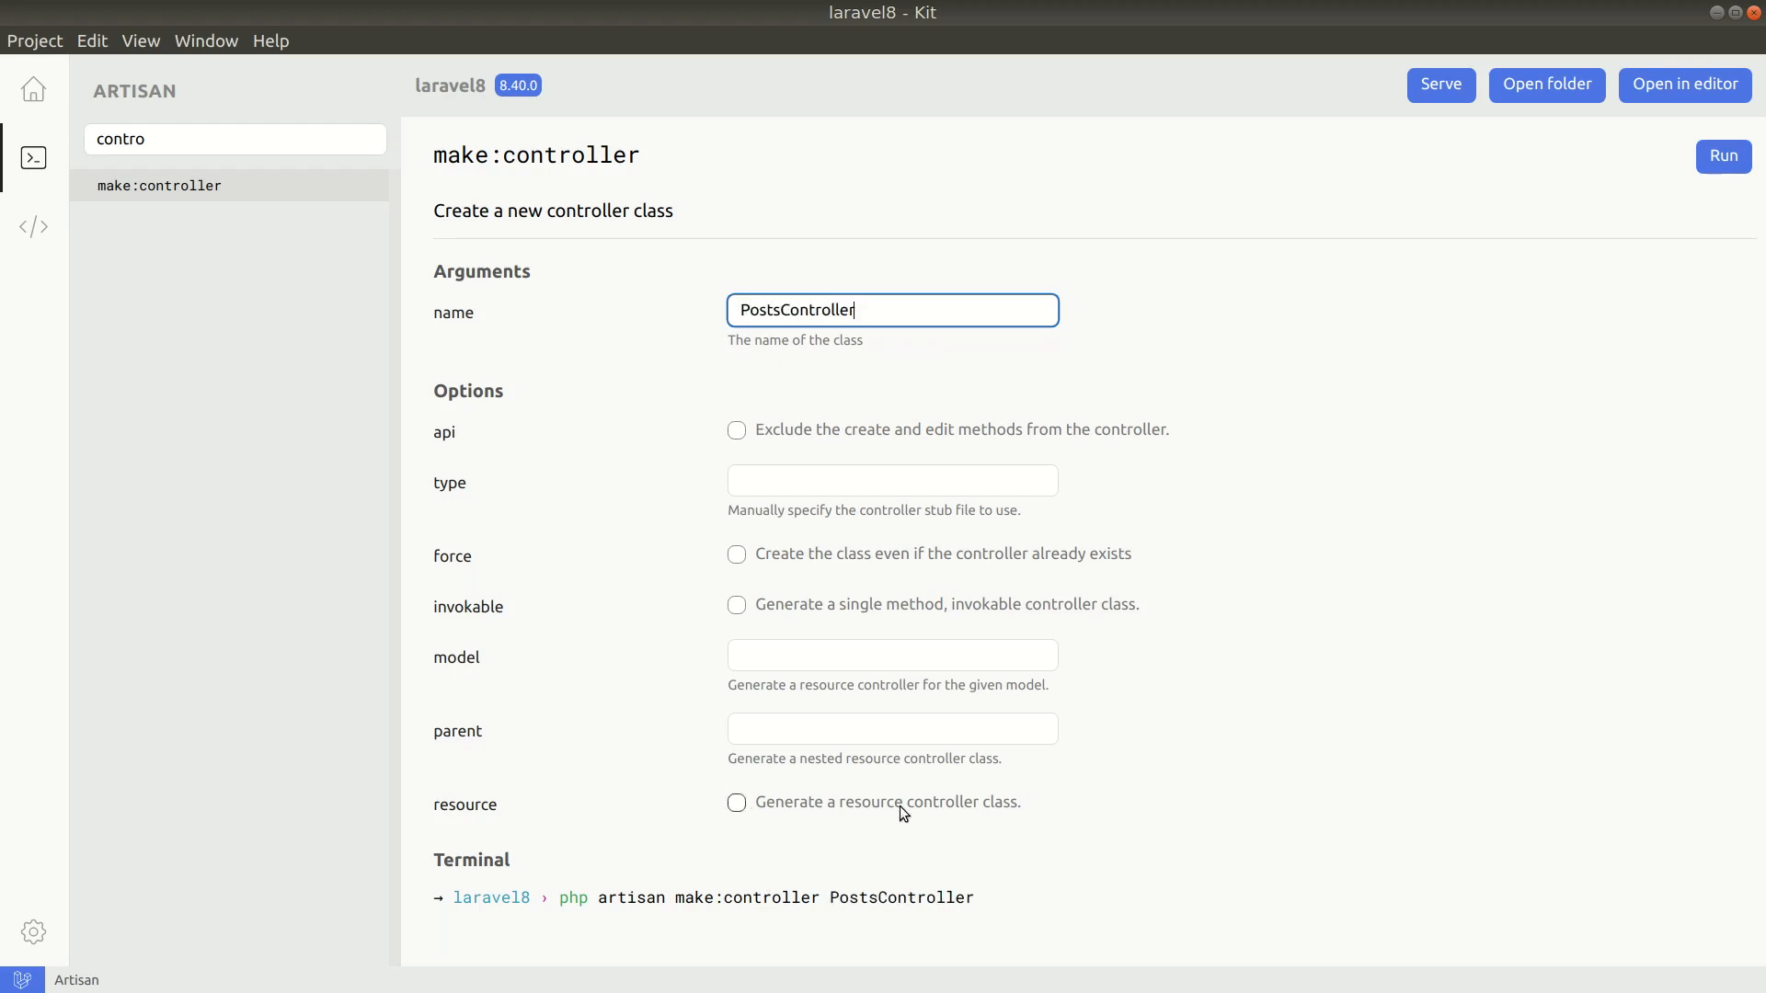
pyautogui.click(736, 802)
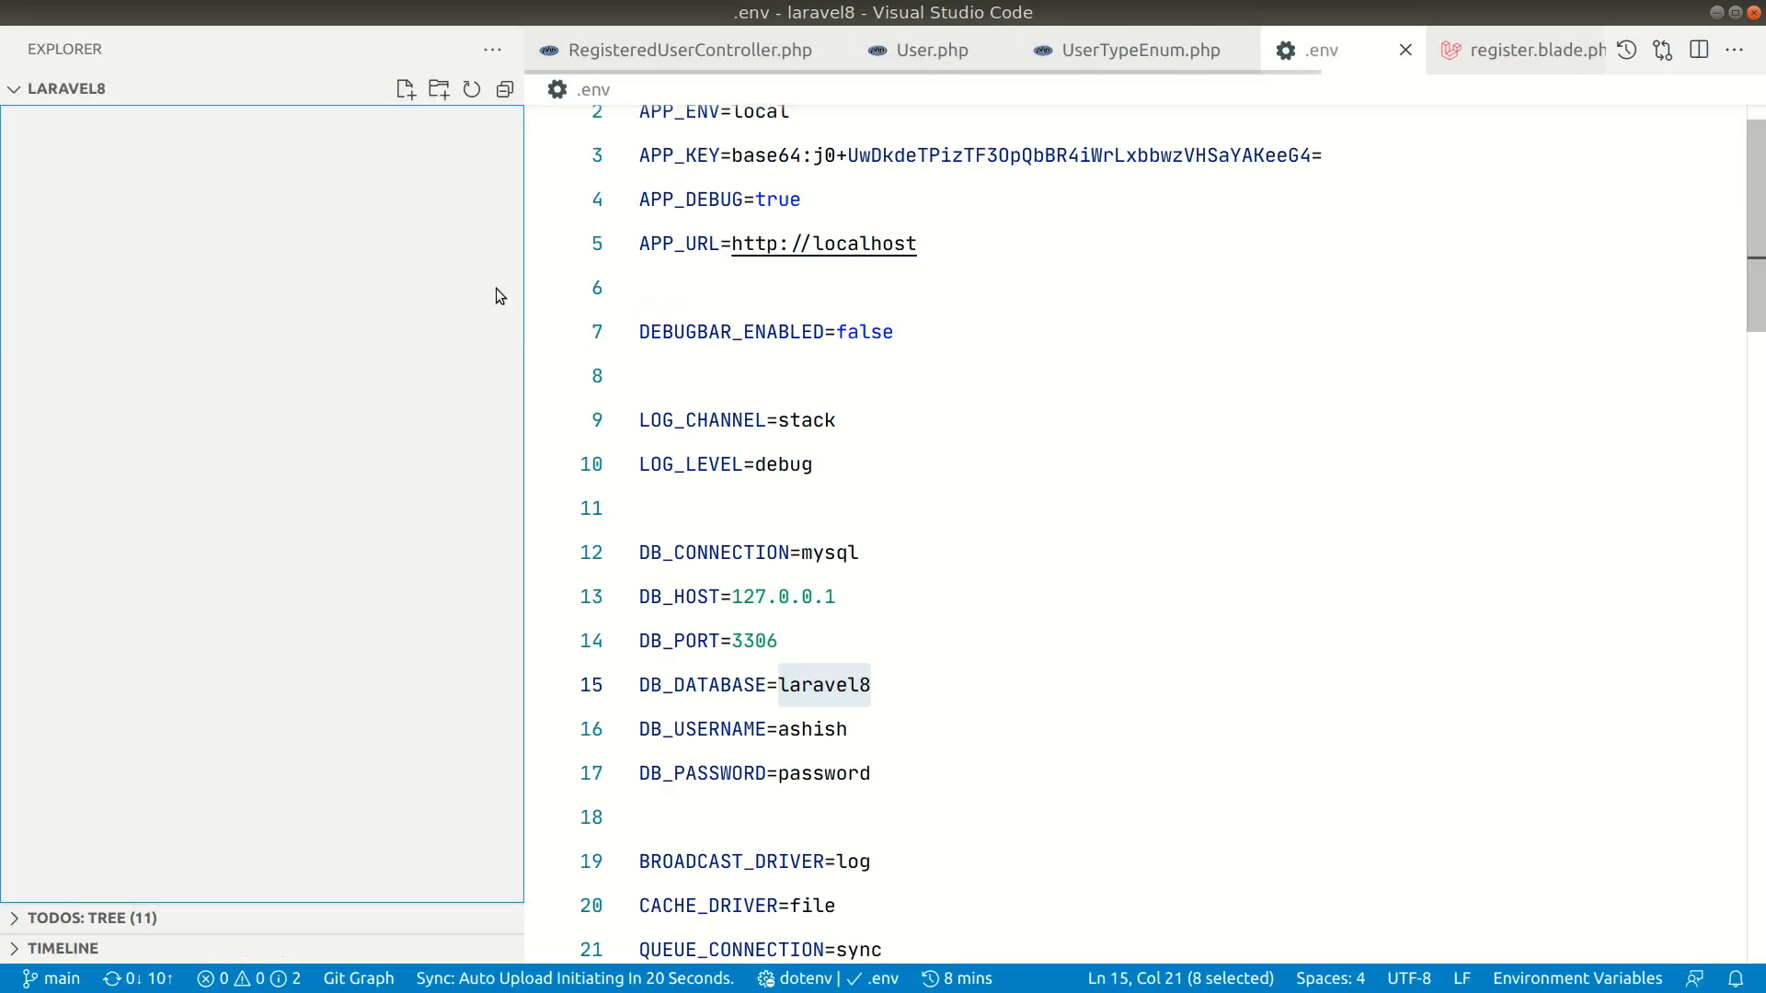
# Step: Run the make:controller command and open the generated app/Http/Controllers/PostsController.php in VS Code
pyautogui.click(57, 89)
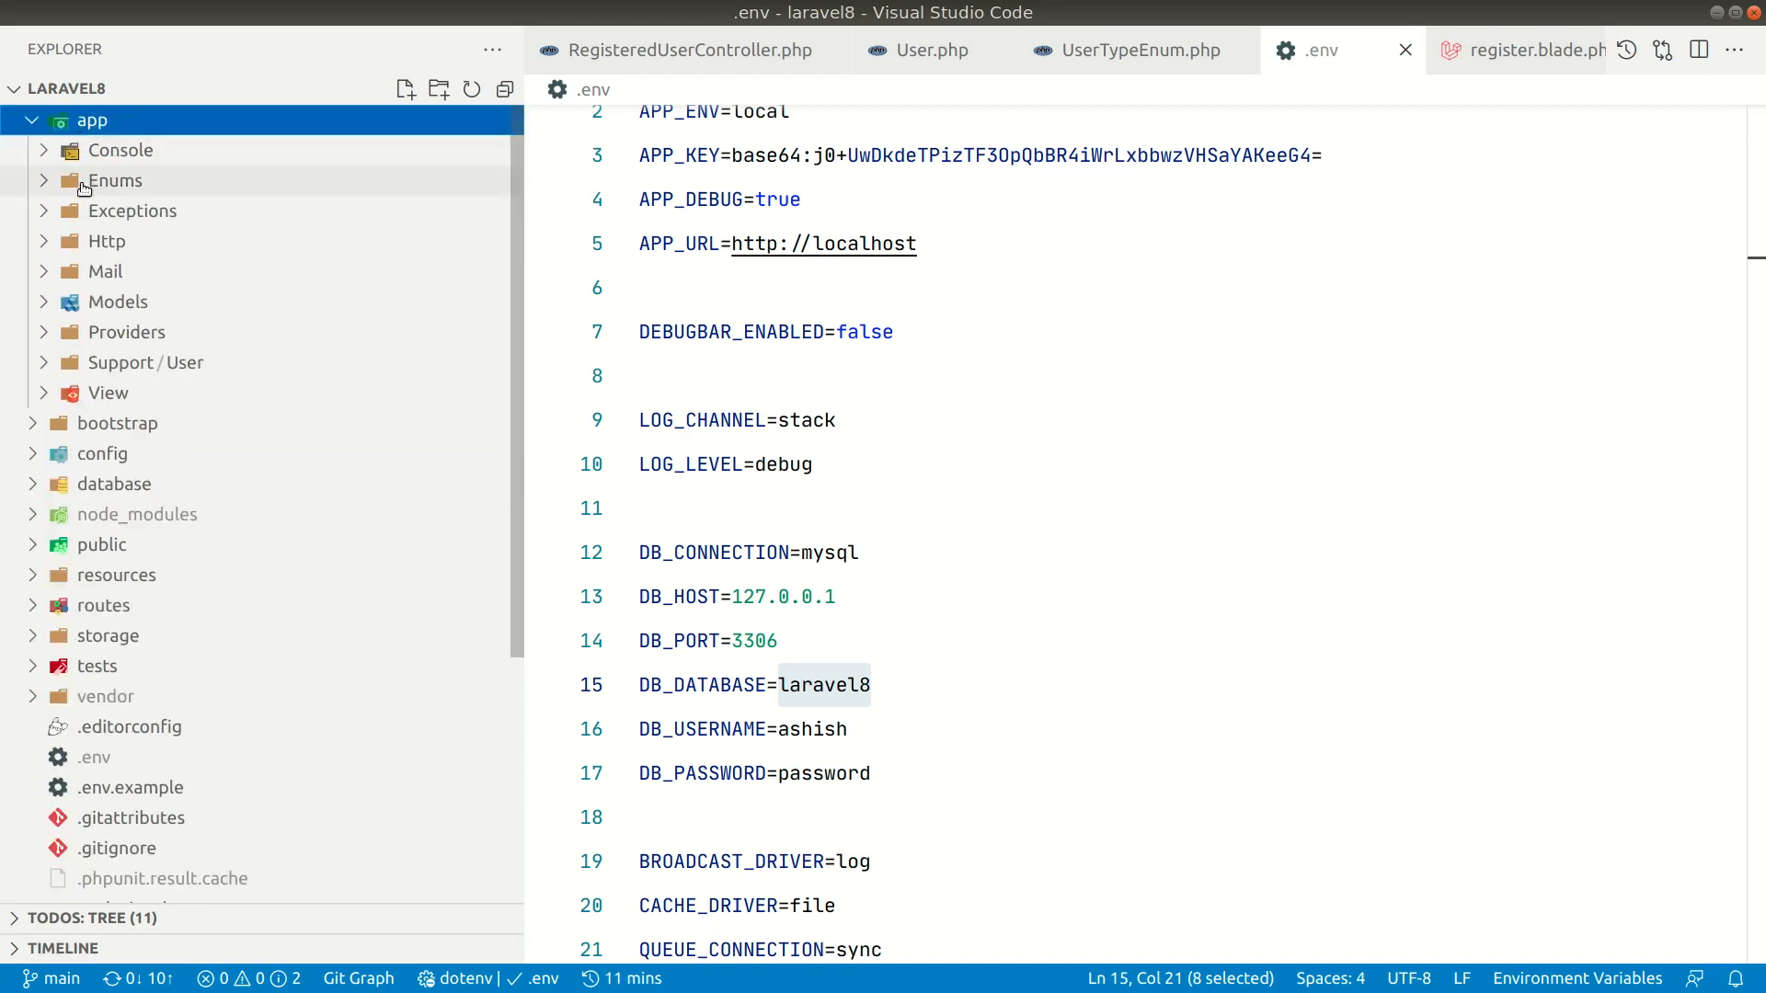
pyautogui.click(107, 241)
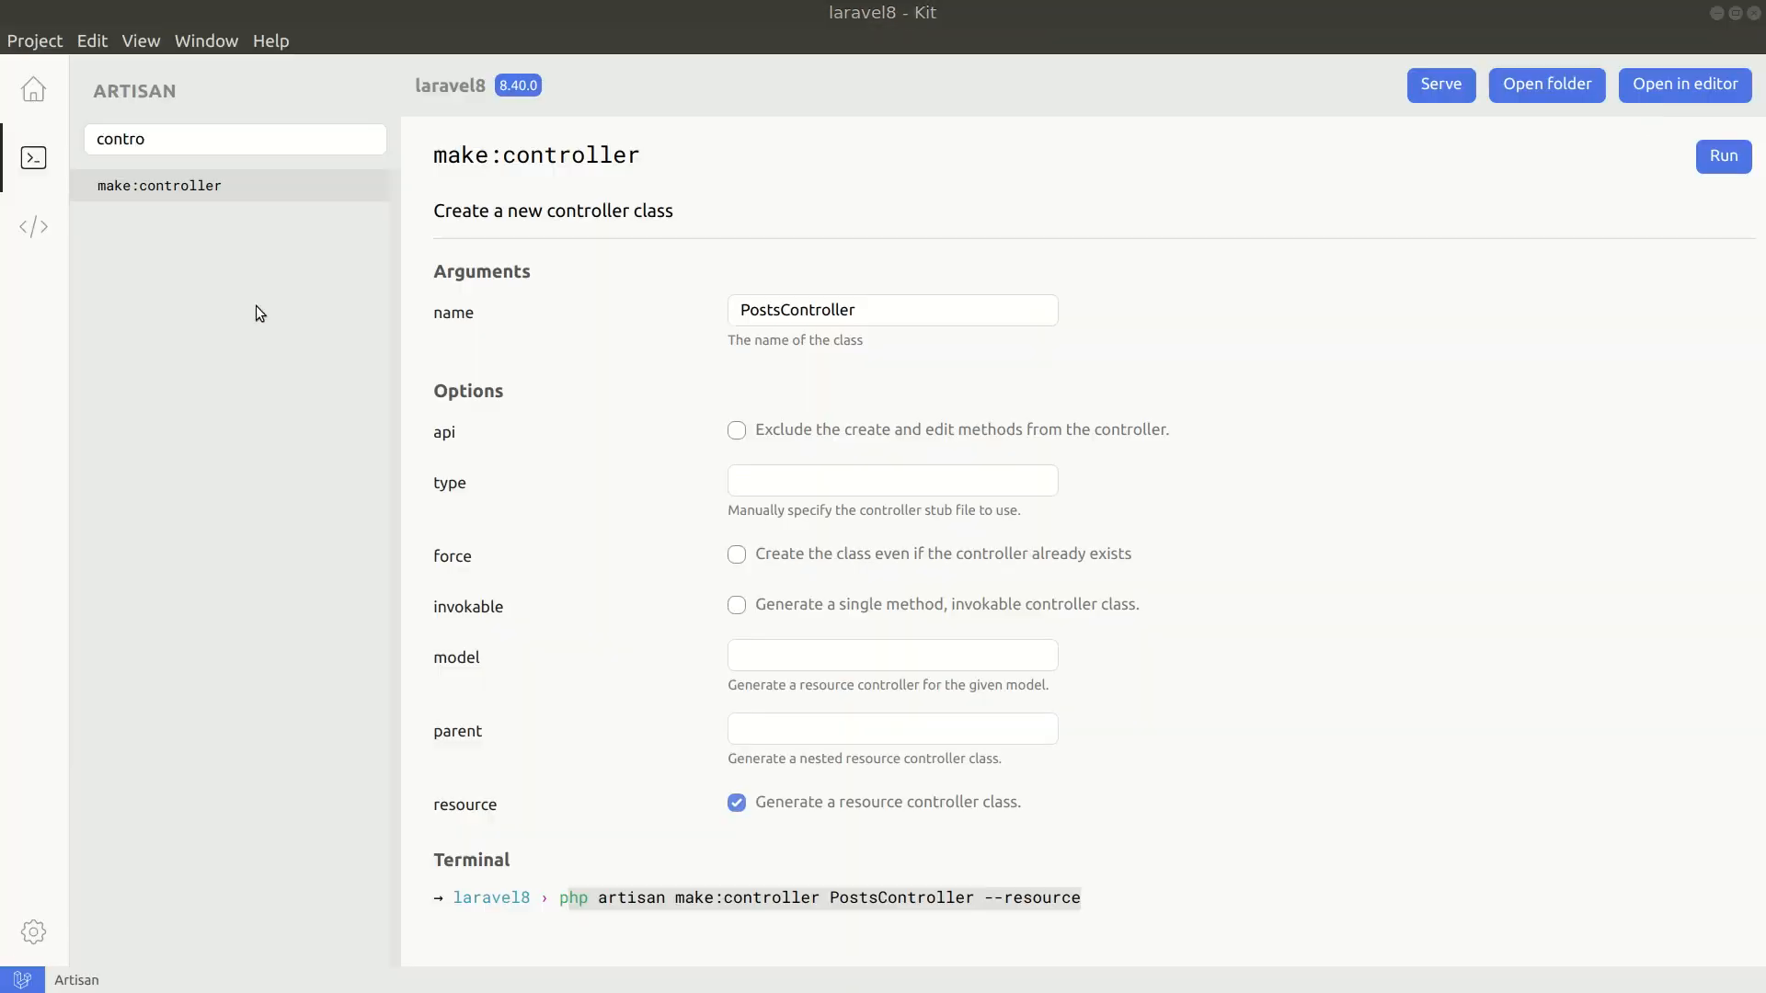
pyautogui.click(1722, 154)
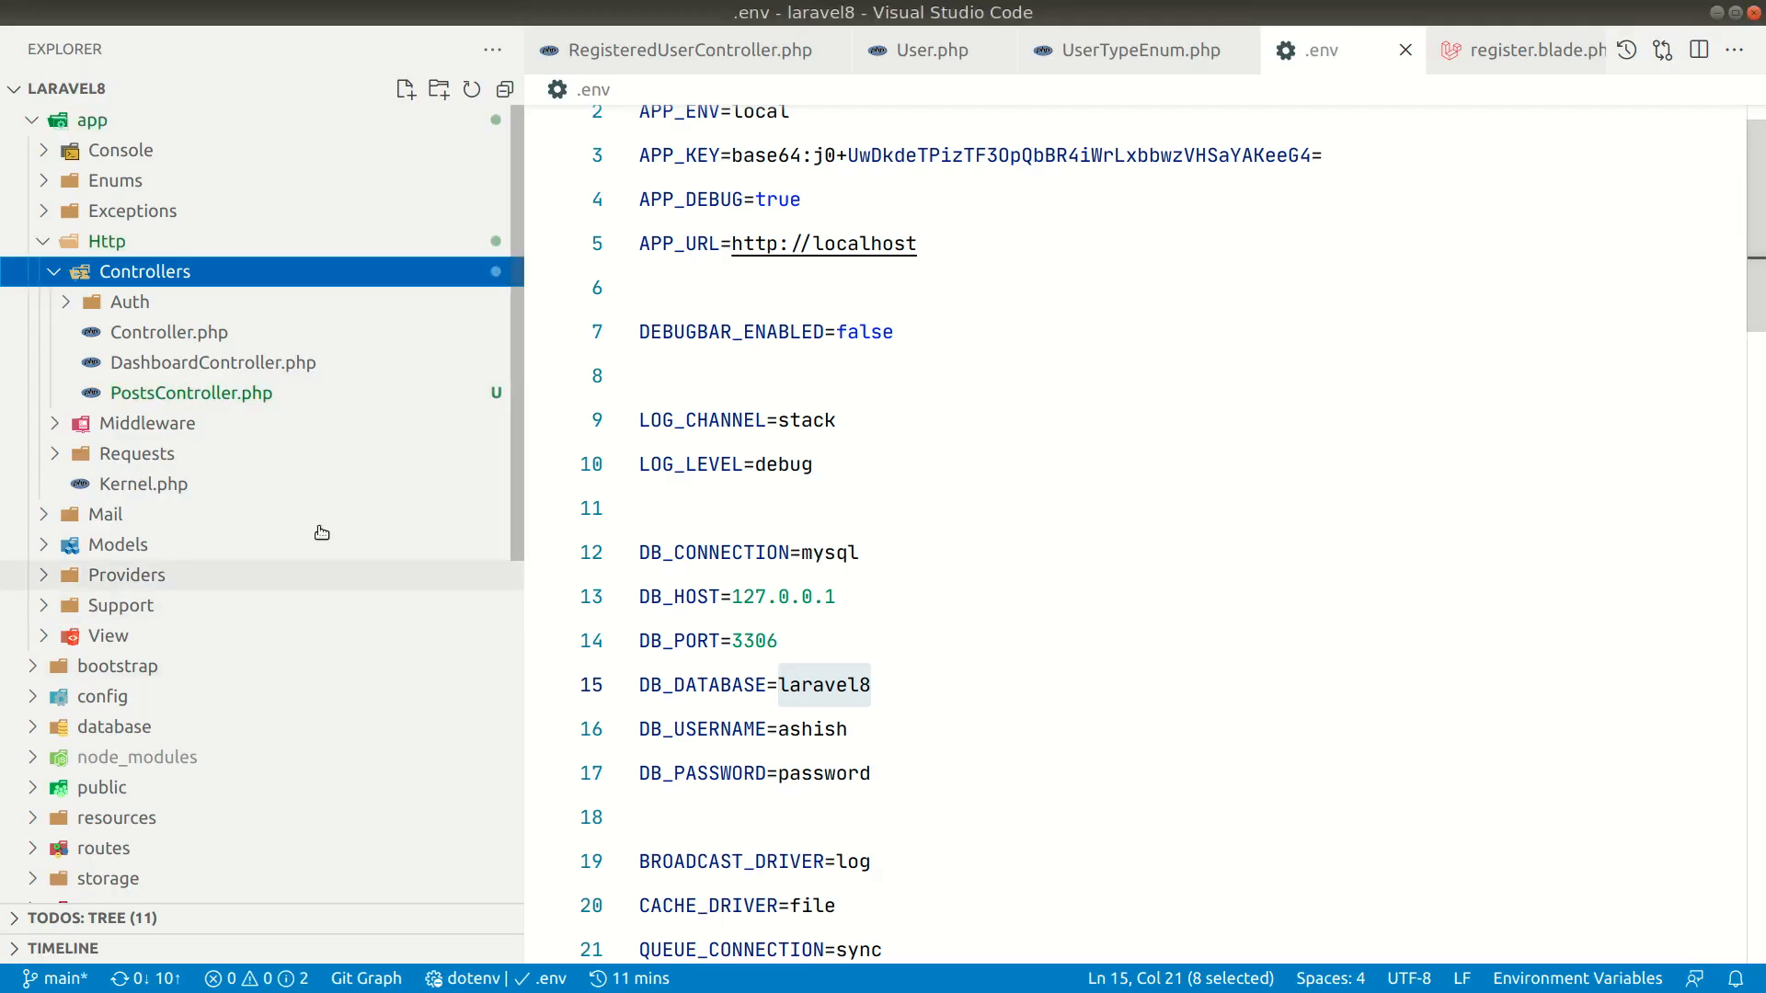
pyautogui.click(190, 392)
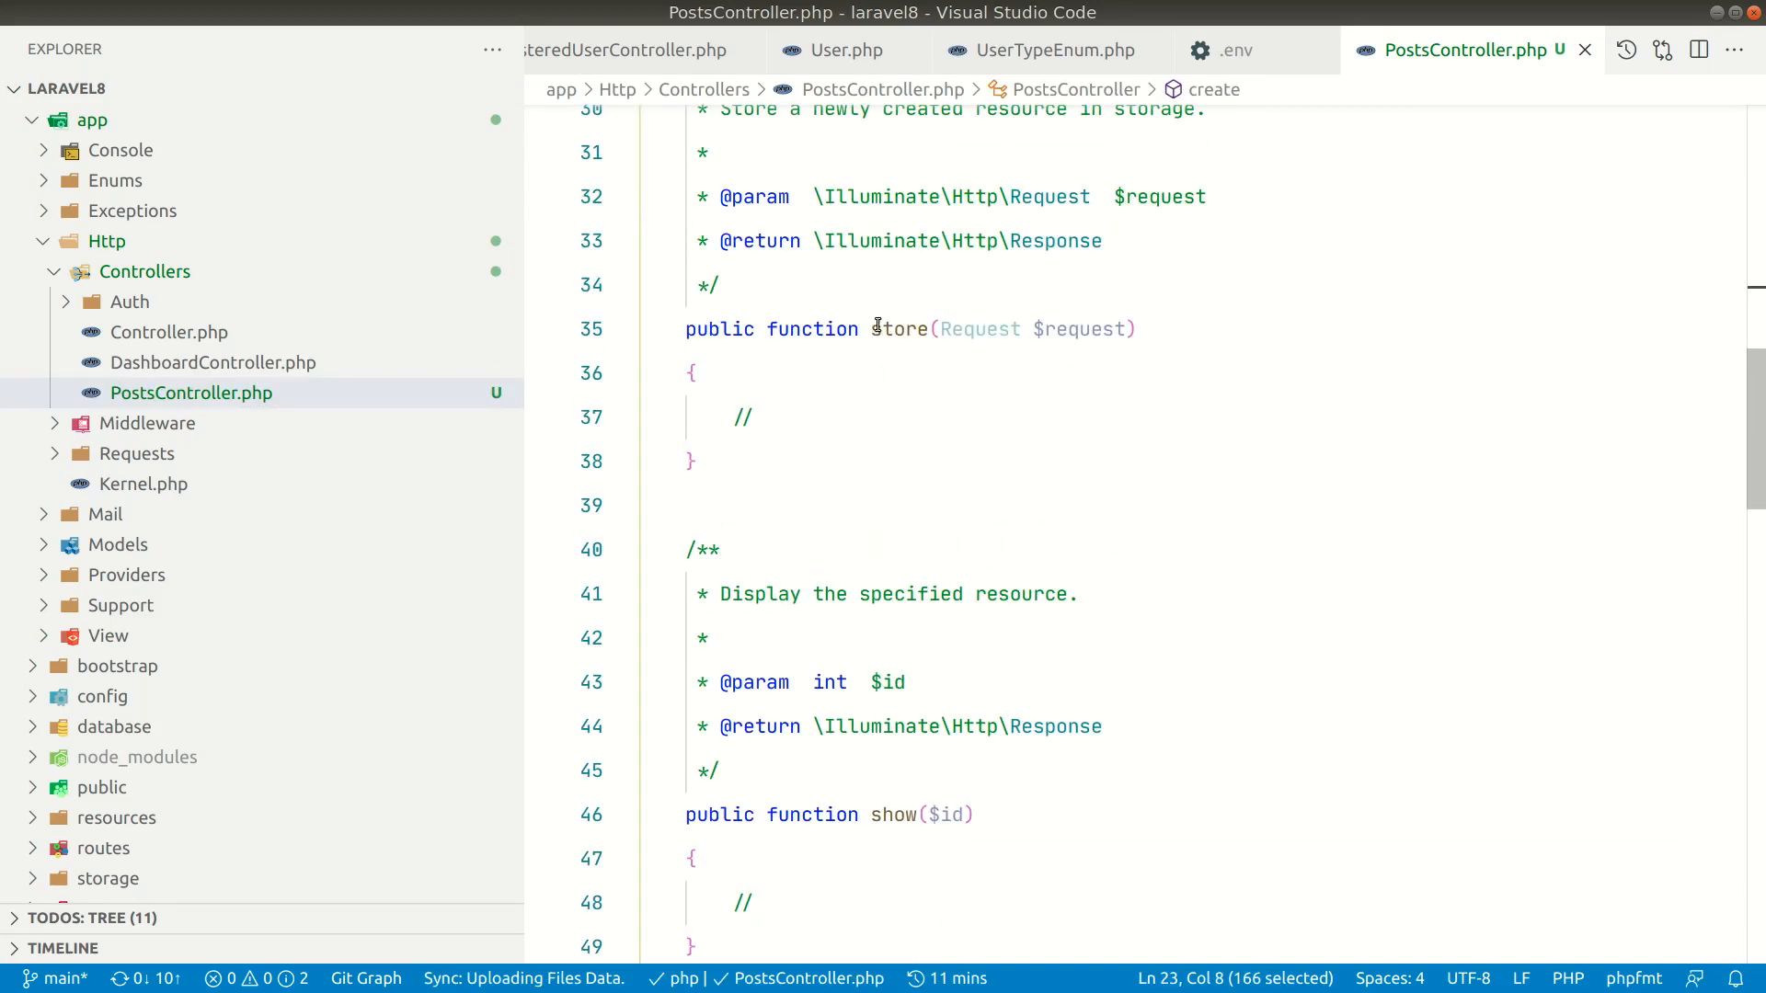
pyautogui.scroll(3)
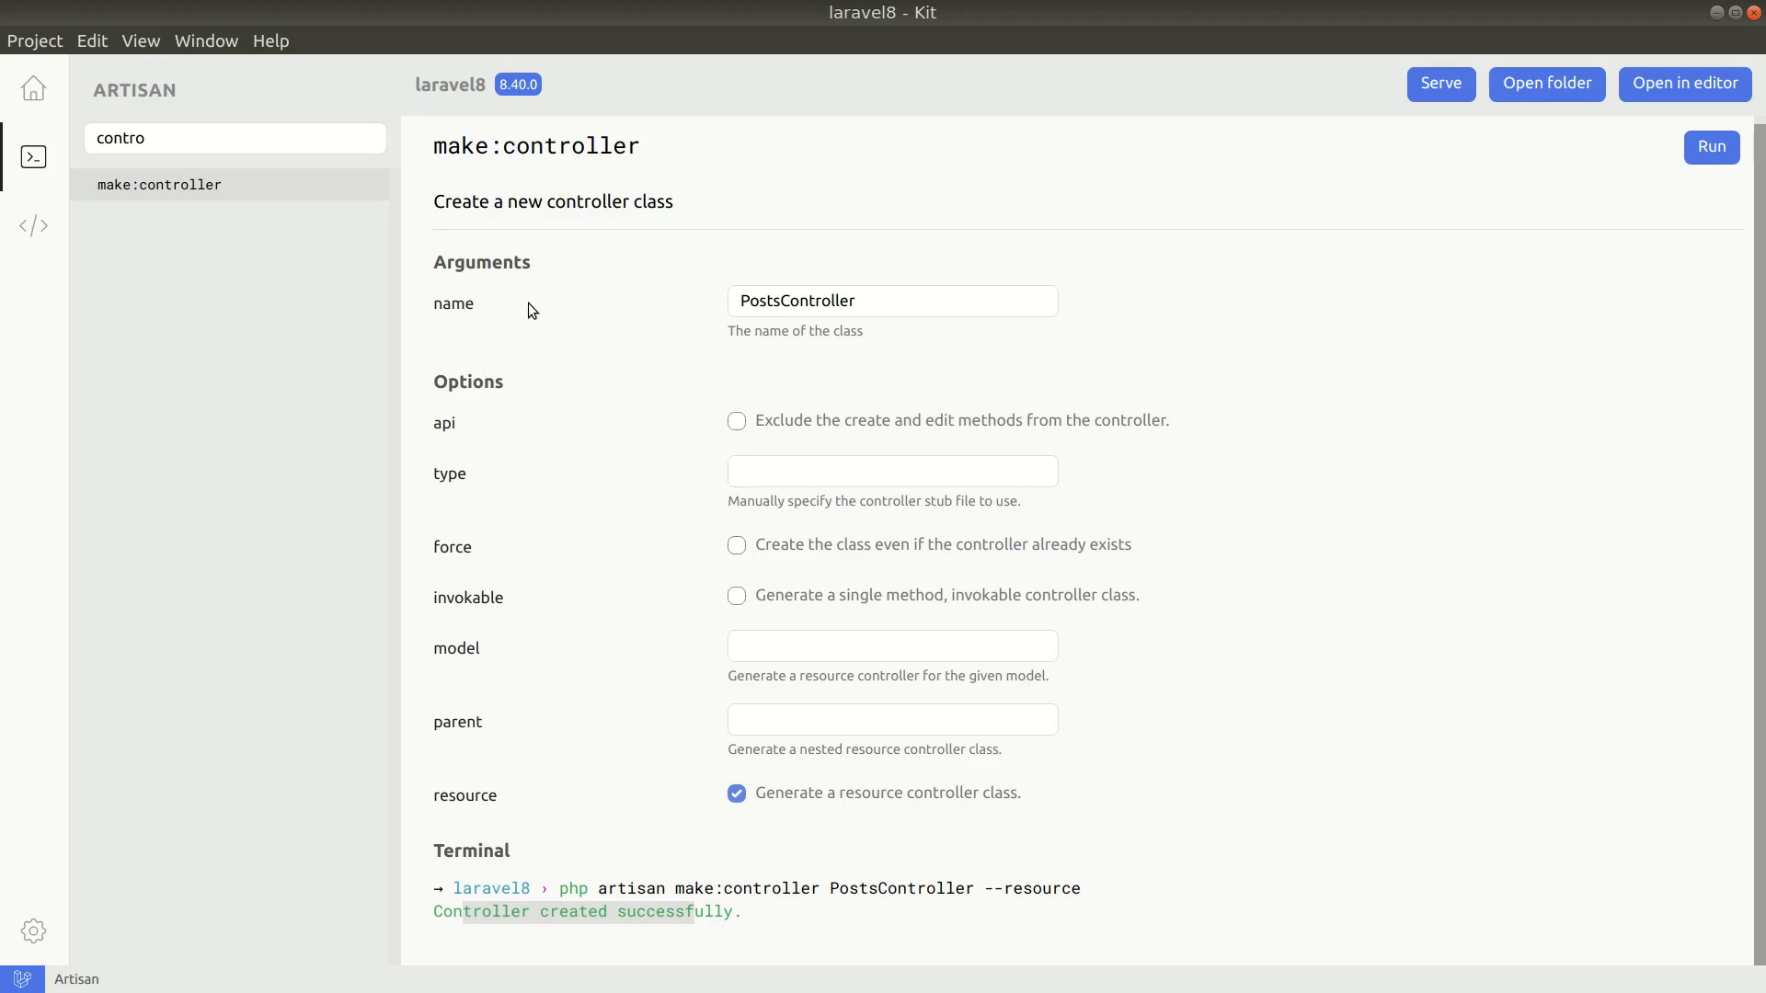
pyautogui.moveTo(33, 224)
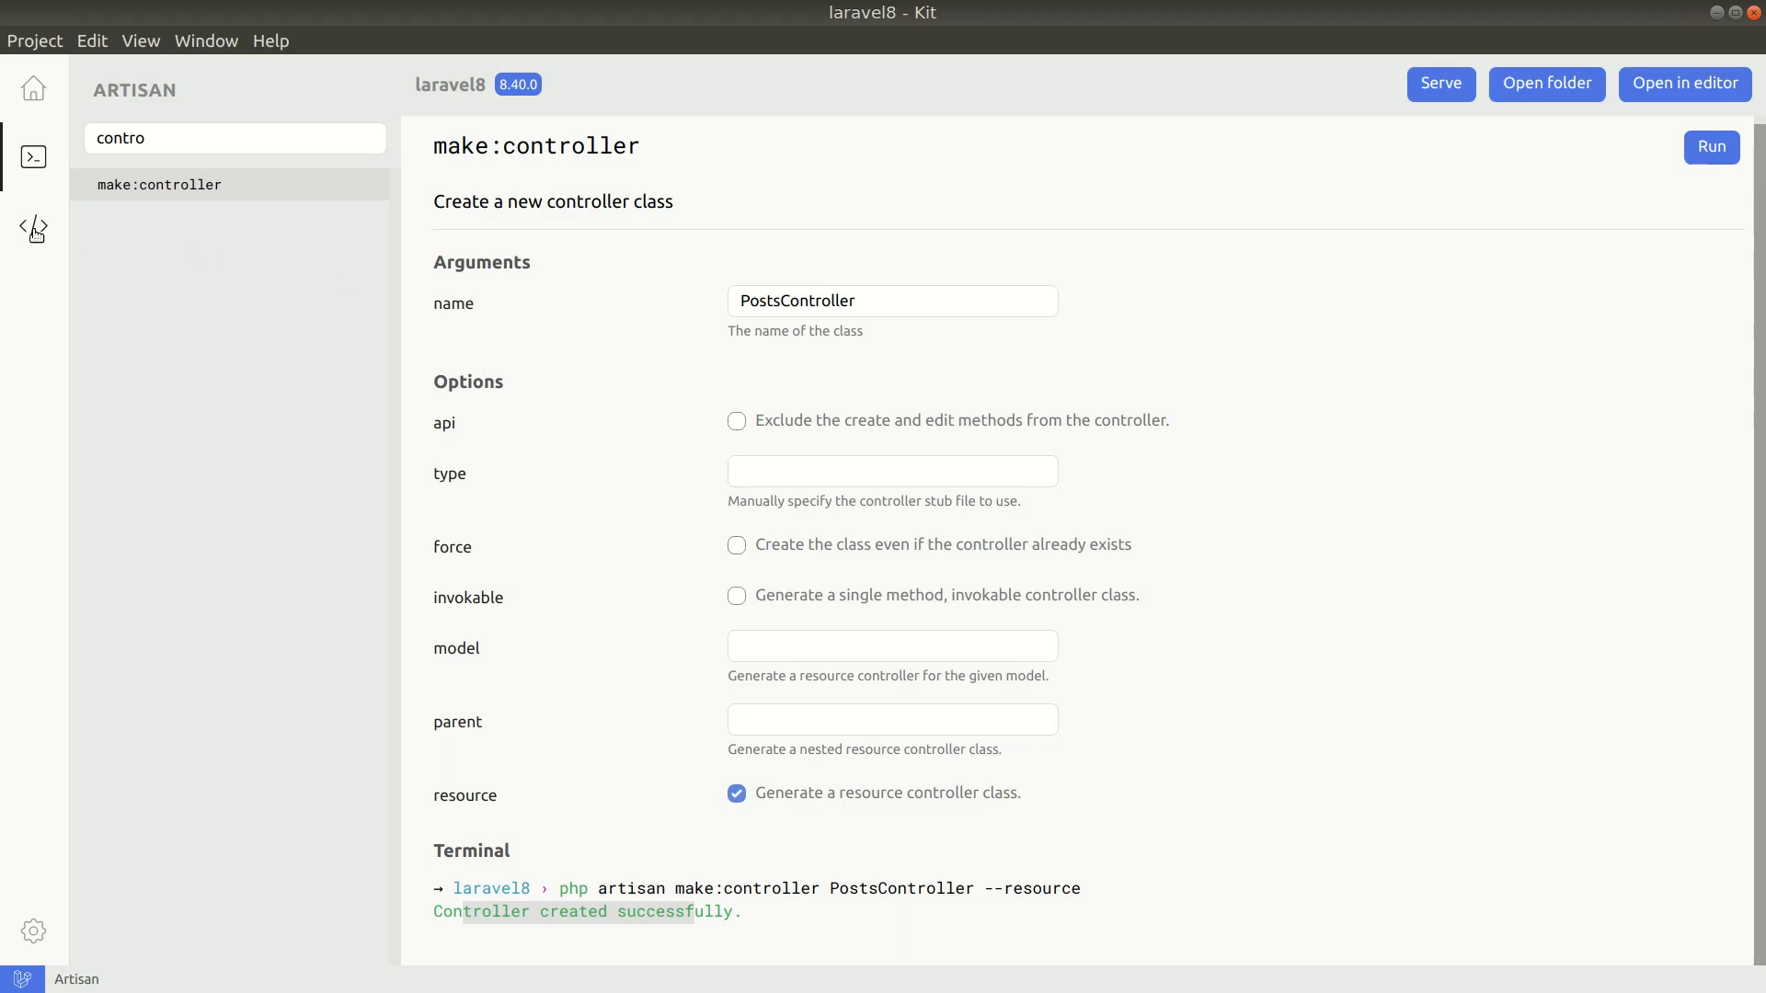
# Step: Return to the Tinker editor where the User::get() output lists the users
pyautogui.click(33, 224)
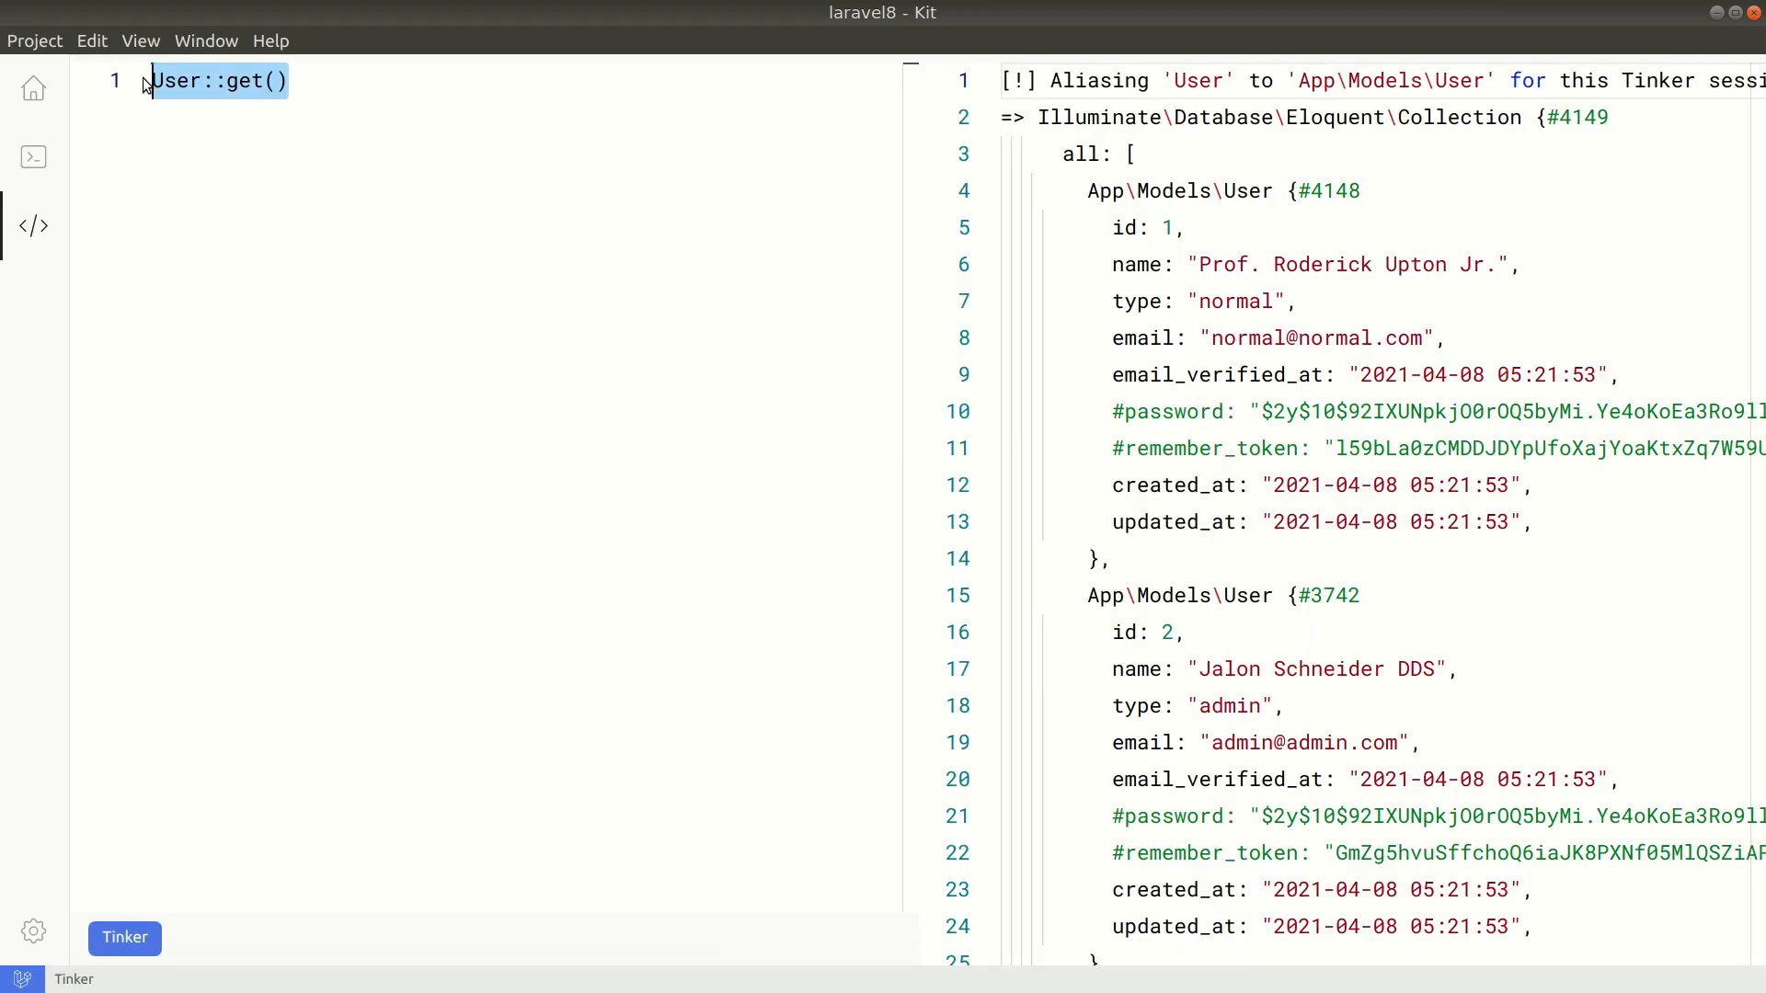
pyautogui.click(419, 178)
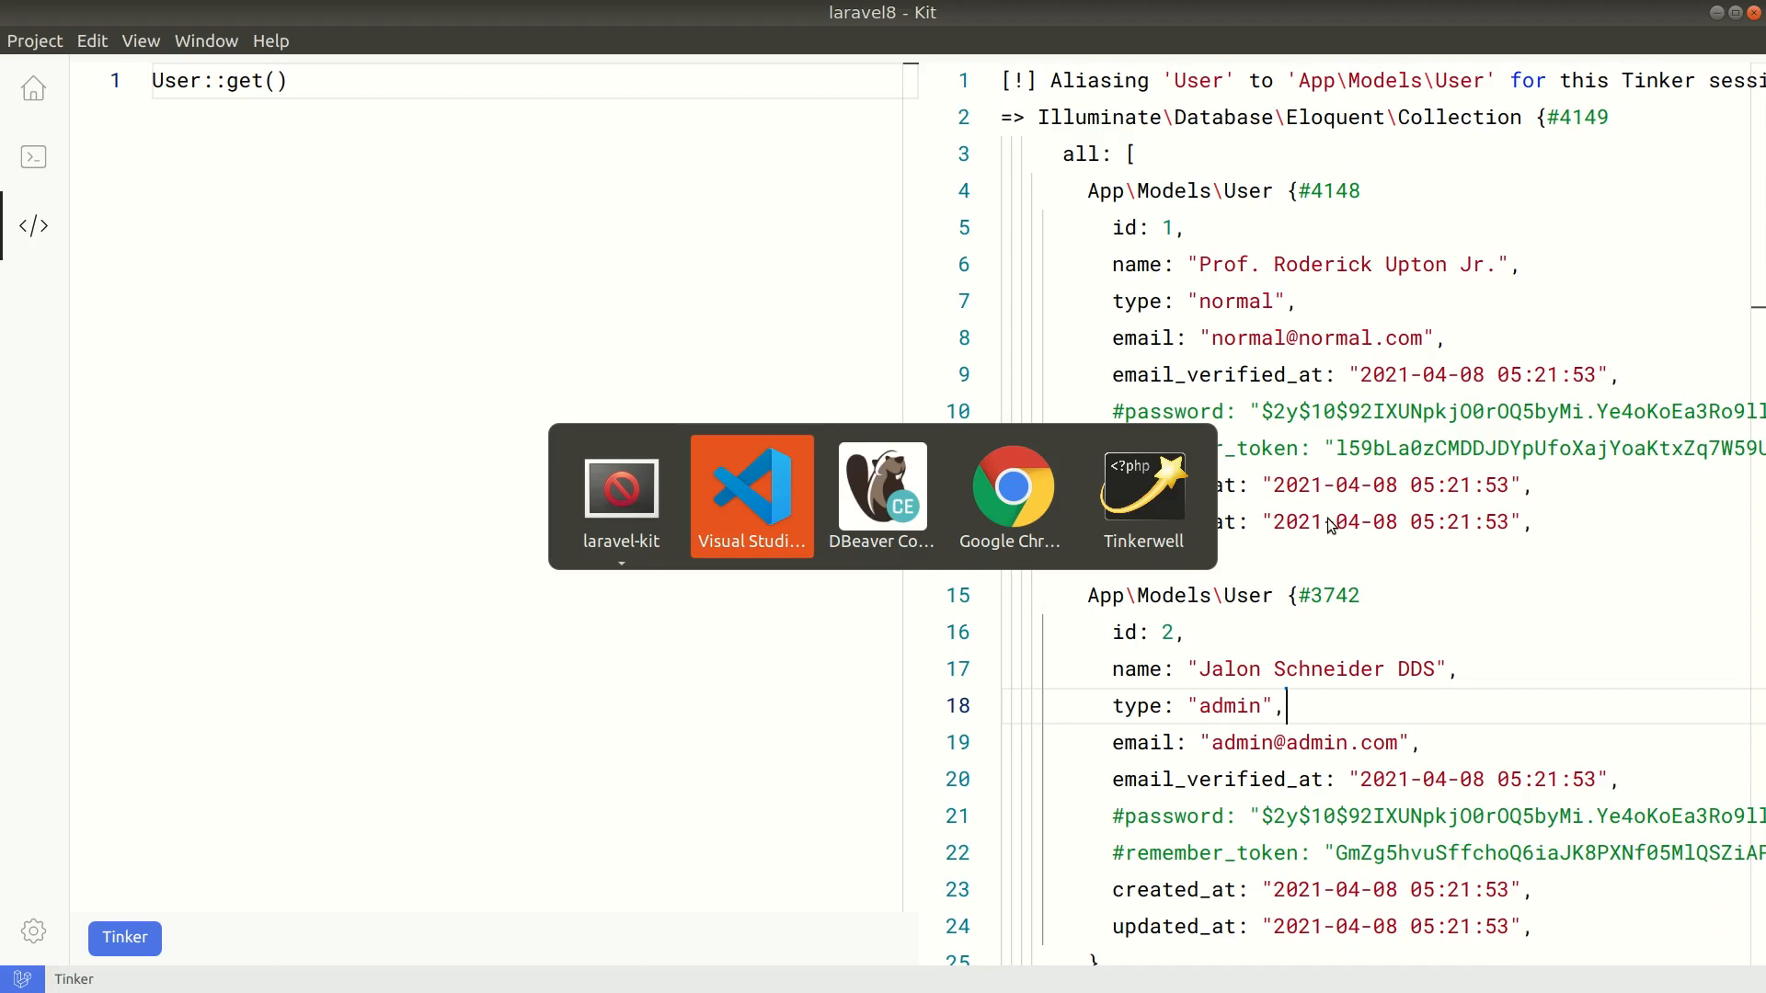
# Step: From the README's Contribution section, follow 'Become a backer' to the Gumroad page with the $5/month tier
pyautogui.click(1008, 494)
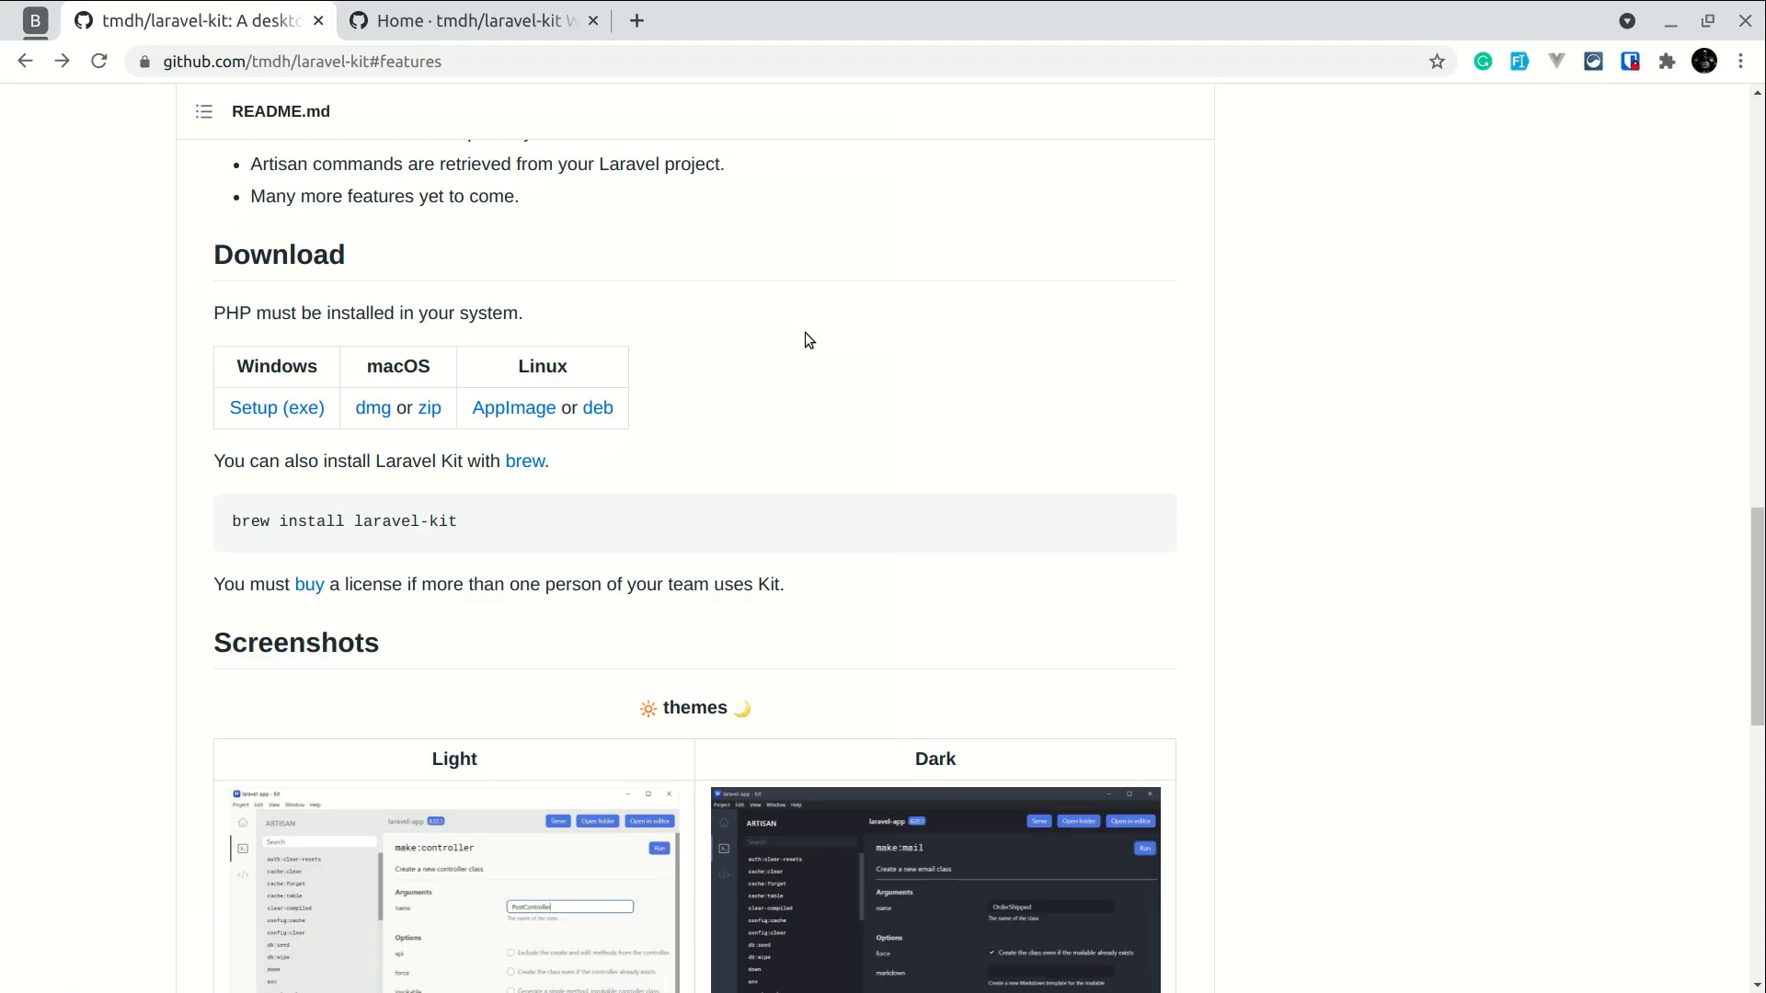
pyautogui.scroll(-3)
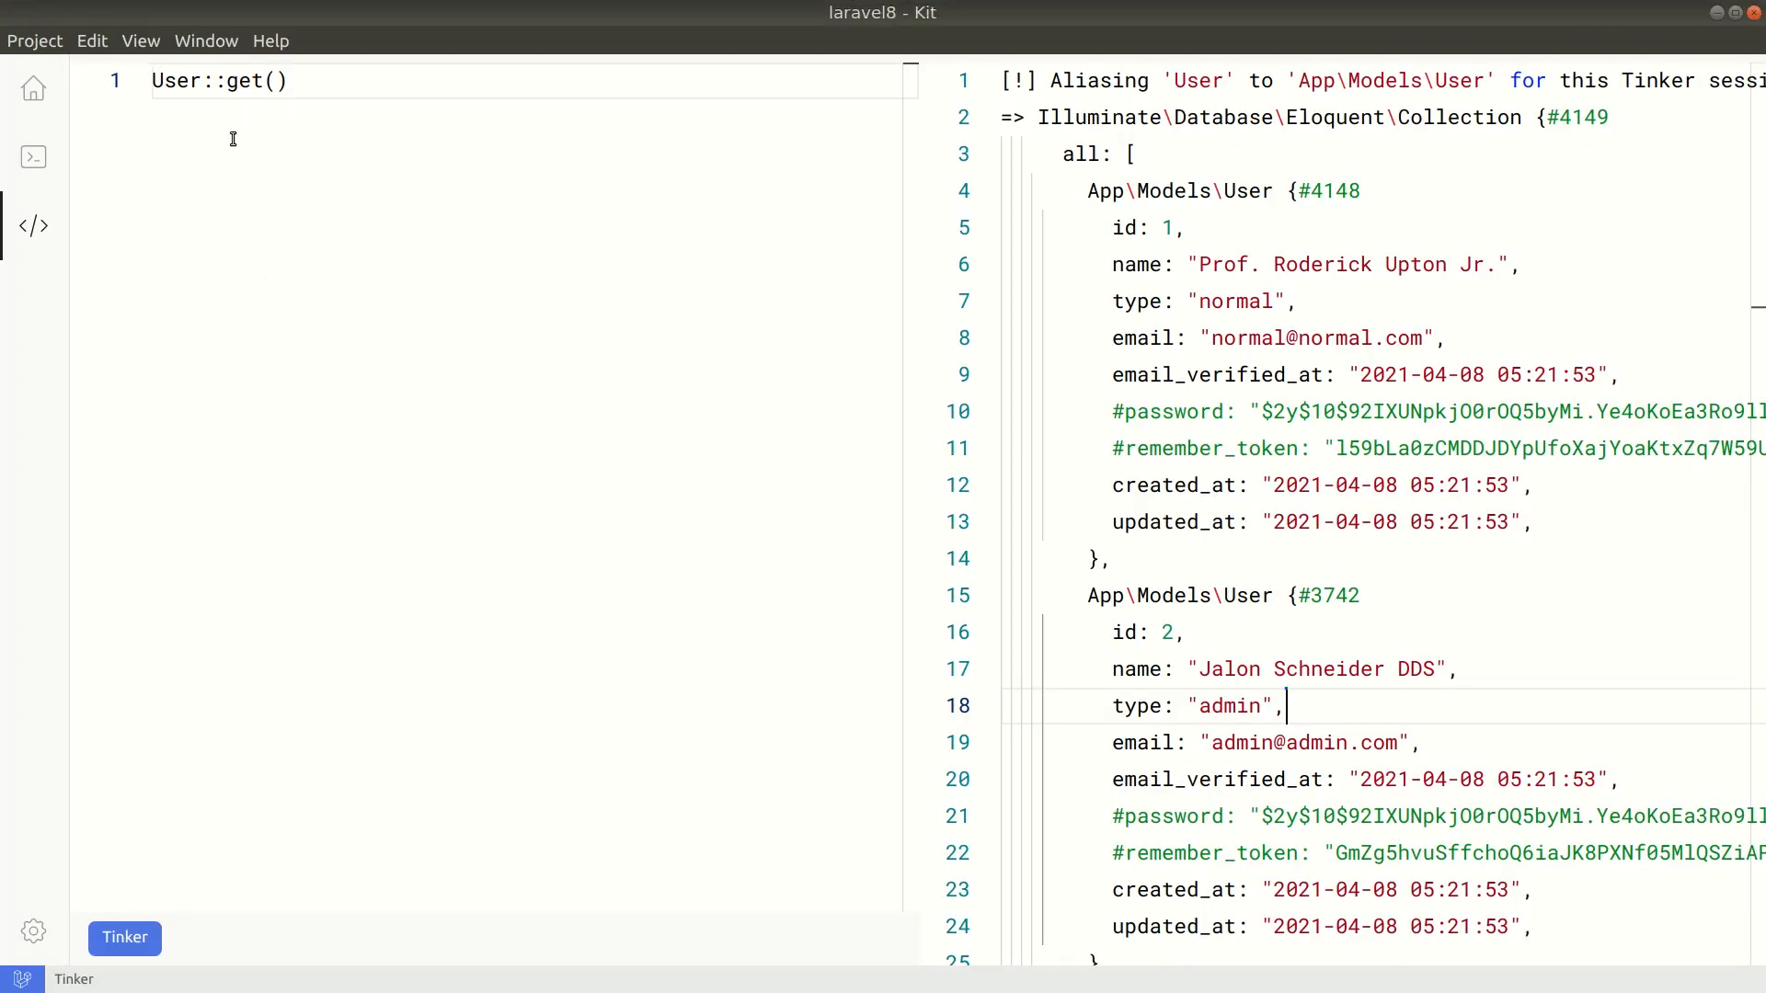
pyautogui.moveTo(324, 359)
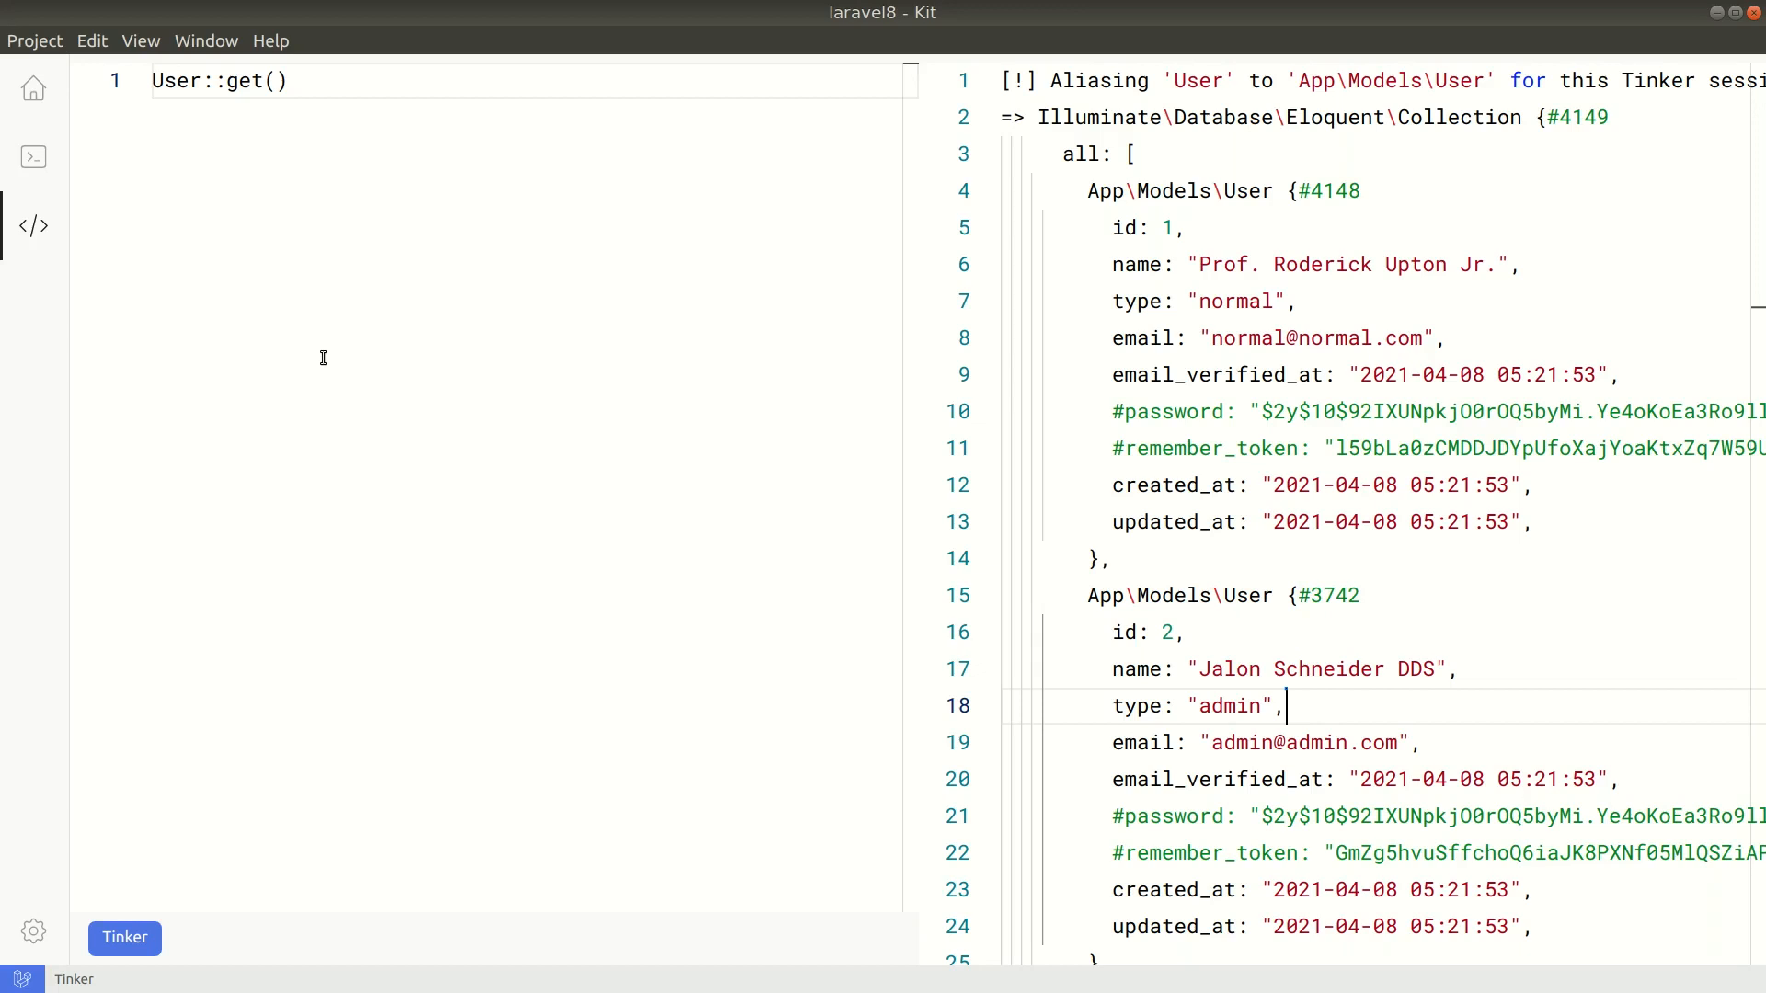
pyautogui.moveTo(31, 931)
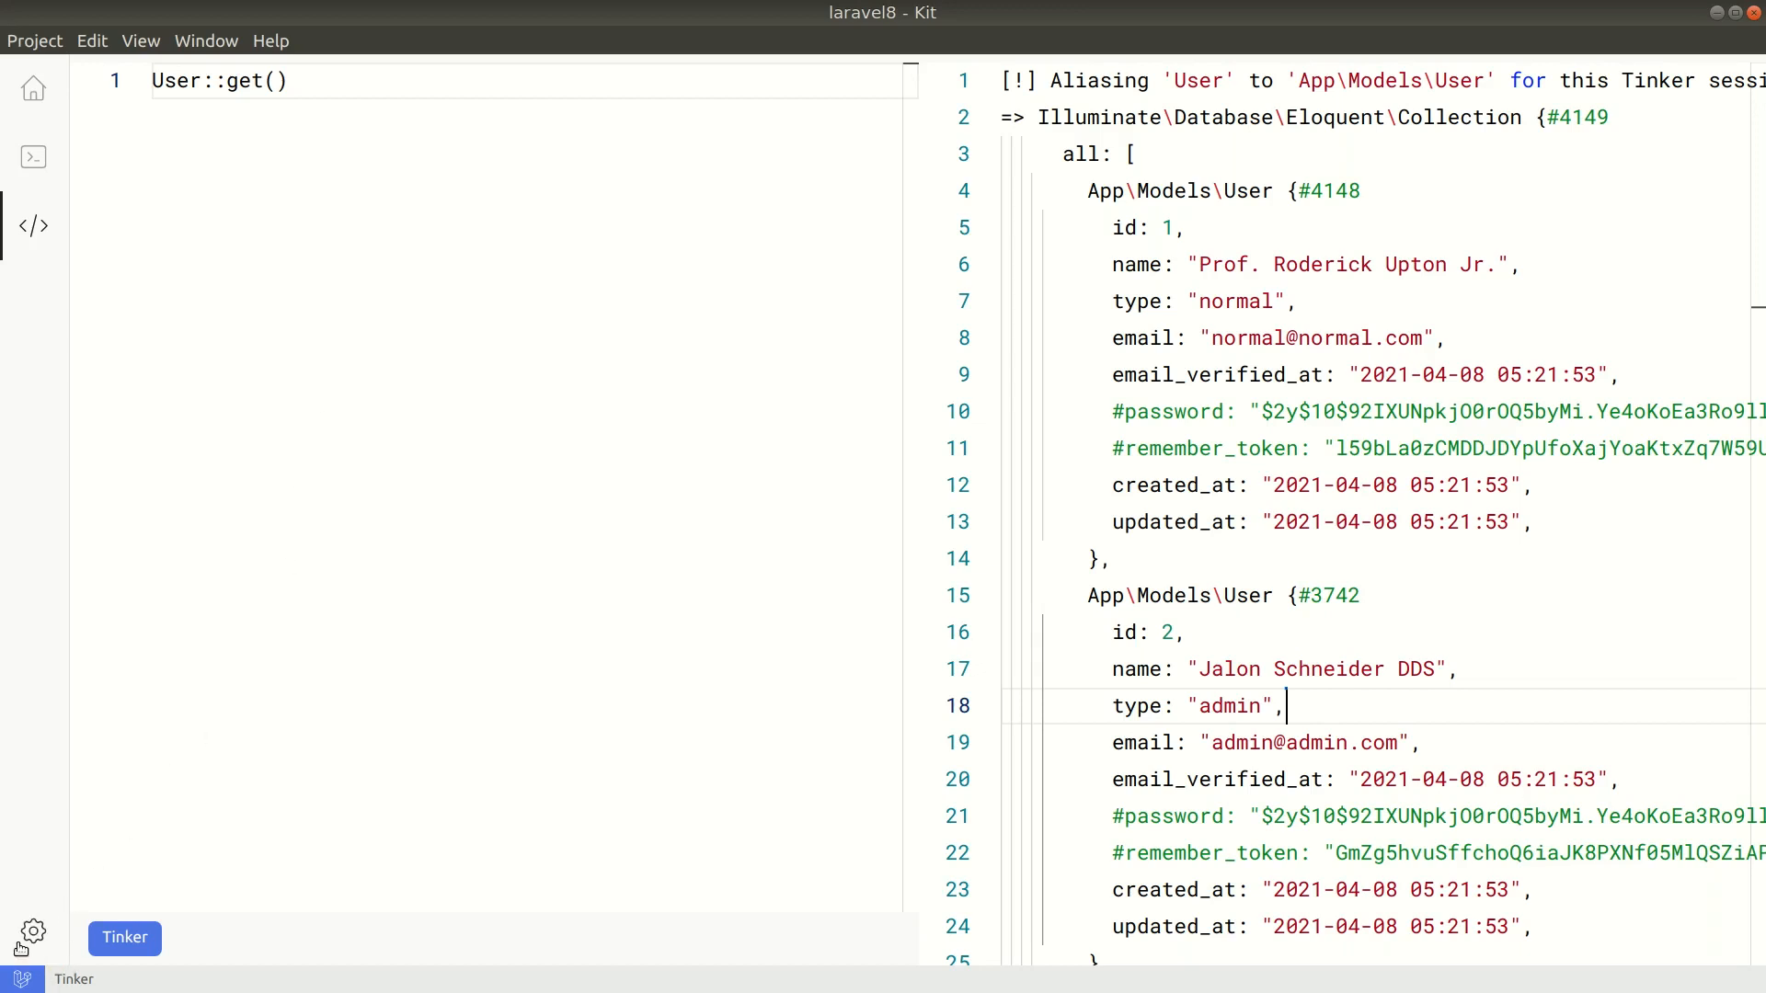
pyautogui.click(33, 936)
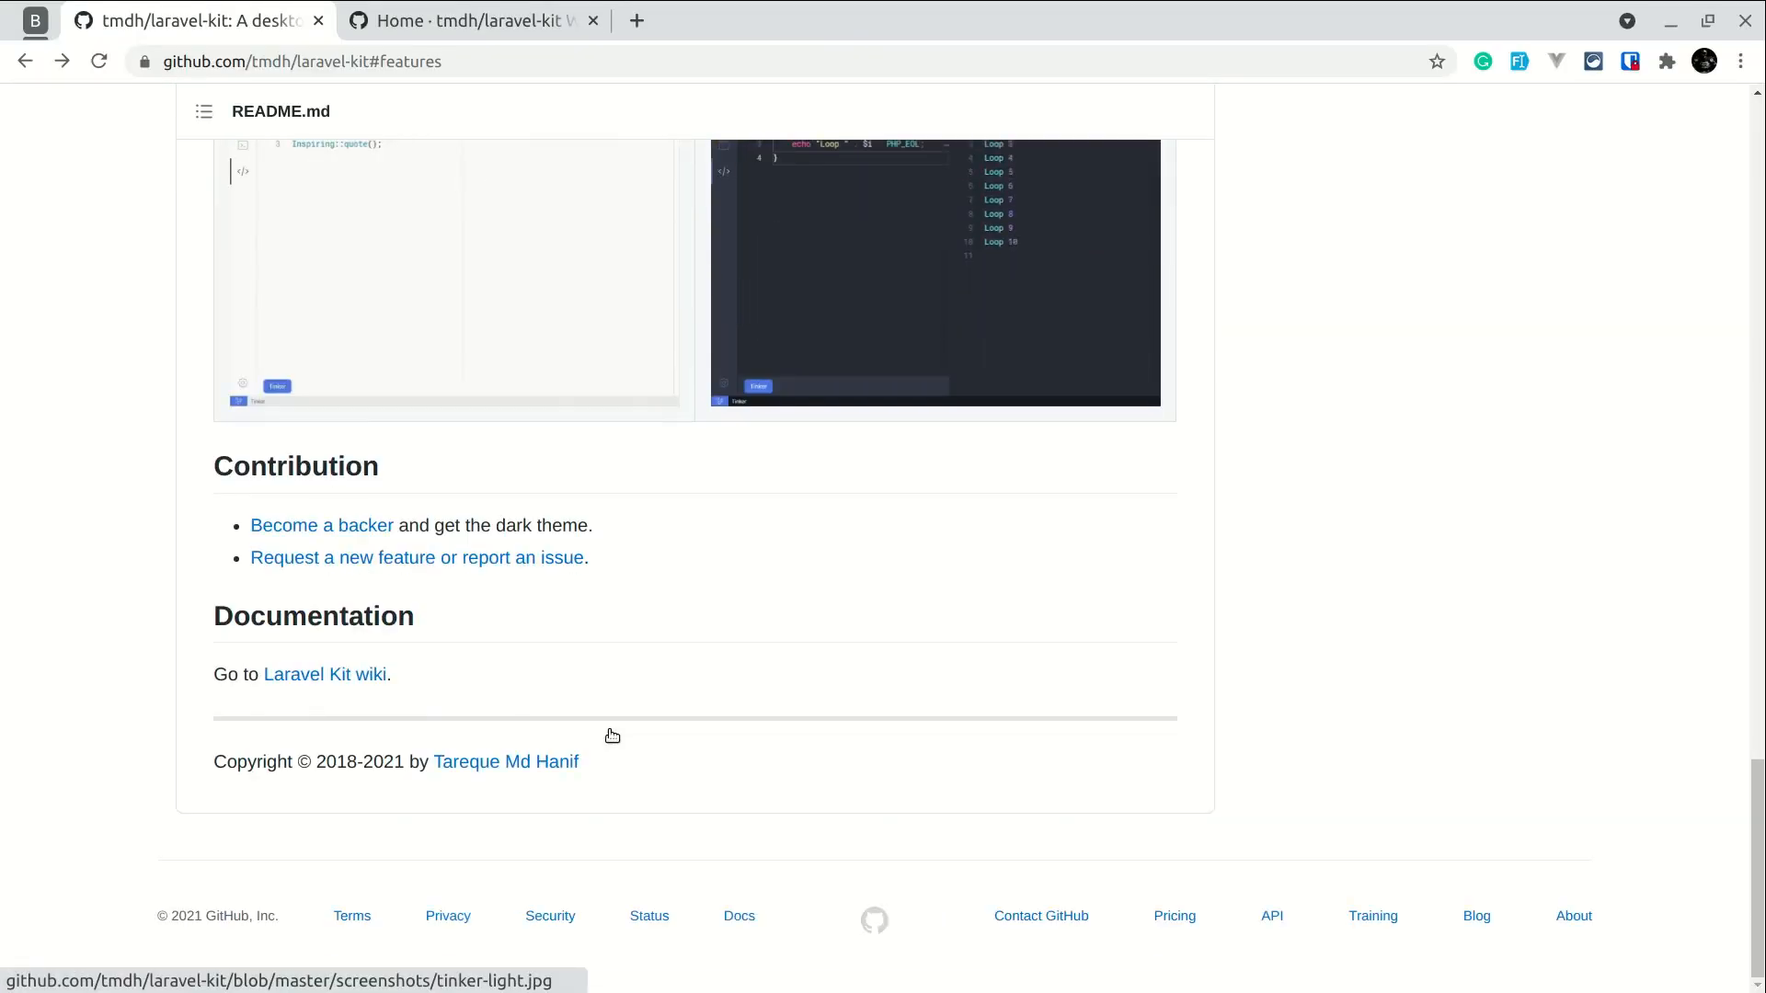
pyautogui.moveTo(320, 524)
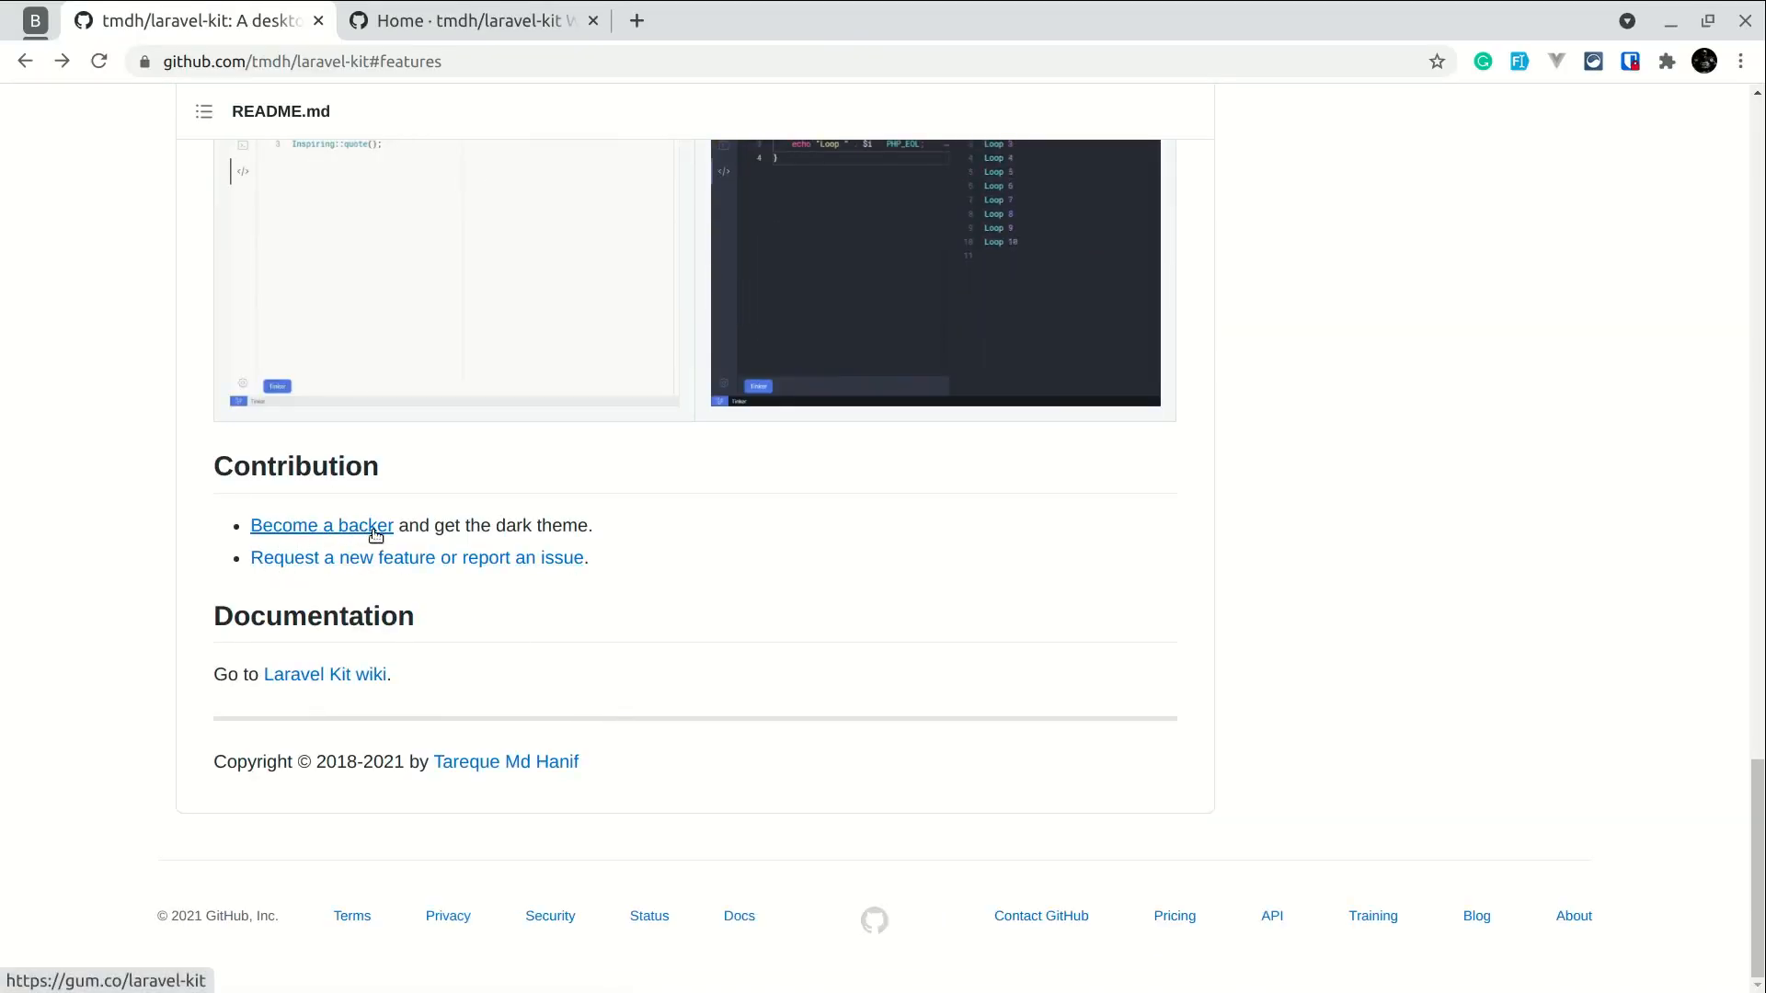
pyautogui.click(320, 524)
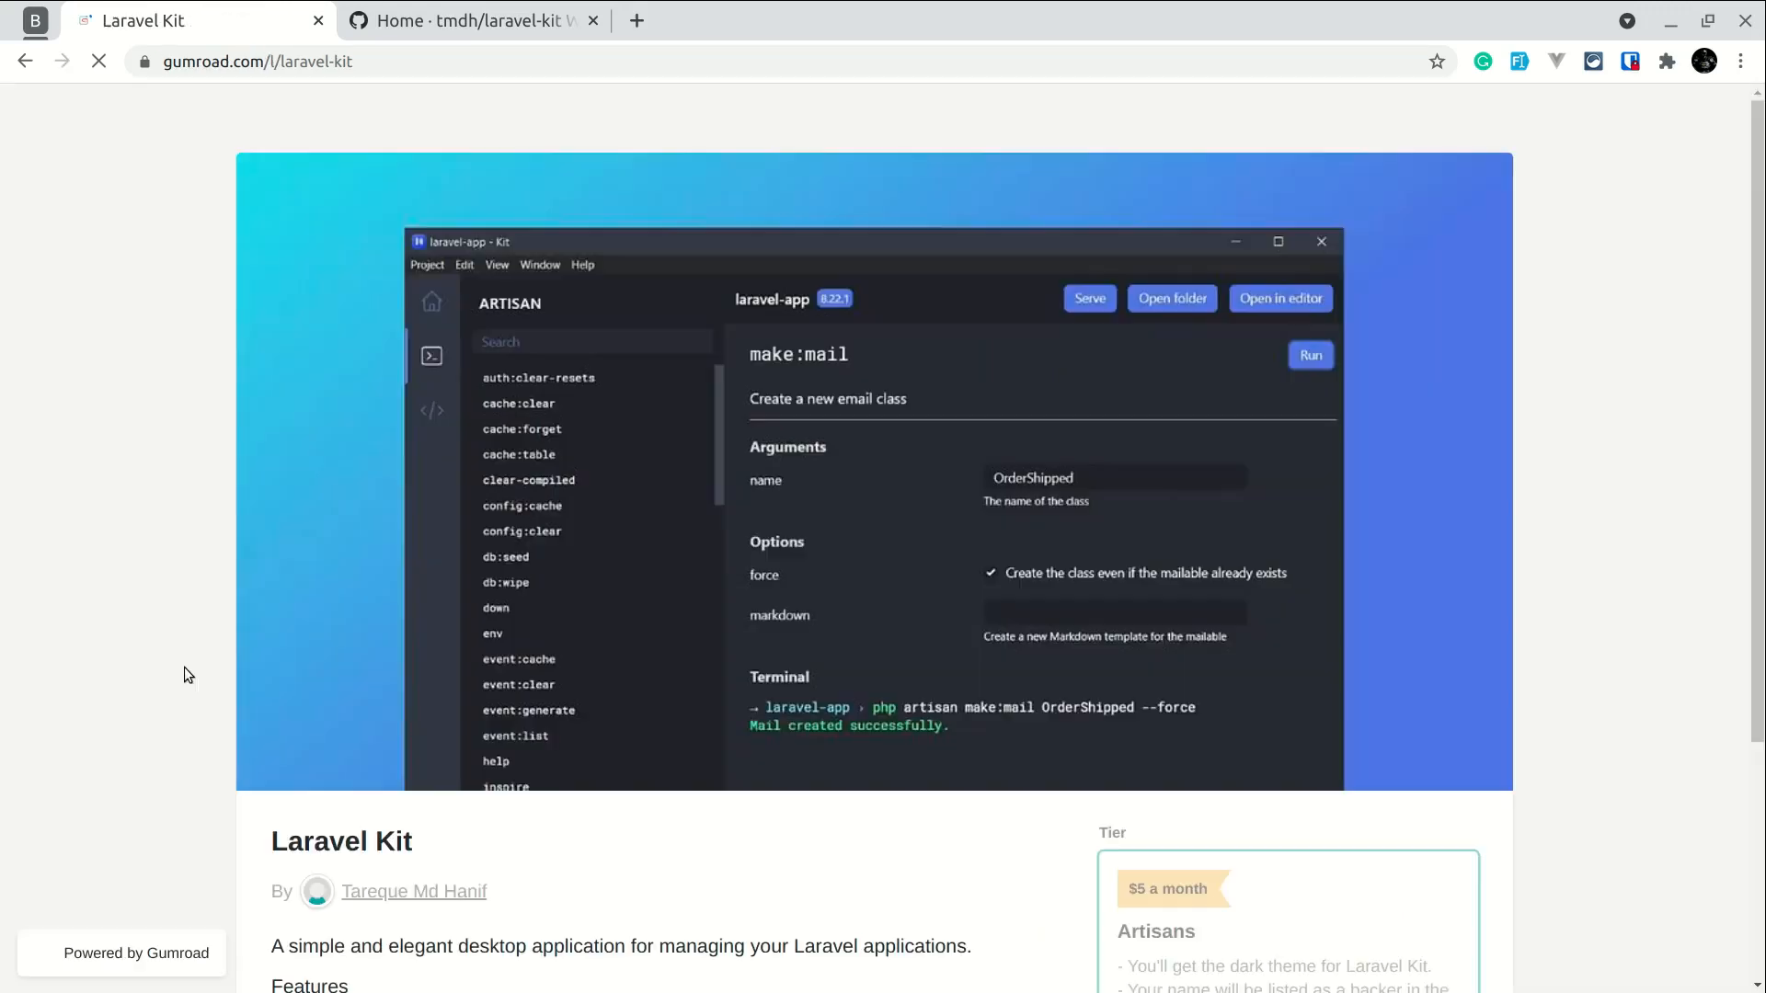
pyautogui.scroll(-3)
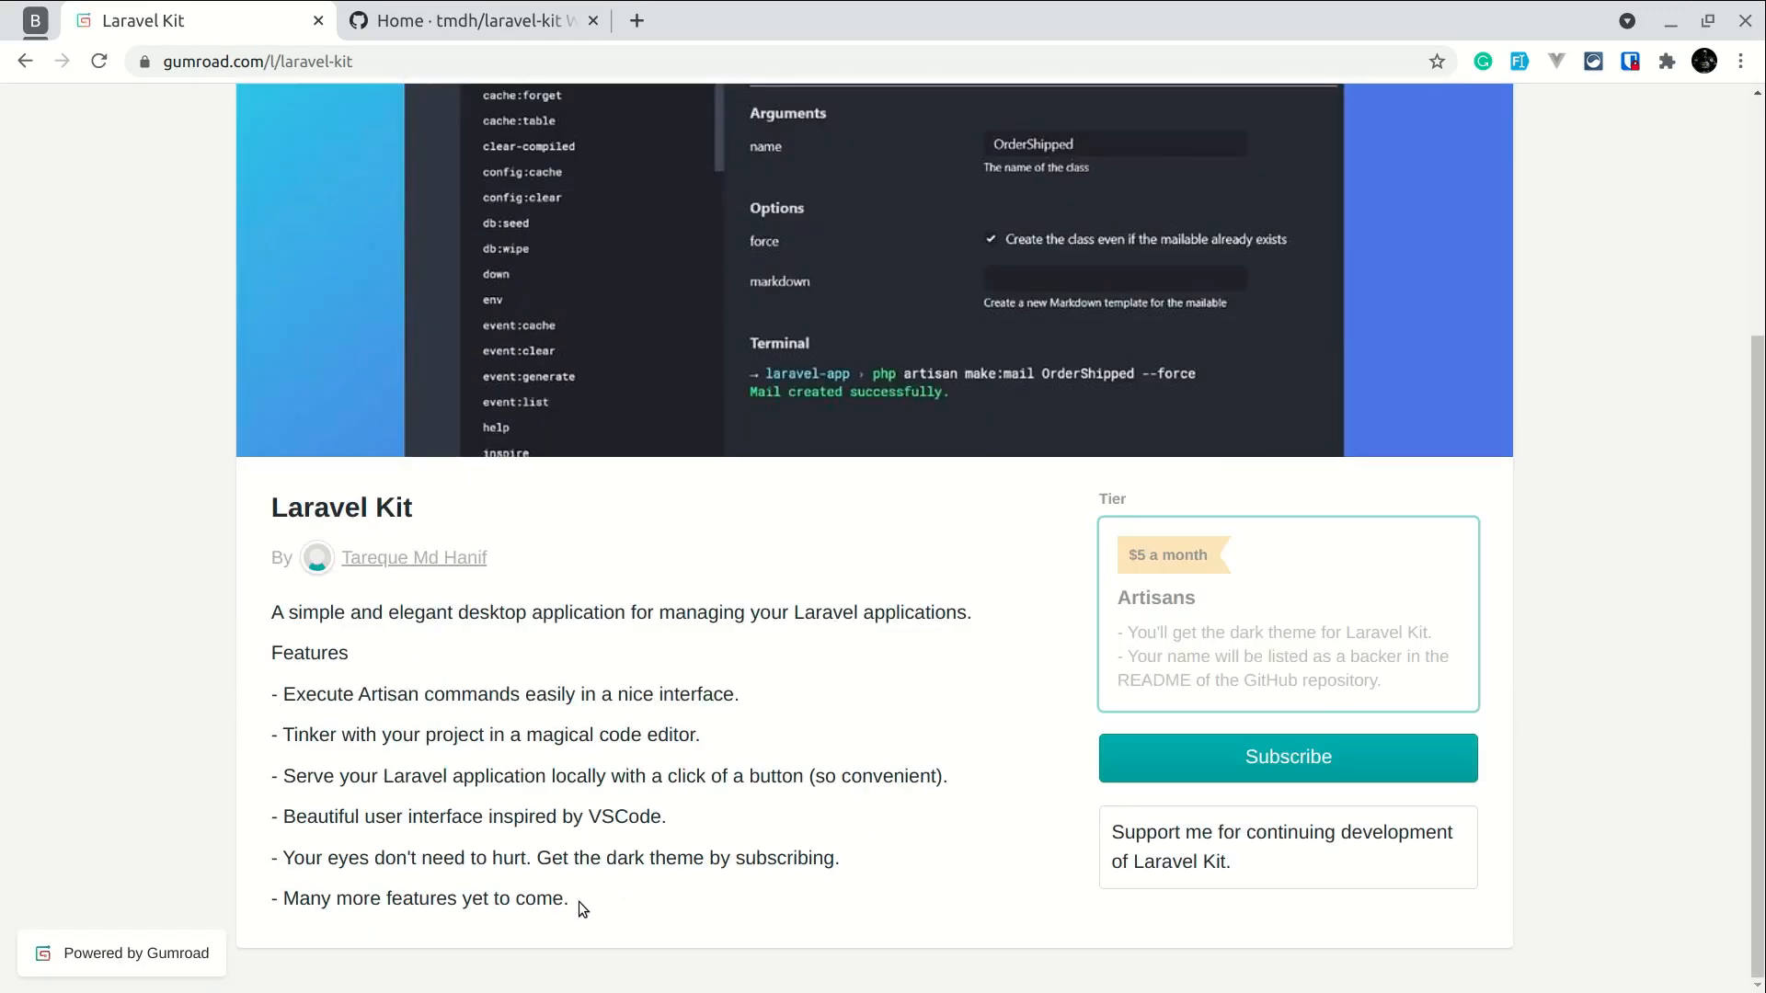